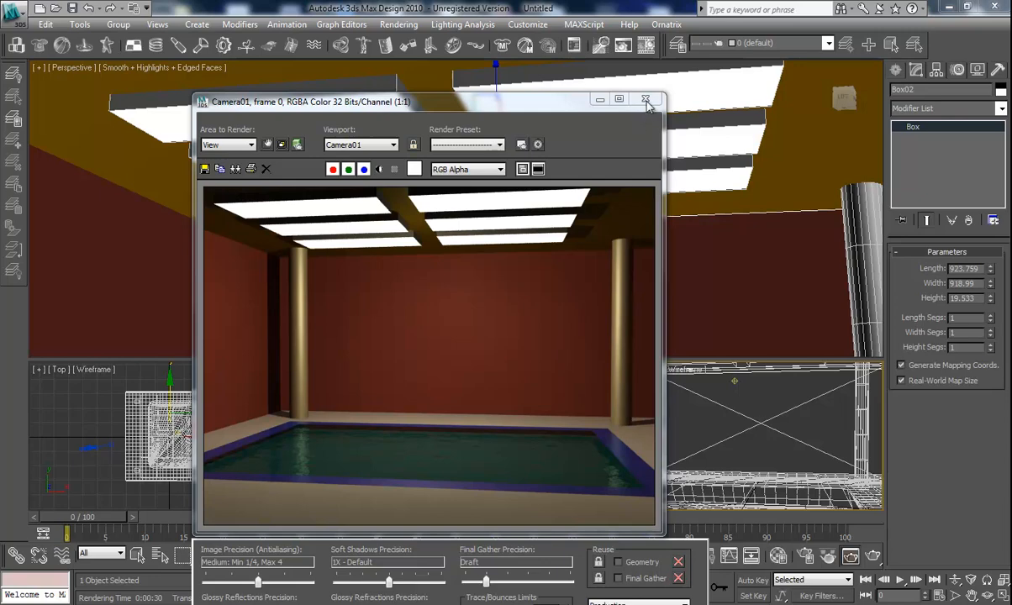
Close the Rendered Frame Window showing the pool room render
click(646, 101)
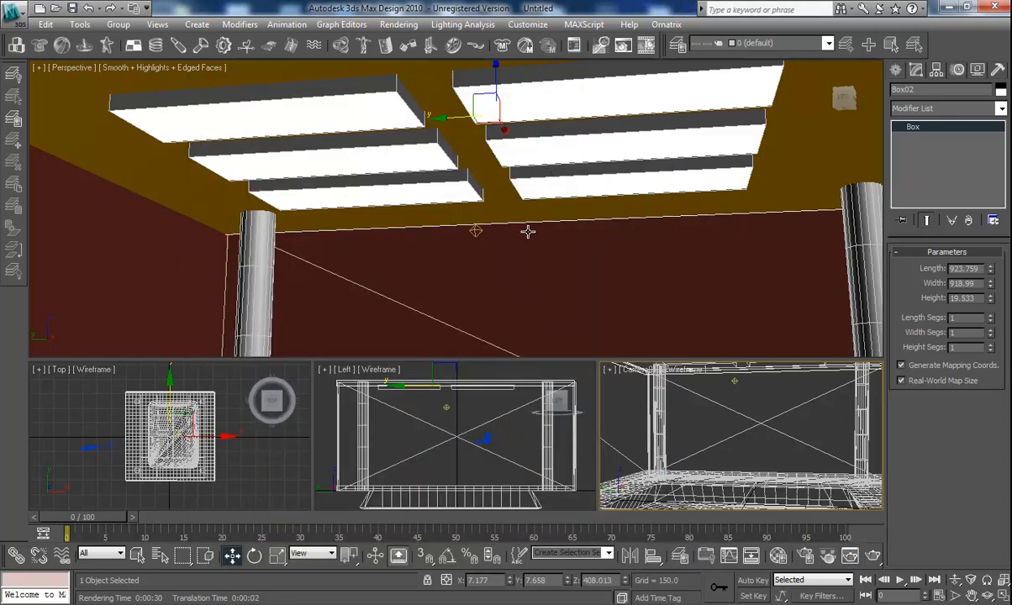
mouse_move(636, 274)
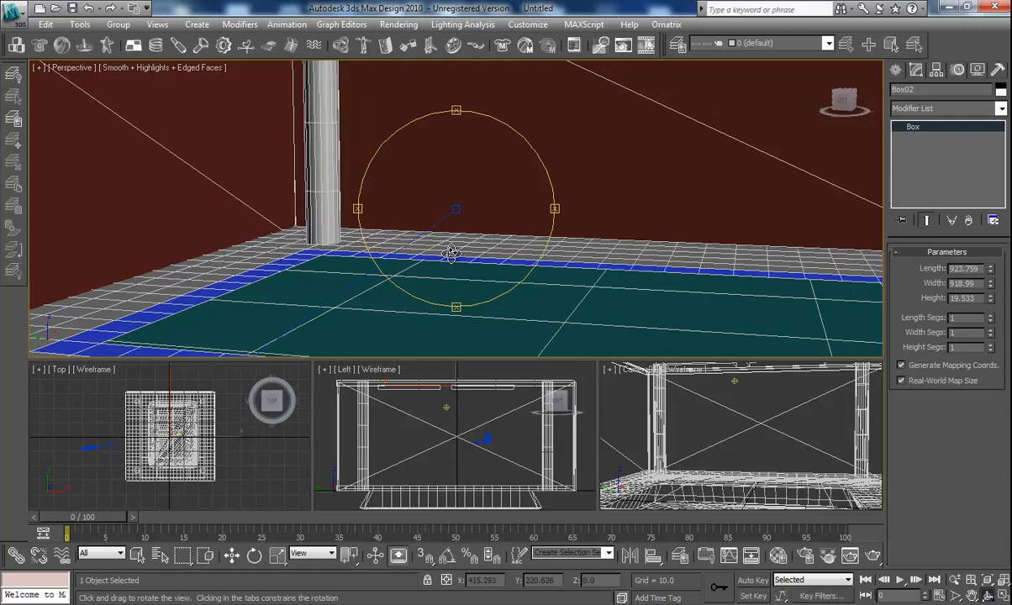
Orbit the Perspective view around the pool room, ceiling lights, columns and back wall
drag(451, 254, 438, 249)
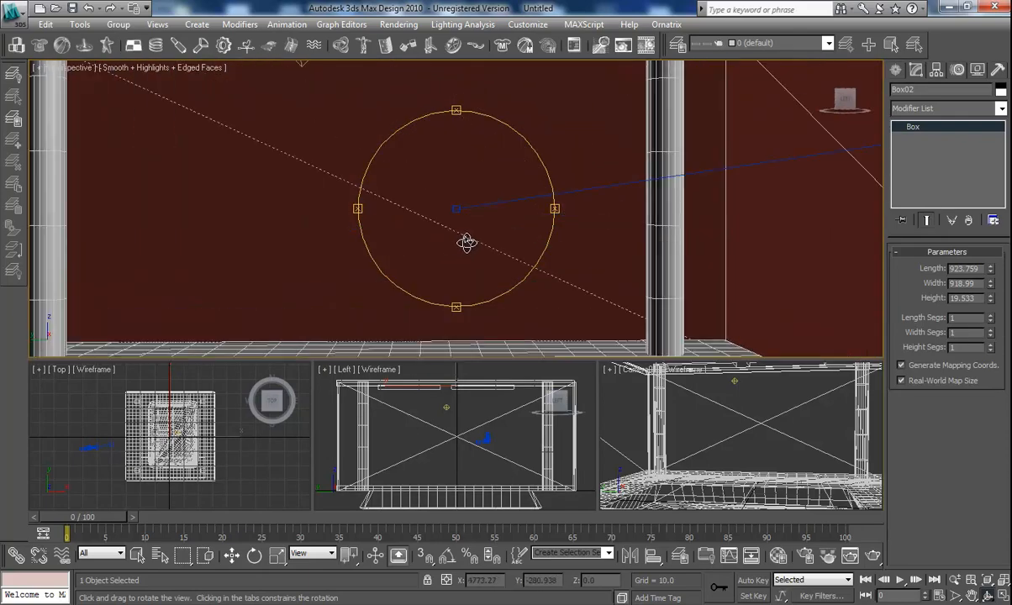
drag(468, 242, 452, 237)
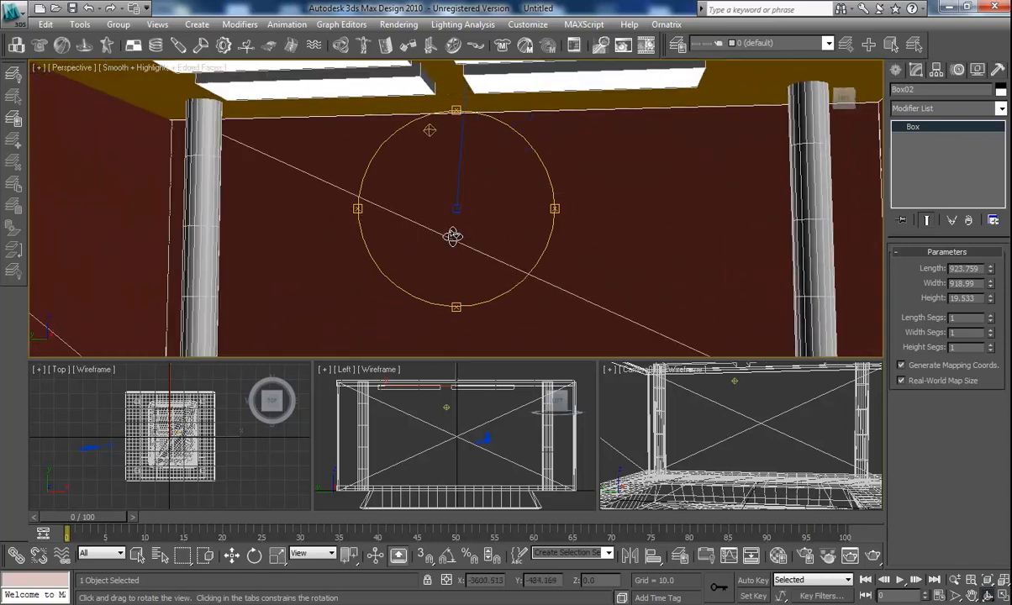
drag(453, 237, 427, 242)
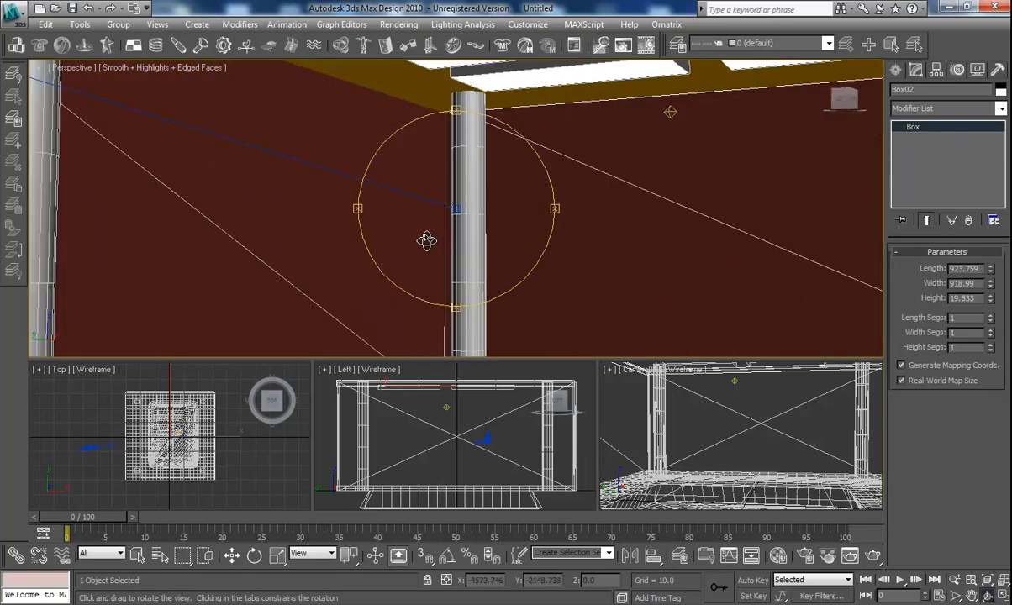
drag(427, 239, 441, 254)
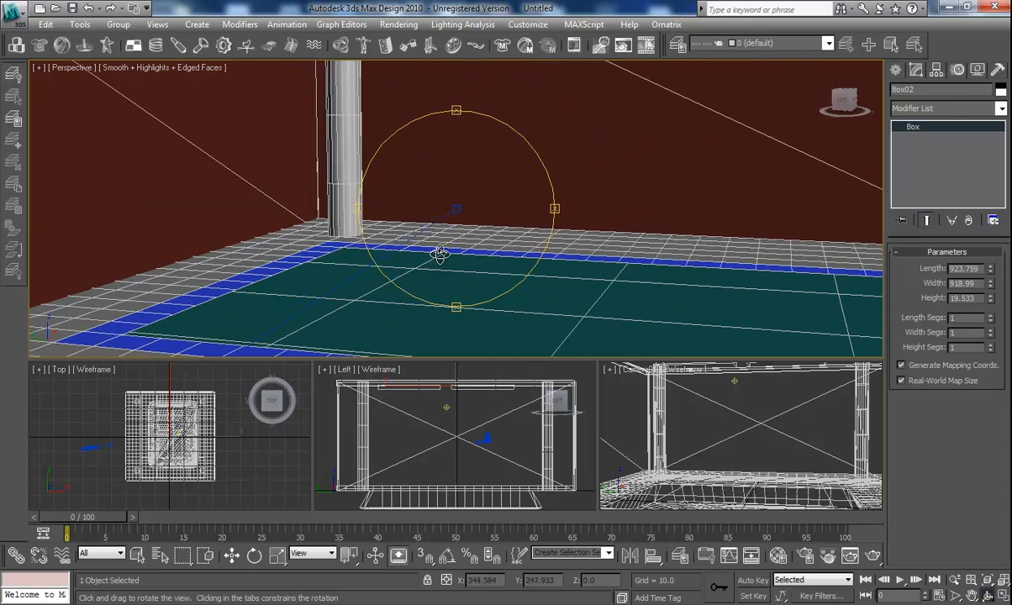
drag(440, 254, 461, 242)
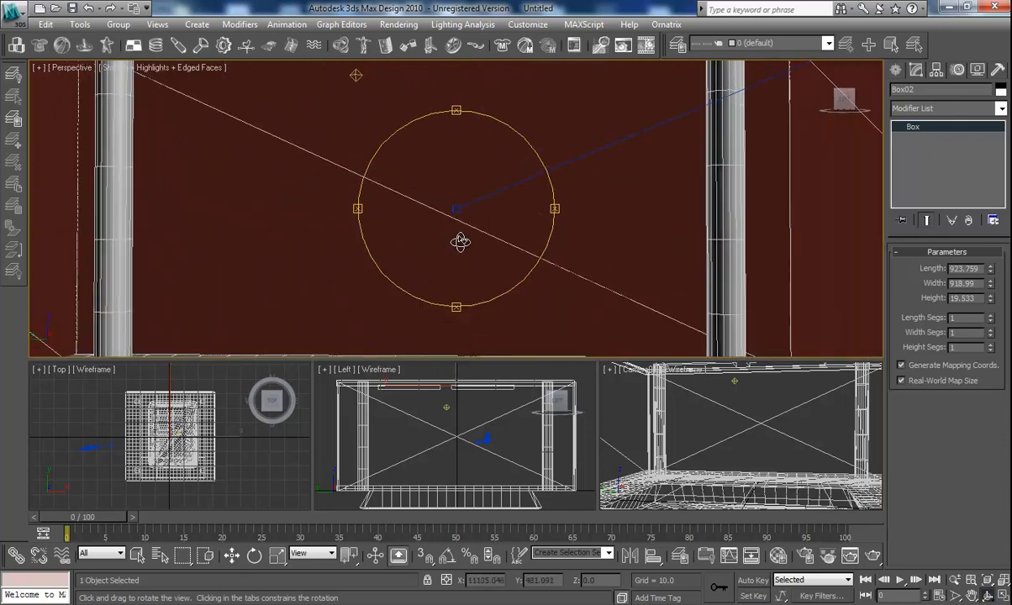
drag(461, 242, 451, 242)
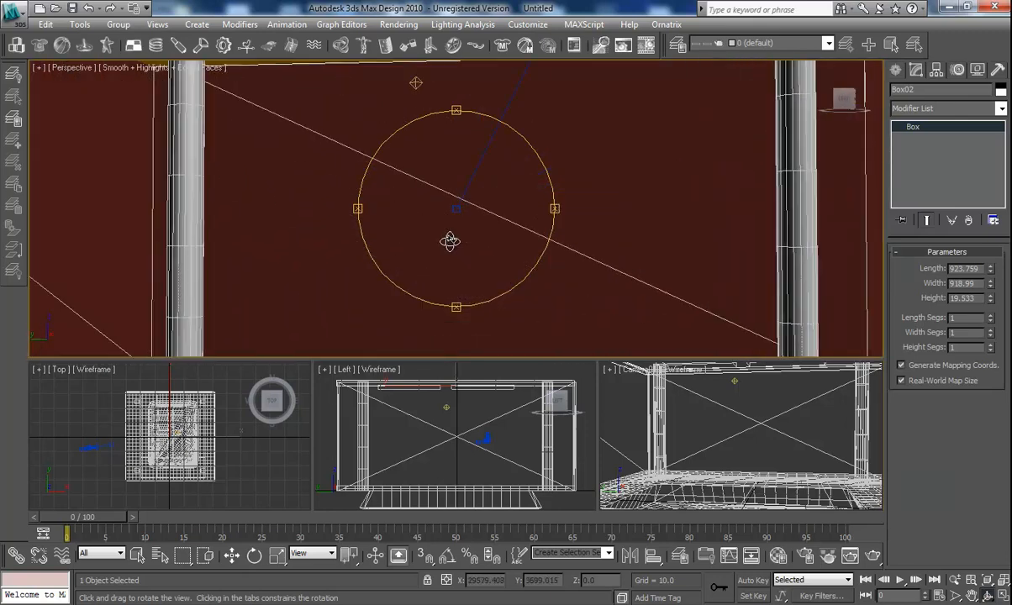
drag(451, 242, 427, 249)
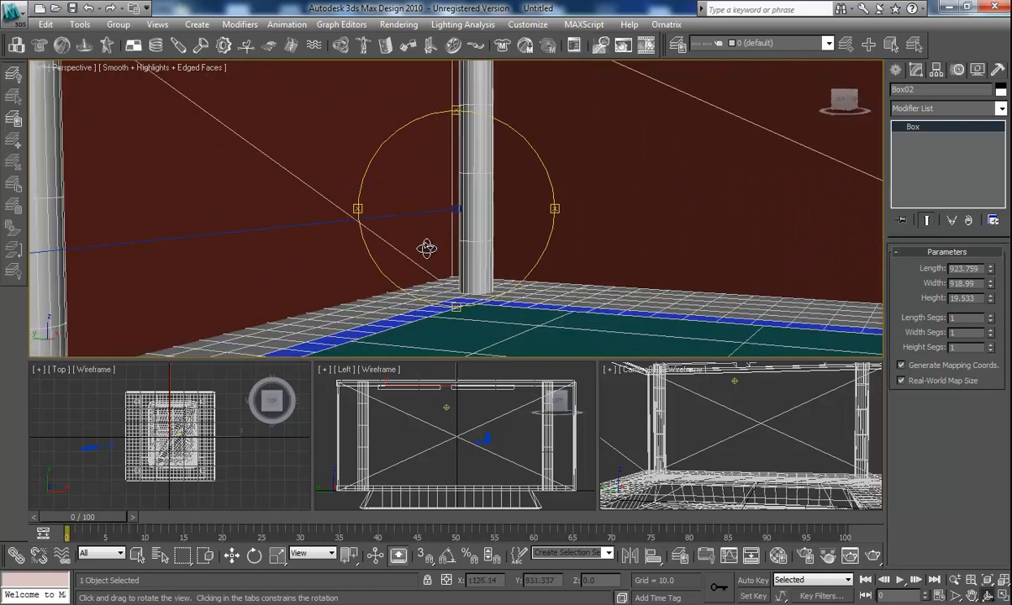
drag(428, 249, 454, 235)
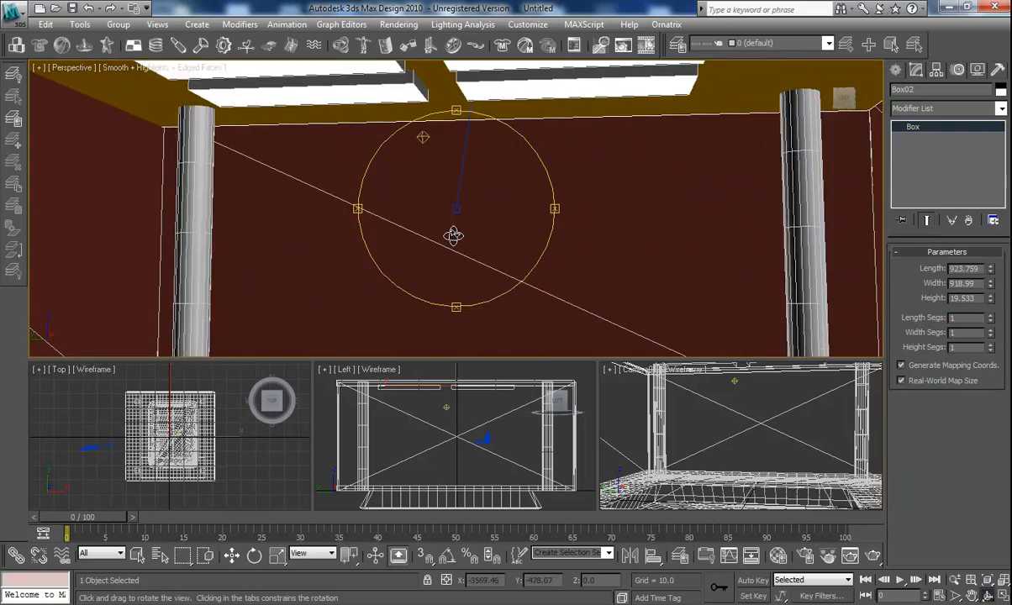
drag(454, 235, 447, 239)
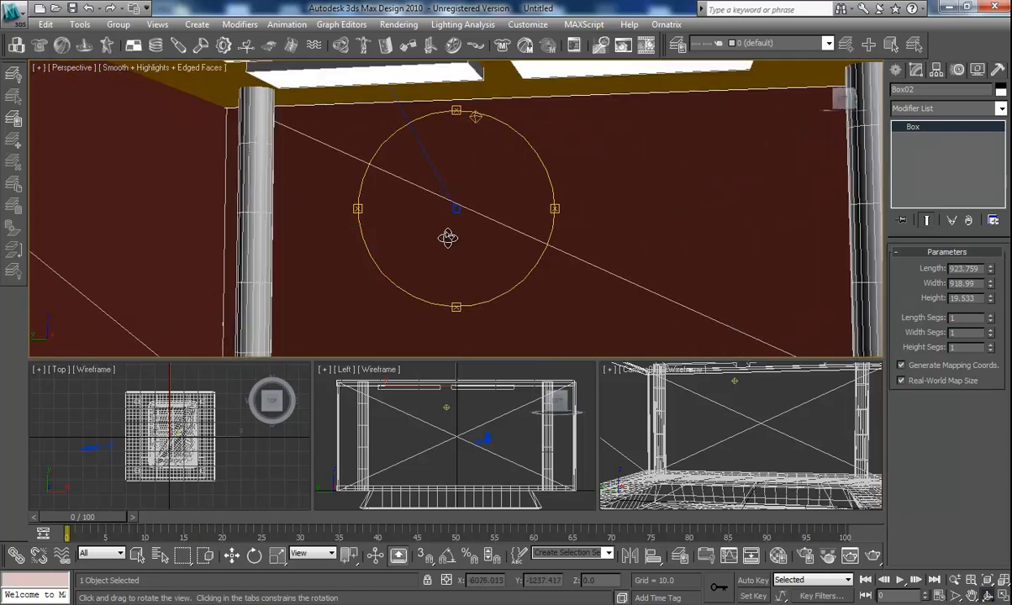
drag(447, 239, 447, 245)
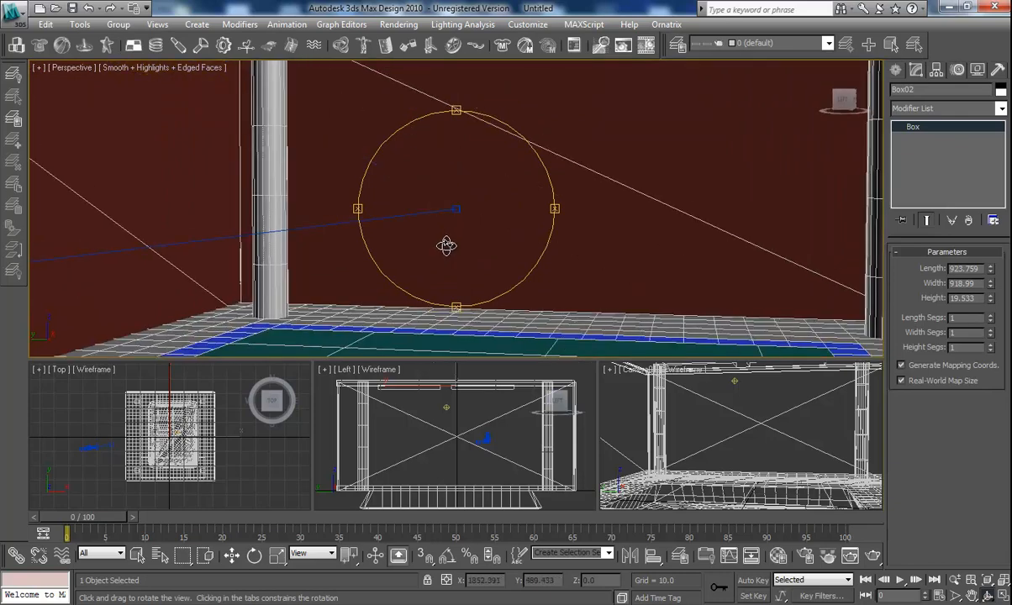
drag(448, 244, 448, 250)
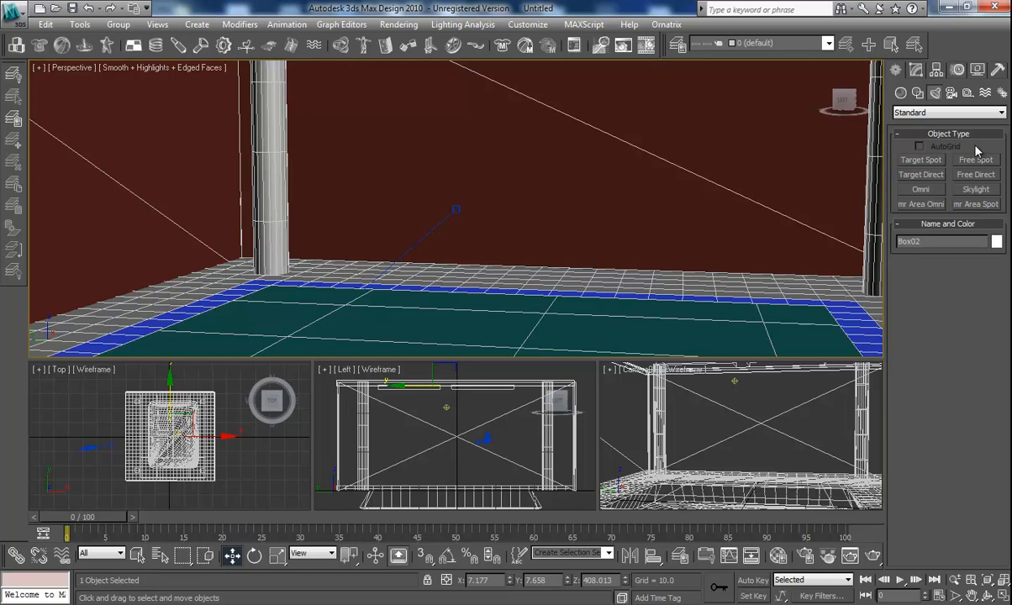
mouse_move(975, 158)
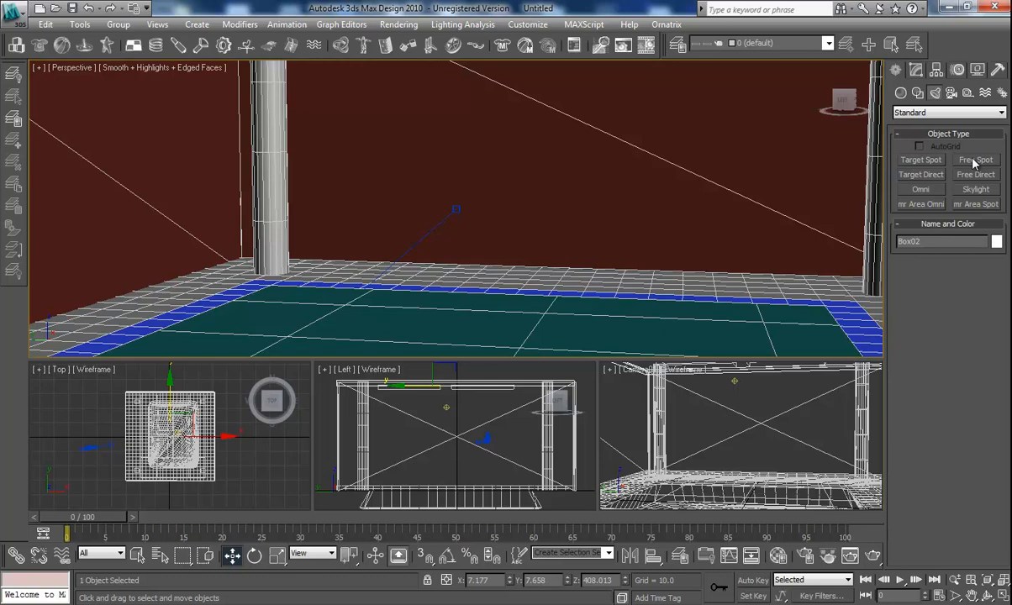
mouse_move(980, 155)
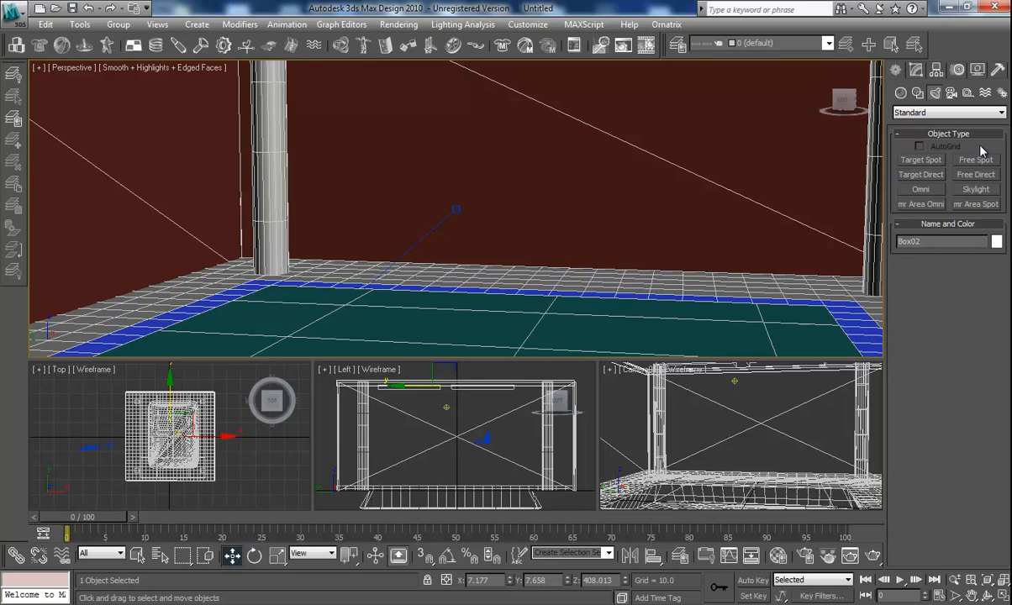
mouse_move(777, 563)
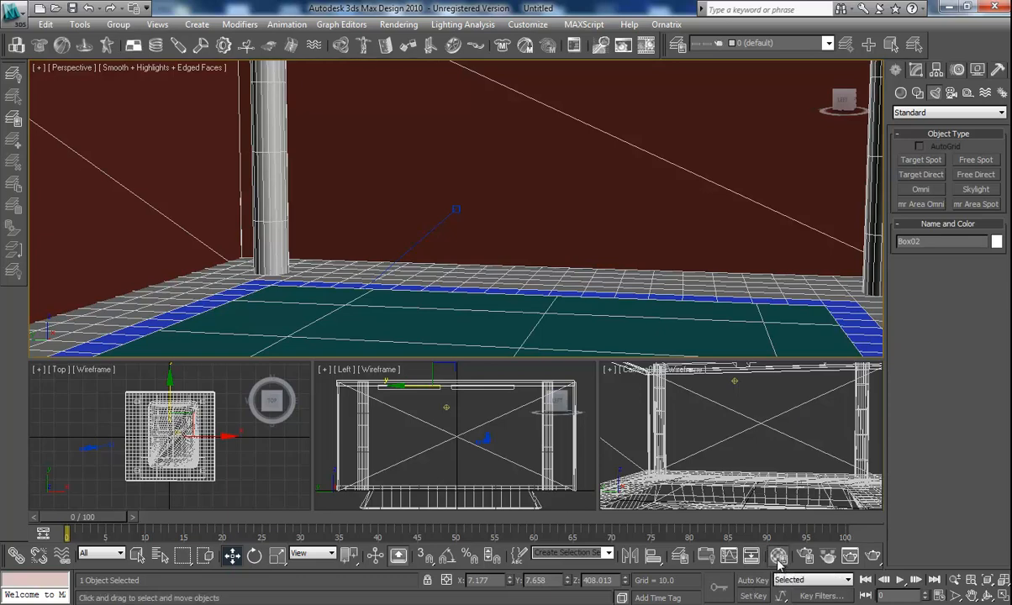
Bring up the Material Editor and pick a map type from the Material/Map Browser list
click(779, 555)
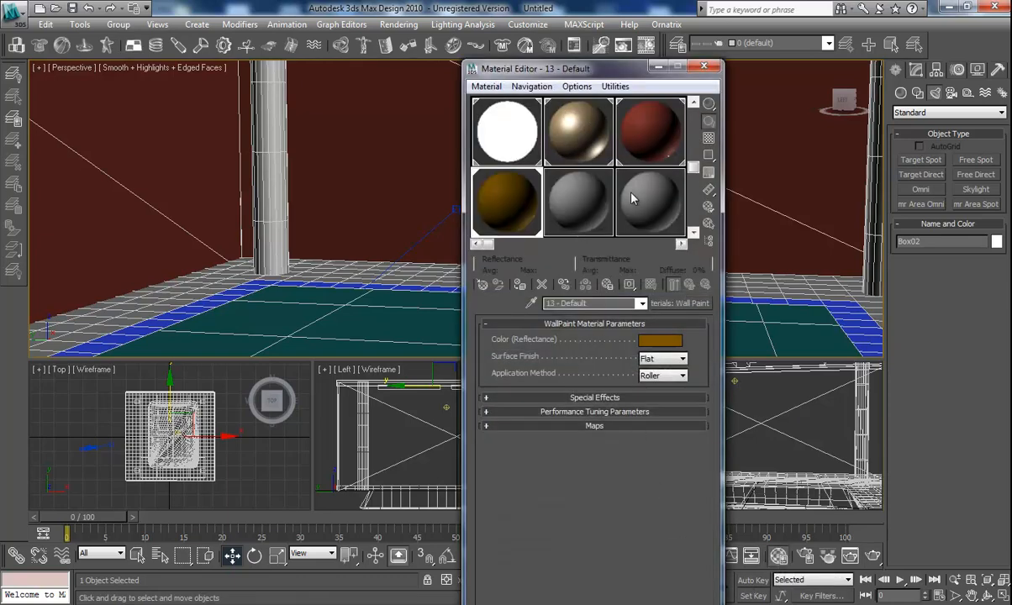
mouse_move(653, 201)
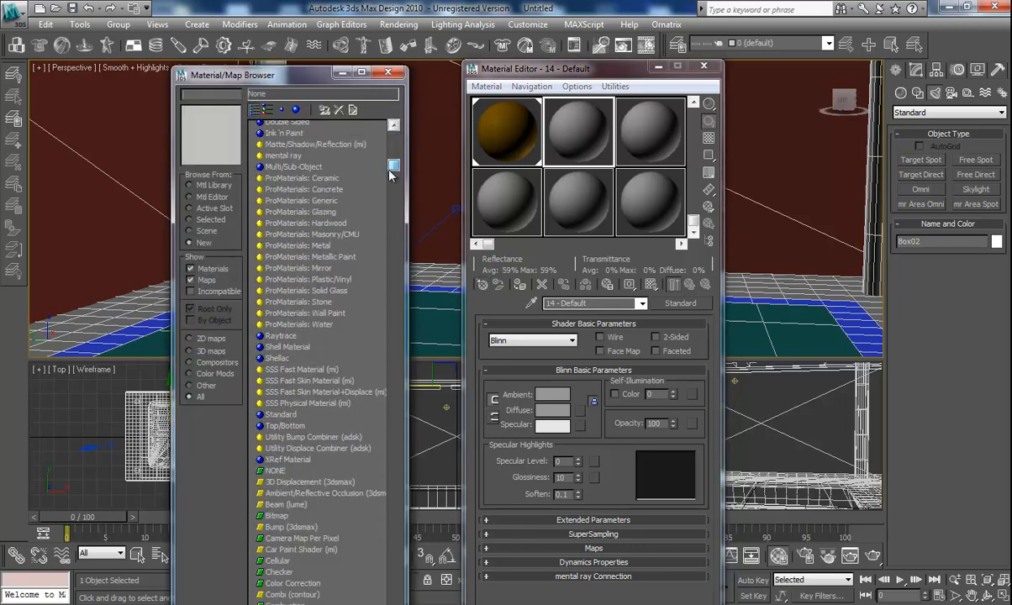
scroll(down, 3)
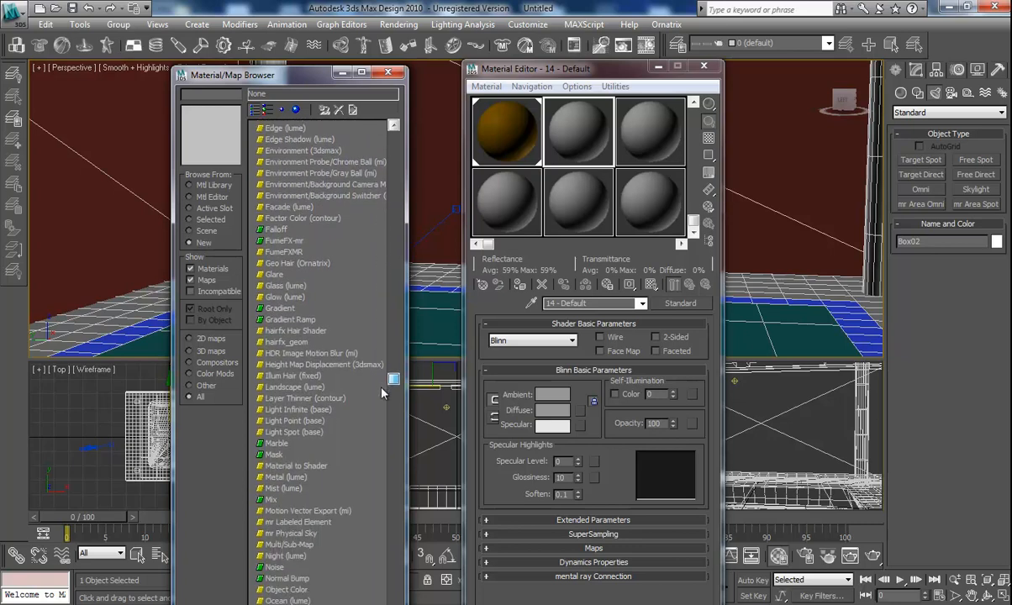
scroll(down, 3)
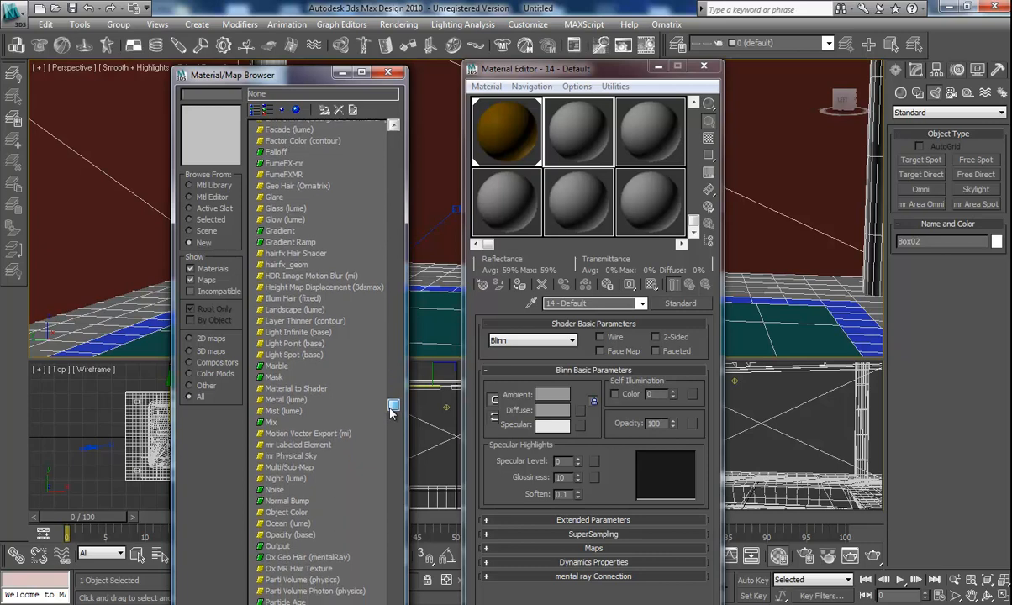
scroll(down, 3)
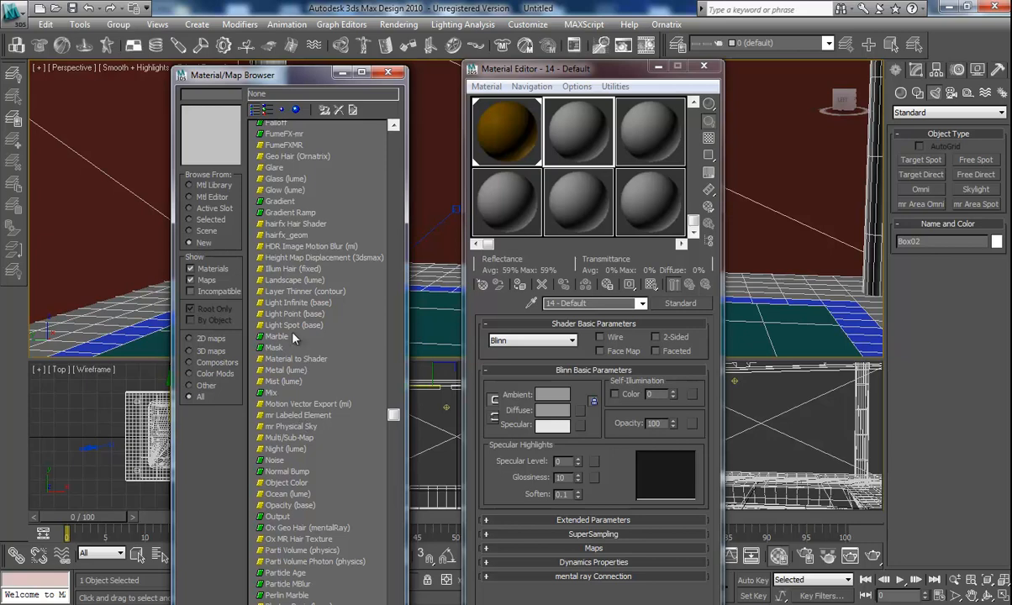
click(300, 303)
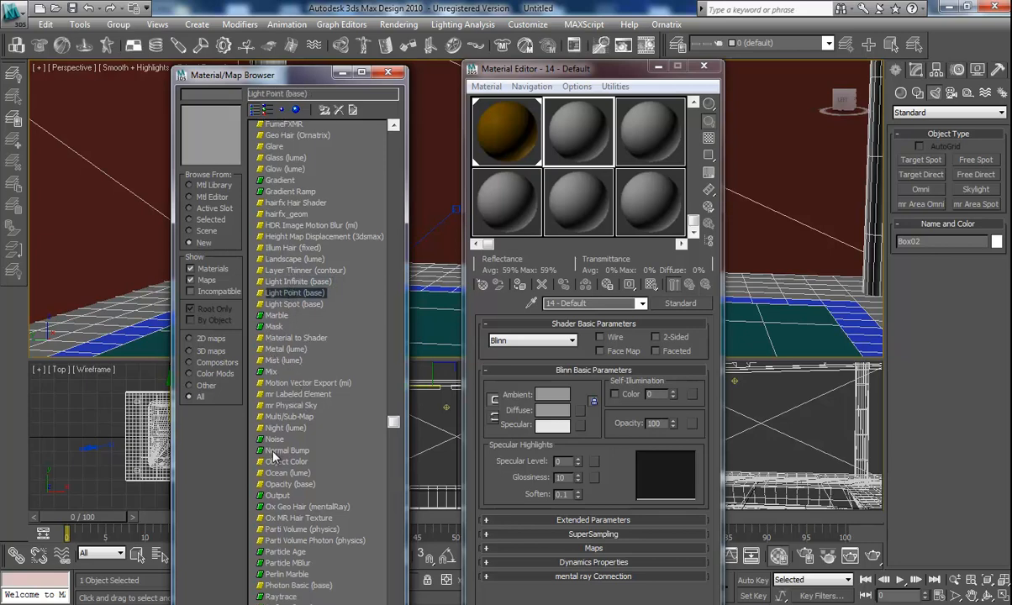
Scroll the browser down to the Smoke map and load it into the second sample slot
scroll(down, 3)
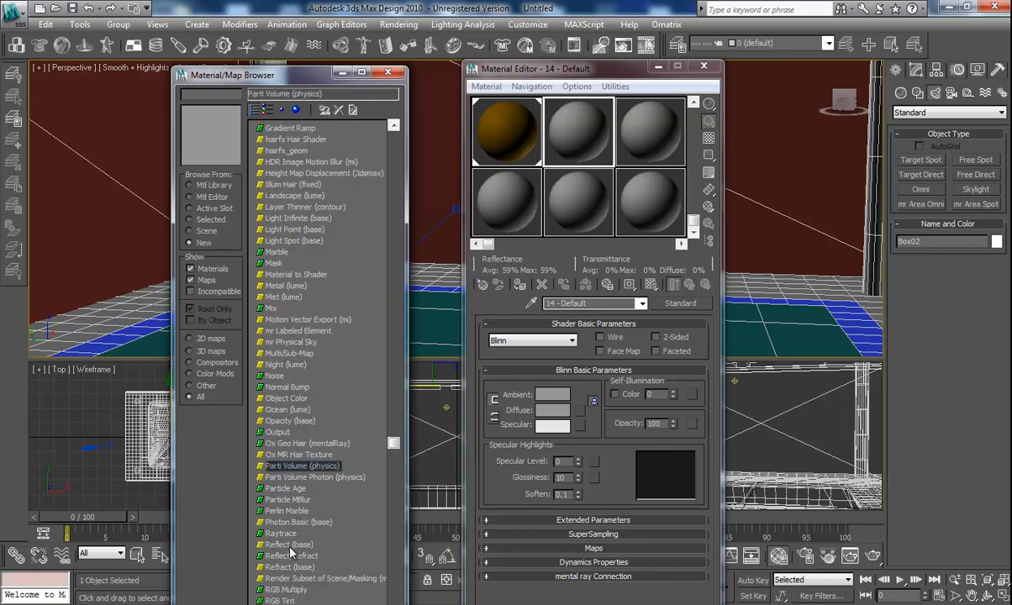
scroll(down, 3)
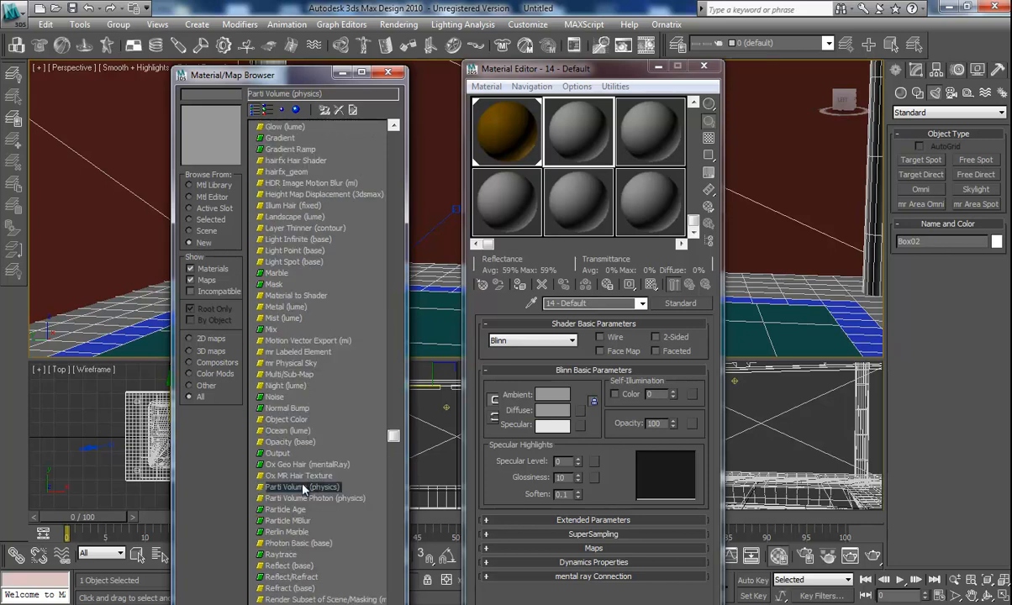
scroll(down, 3)
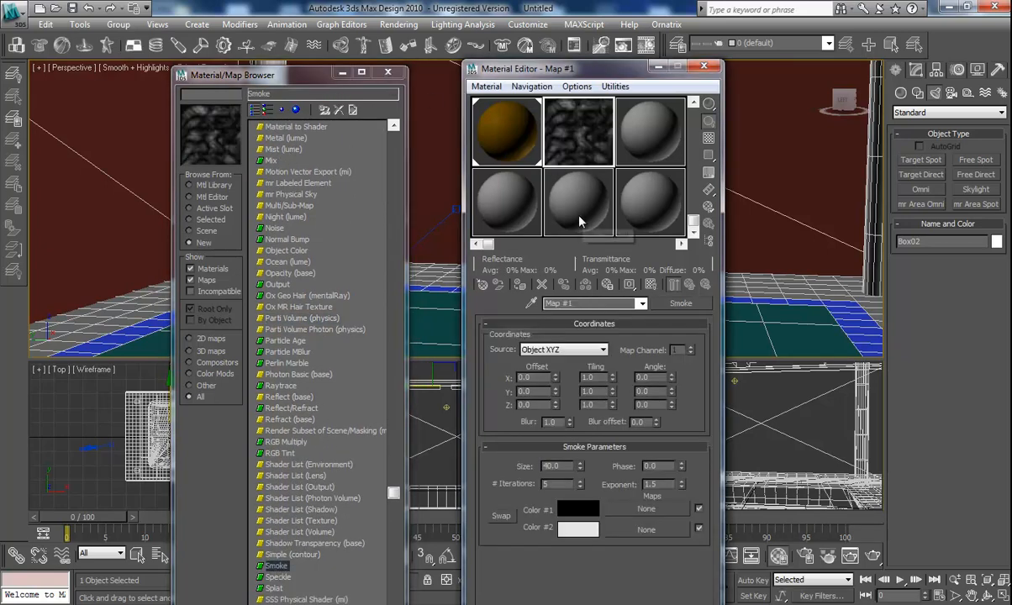
Show the Smoke map in an enlarged preview and set its Size to 10 for a finer pattern
click(387, 72)
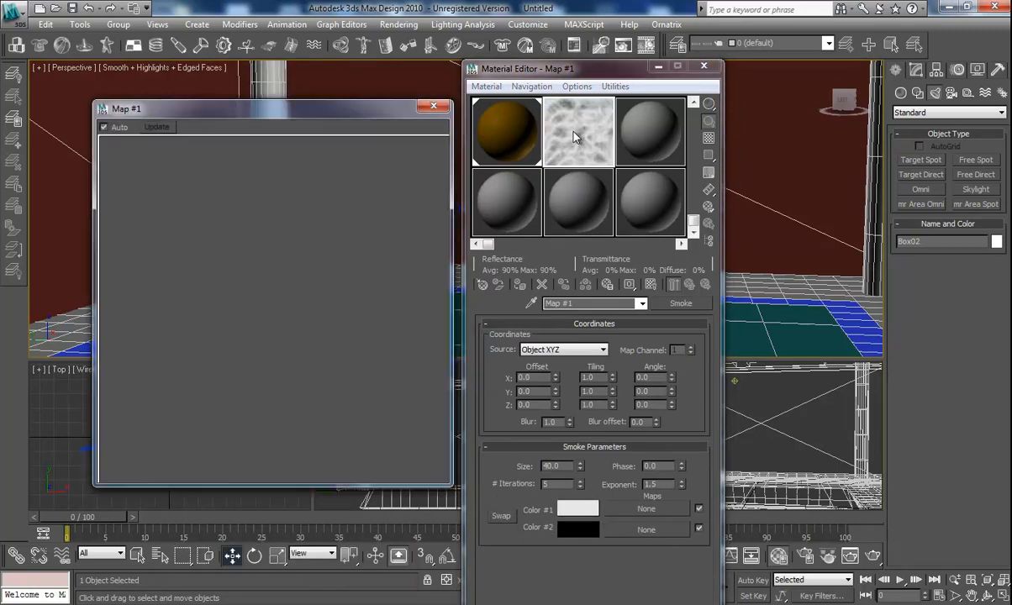
drag(269, 107, 239, 83)
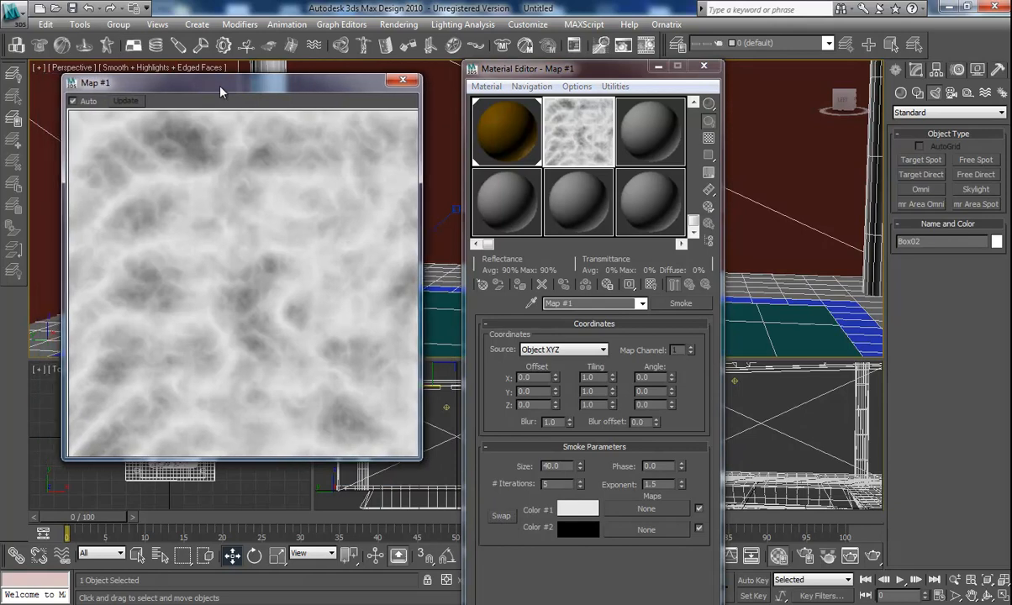
mouse_move(311, 293)
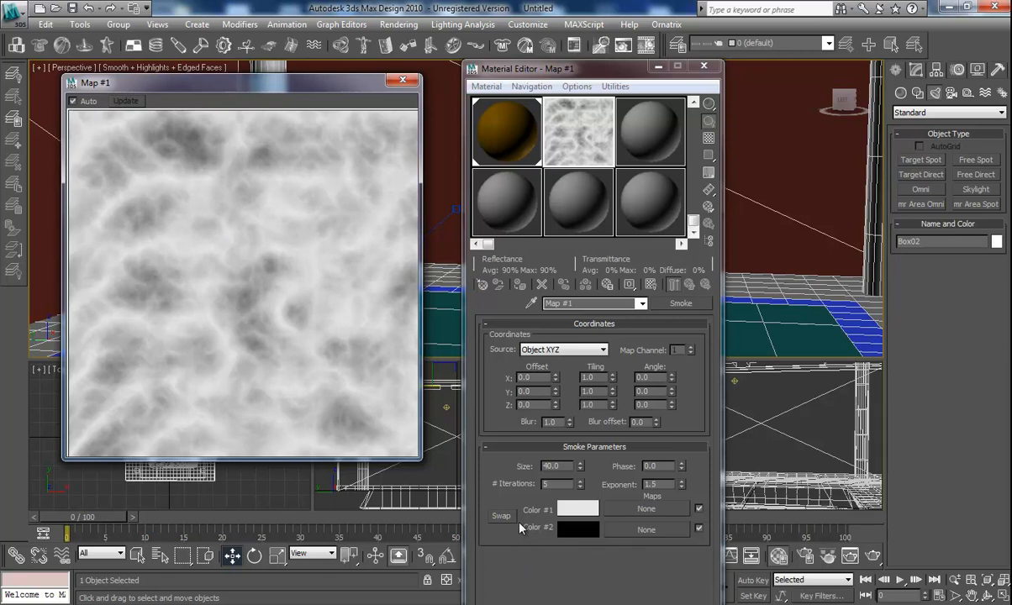
click(529, 377)
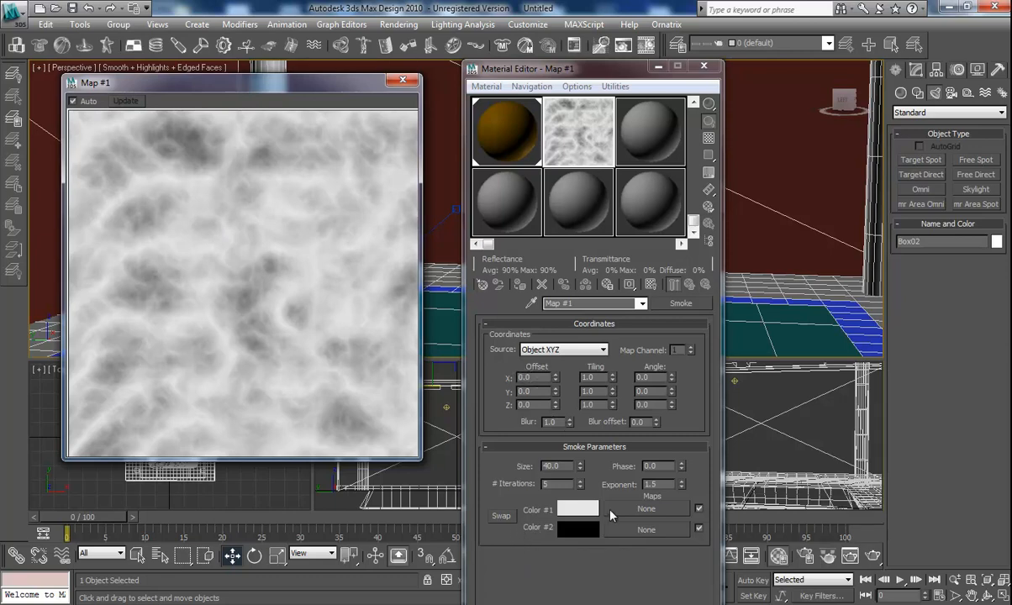
click(683, 488)
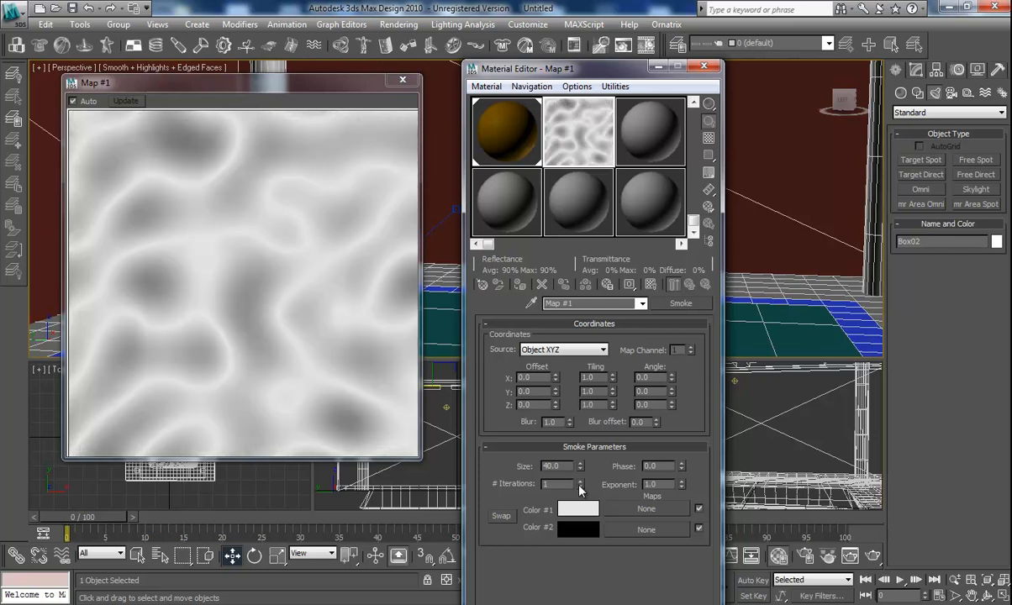
click(580, 470)
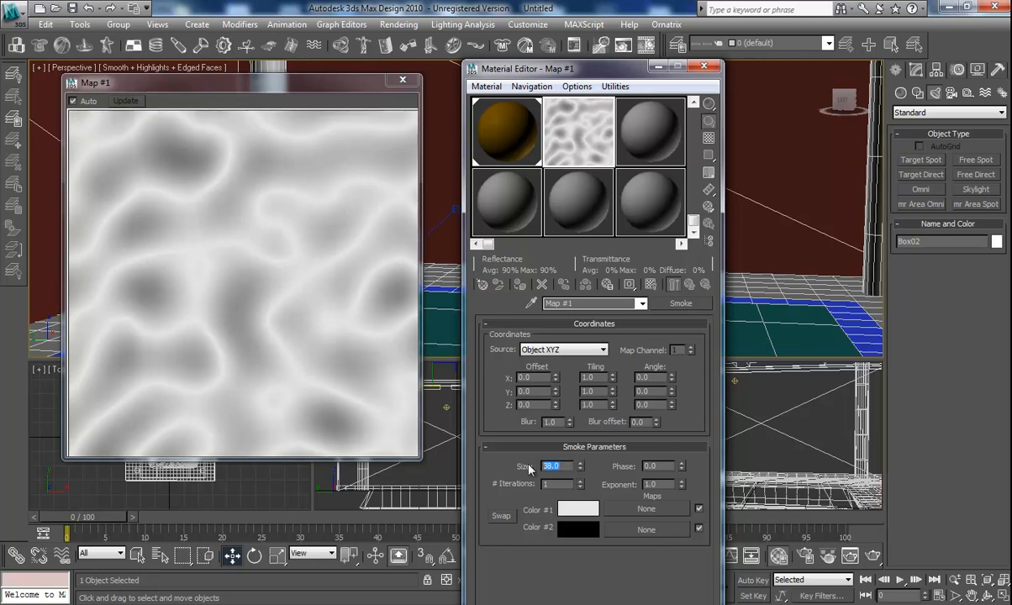
text(10)
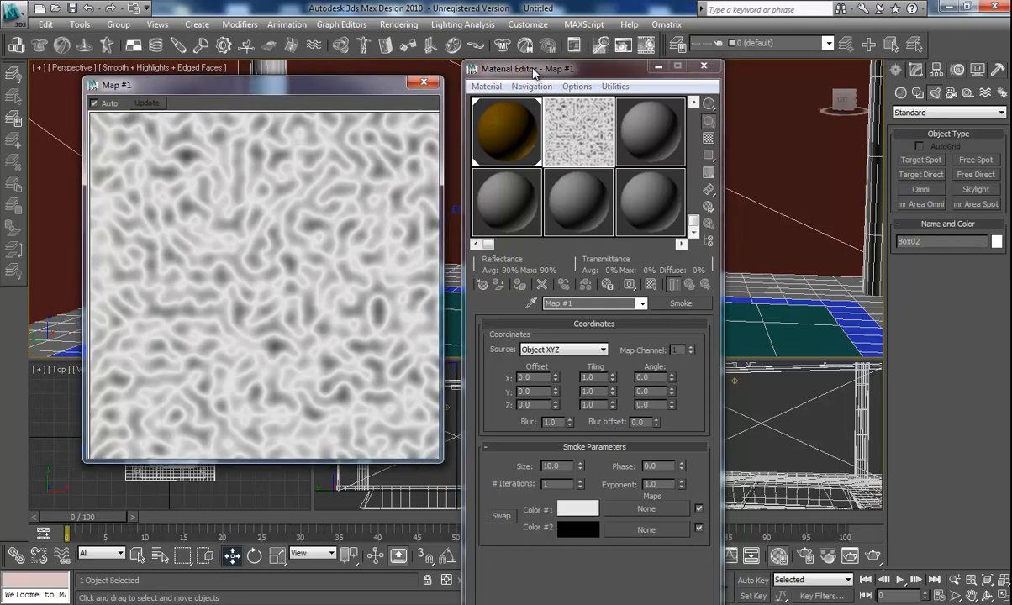
mouse_move(585, 323)
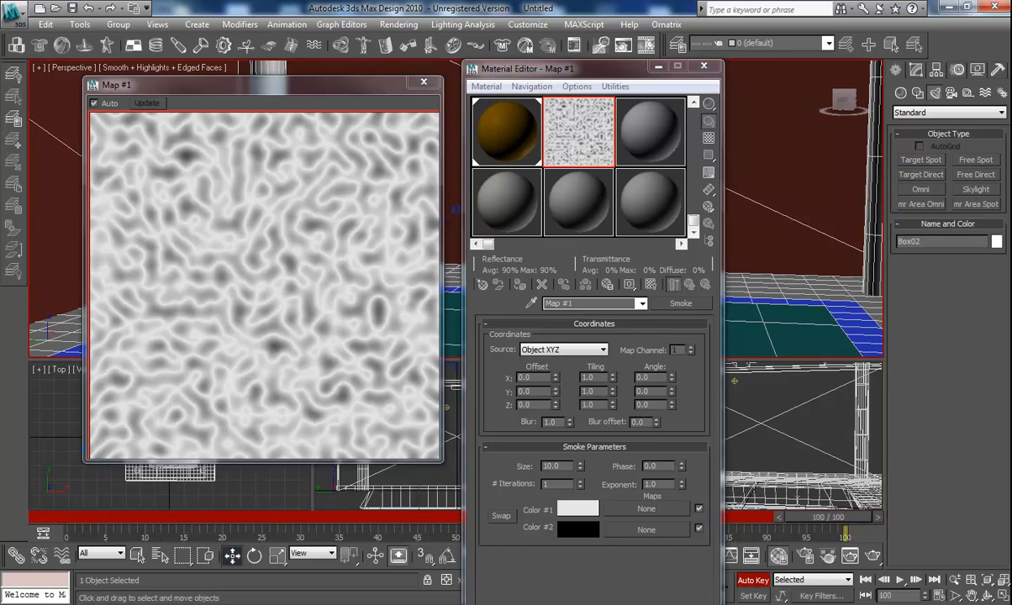
Key the Smoke Phase (about 7–9.2) at a later frame with Auto Key, then close the map preview
click(656, 468)
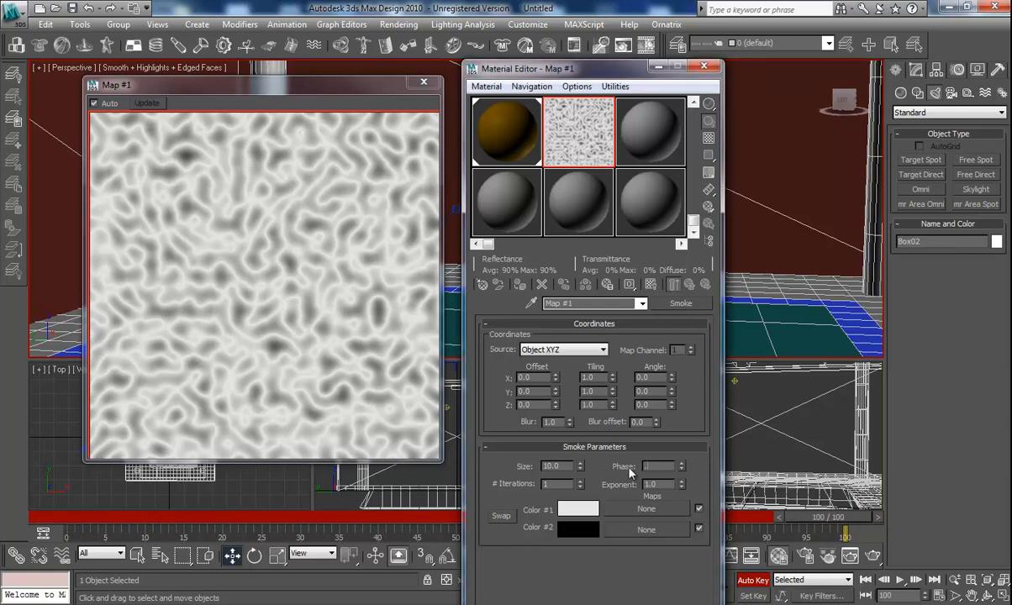
text(7)
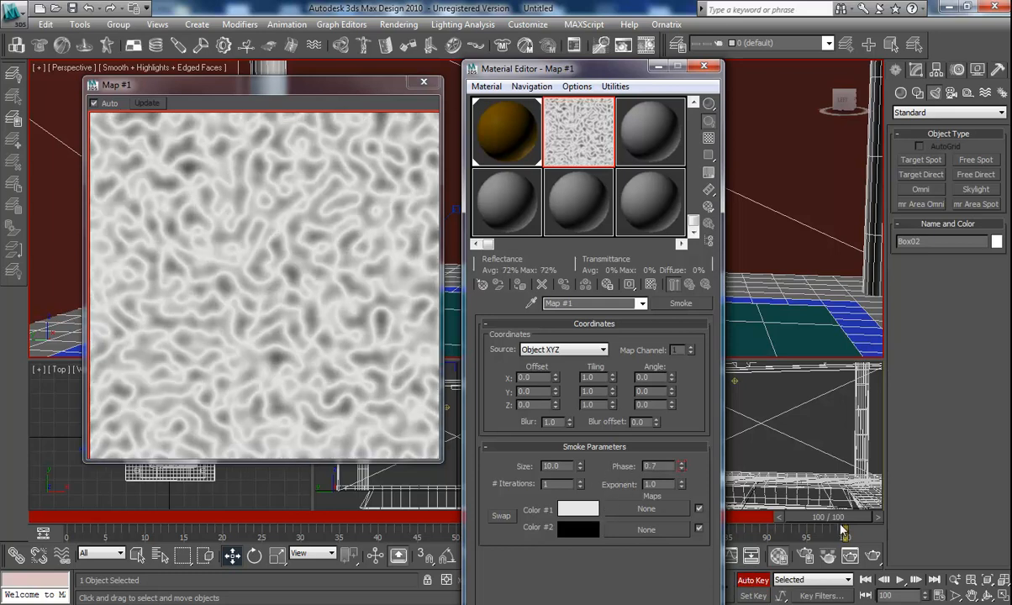
drag(841, 517, 243, 516)
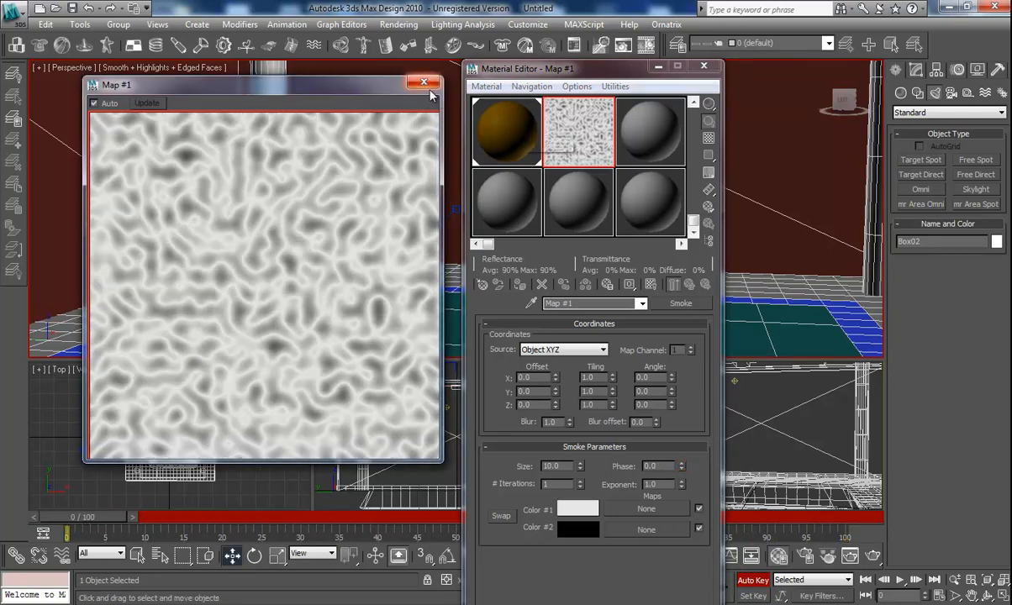
click(423, 83)
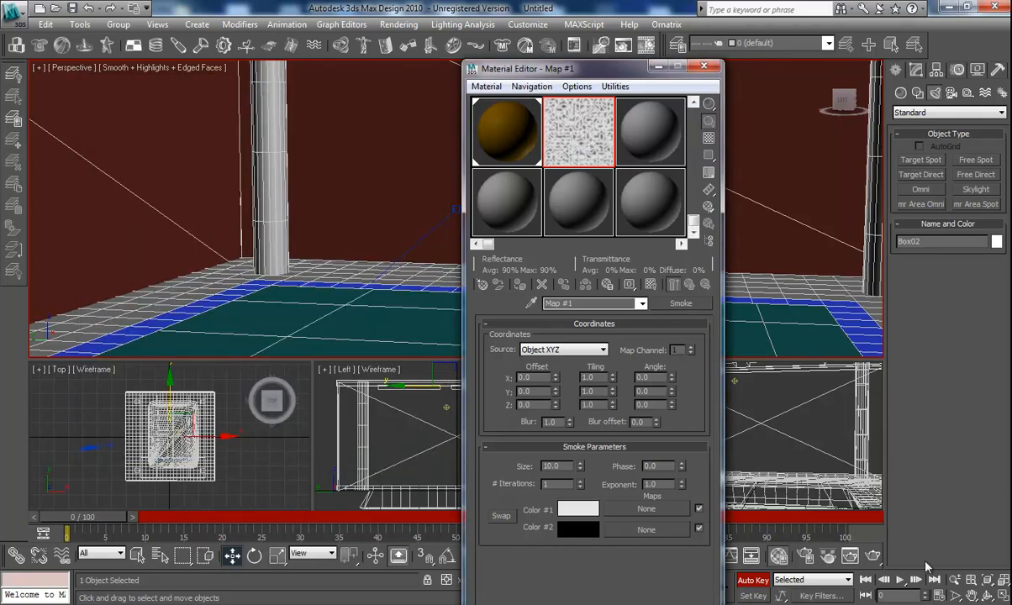
click(900, 580)
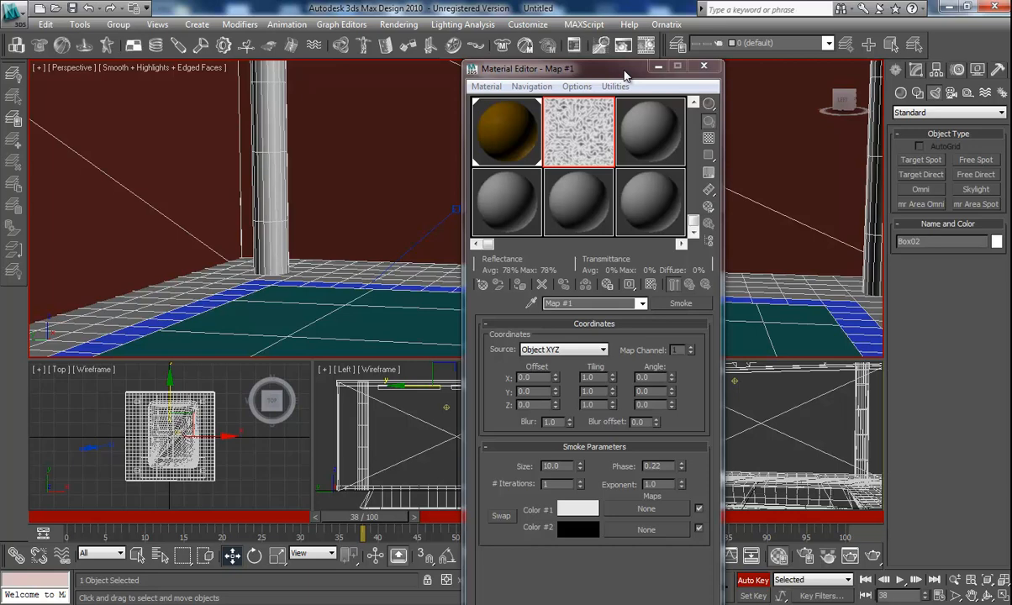
mouse_move(623, 78)
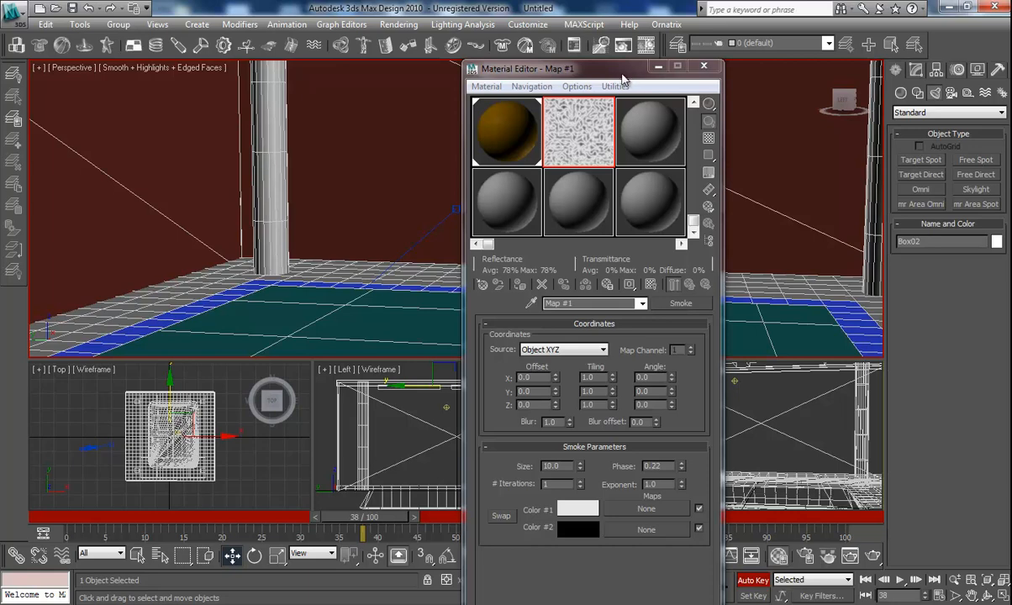
mouse_move(642, 252)
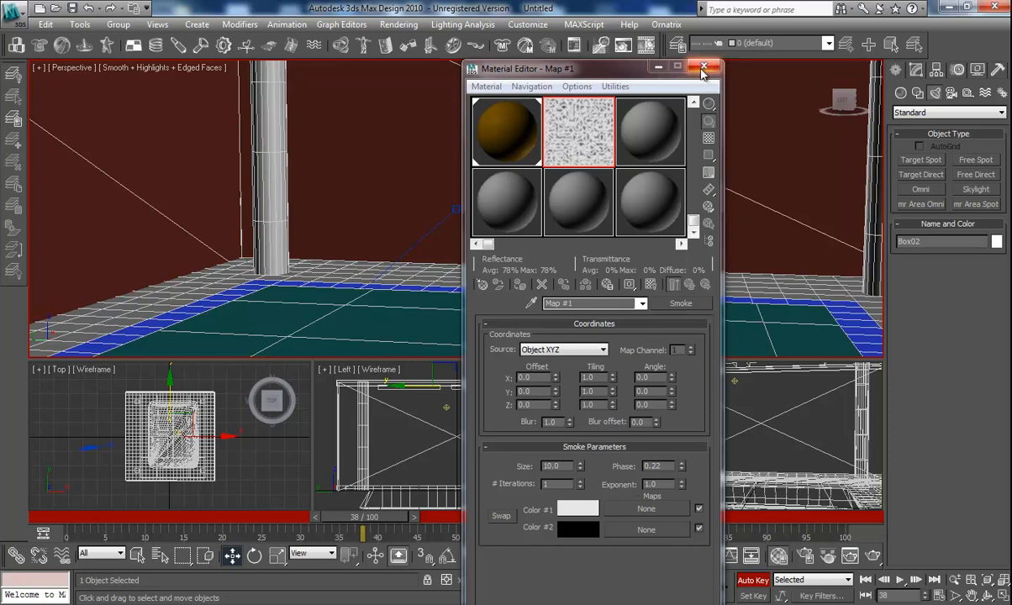
mouse_move(691, 79)
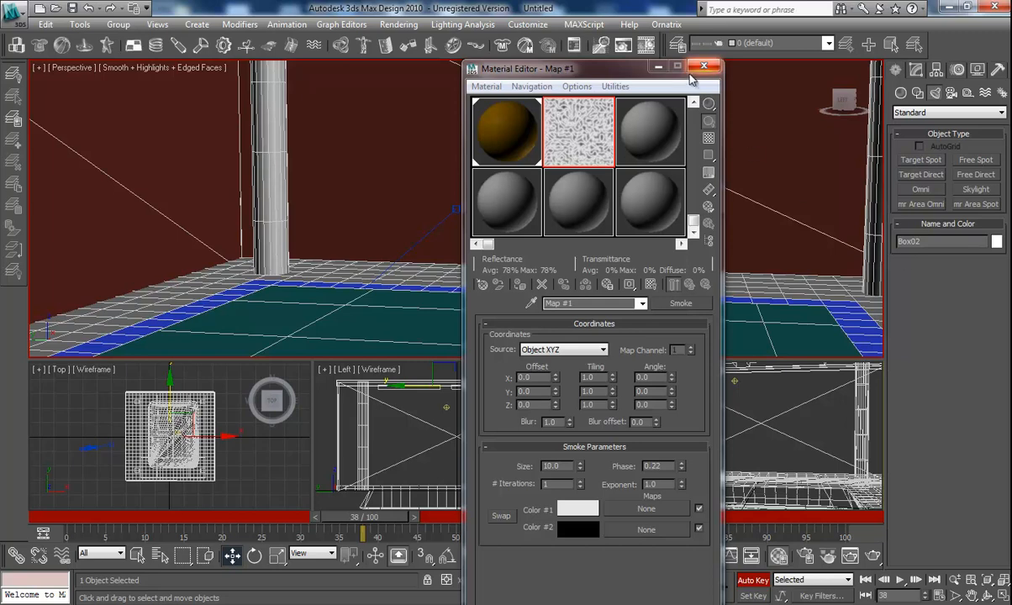
Close the Material Editor and place Omni01 just above the pool floor, checking it from several angles
click(703, 65)
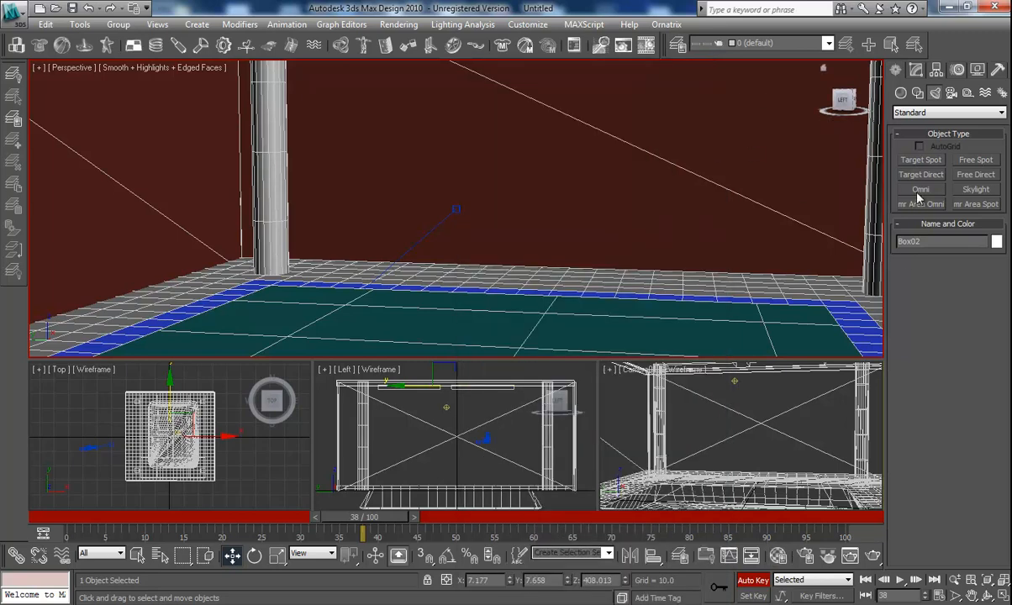
click(922, 188)
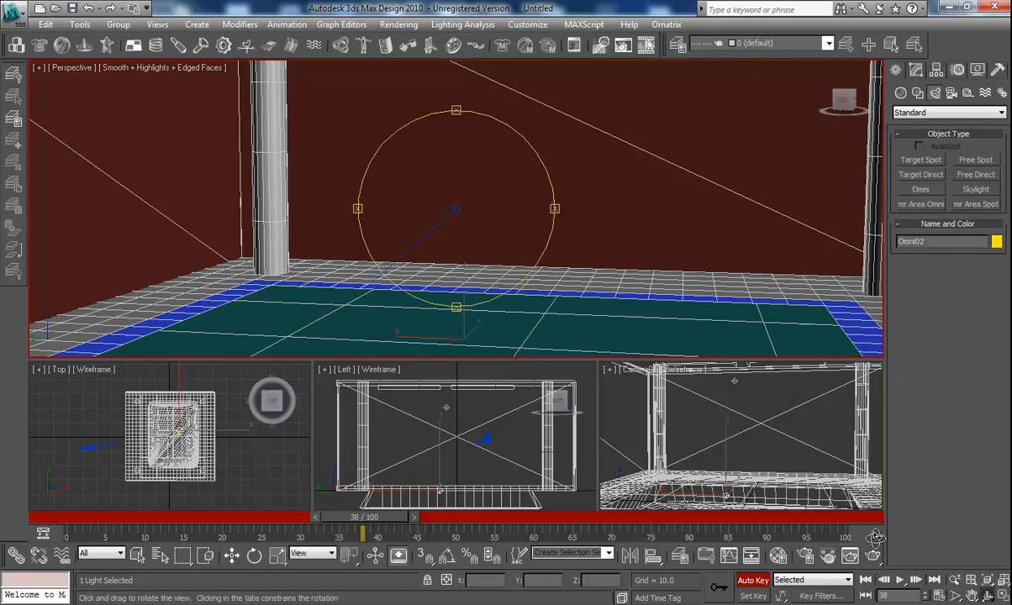
drag(455, 210, 450, 199)
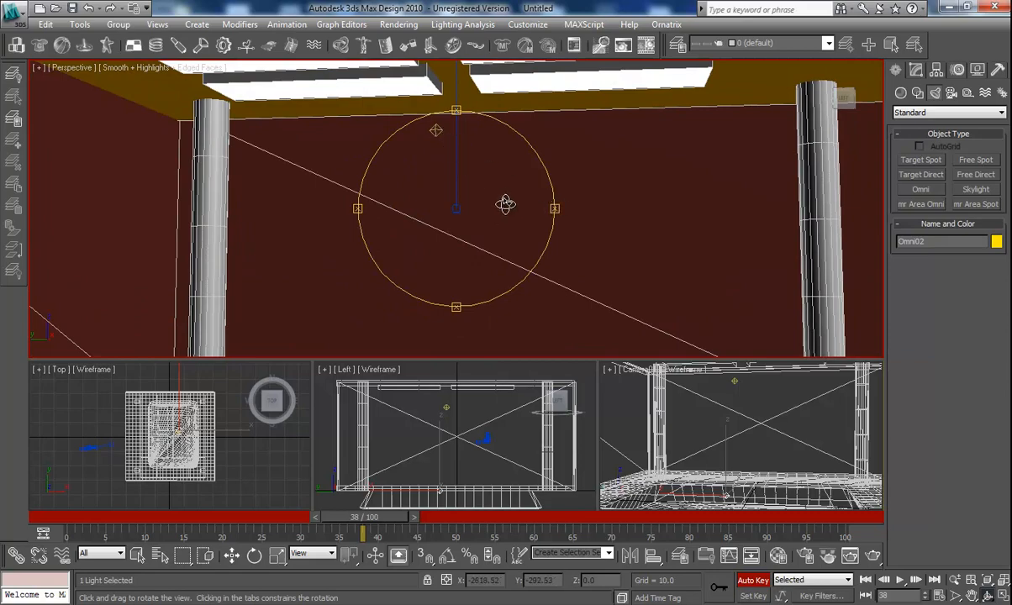
drag(504, 202, 504, 232)
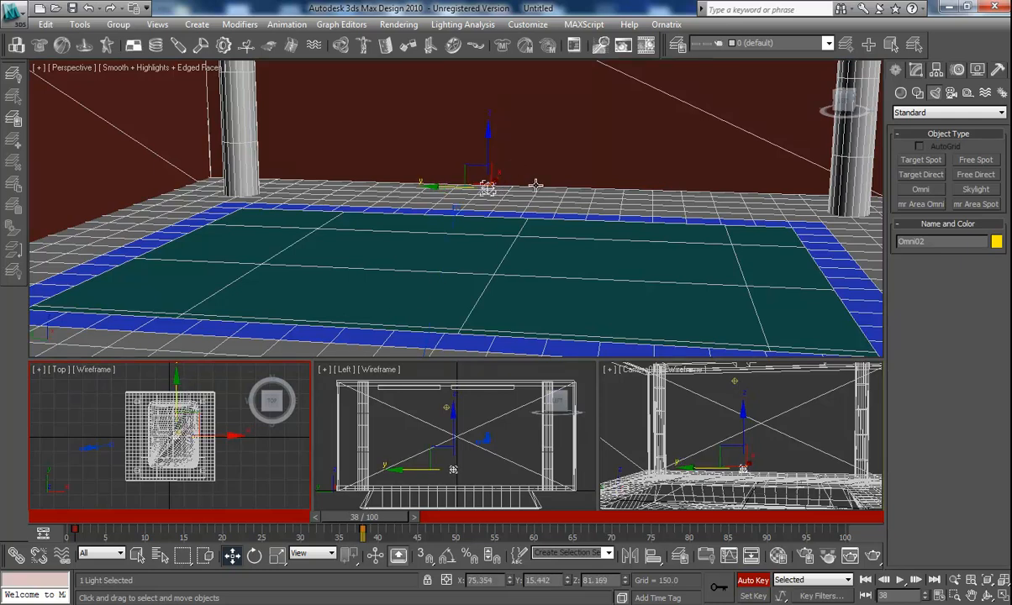
mouse_move(562, 458)
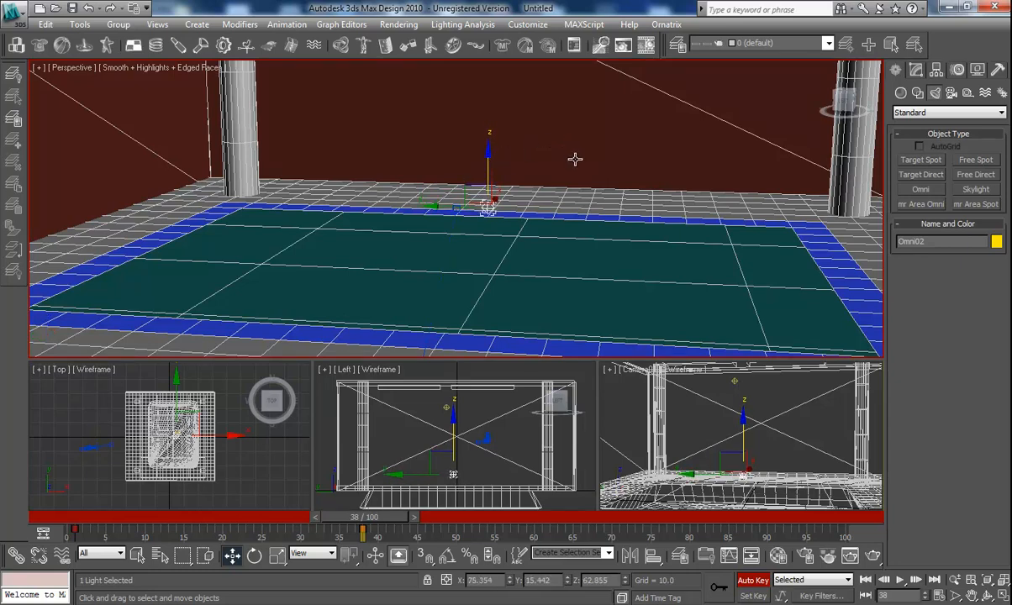
mouse_move(939, 328)
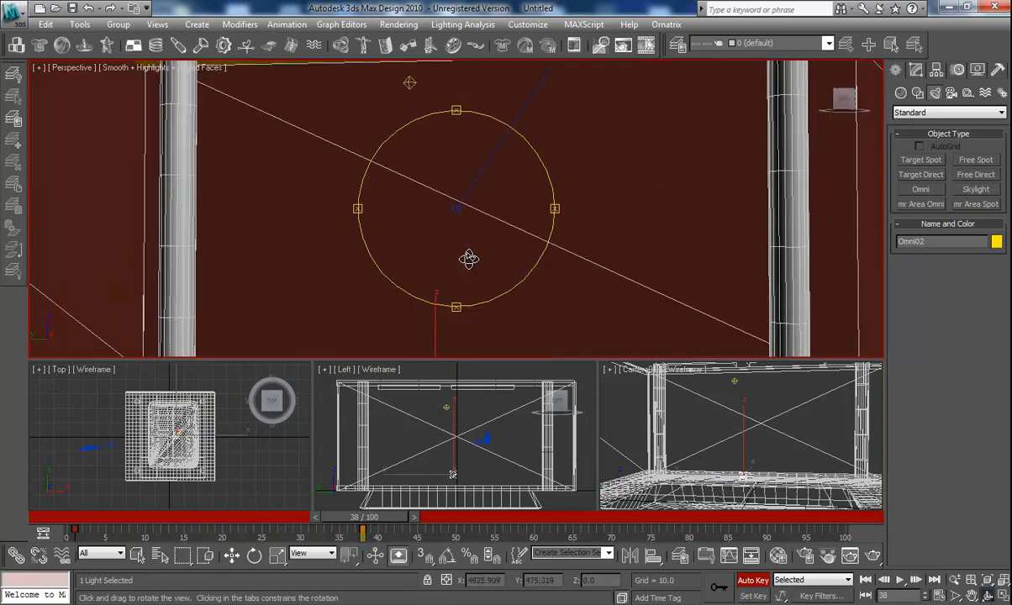
drag(467, 259, 474, 249)
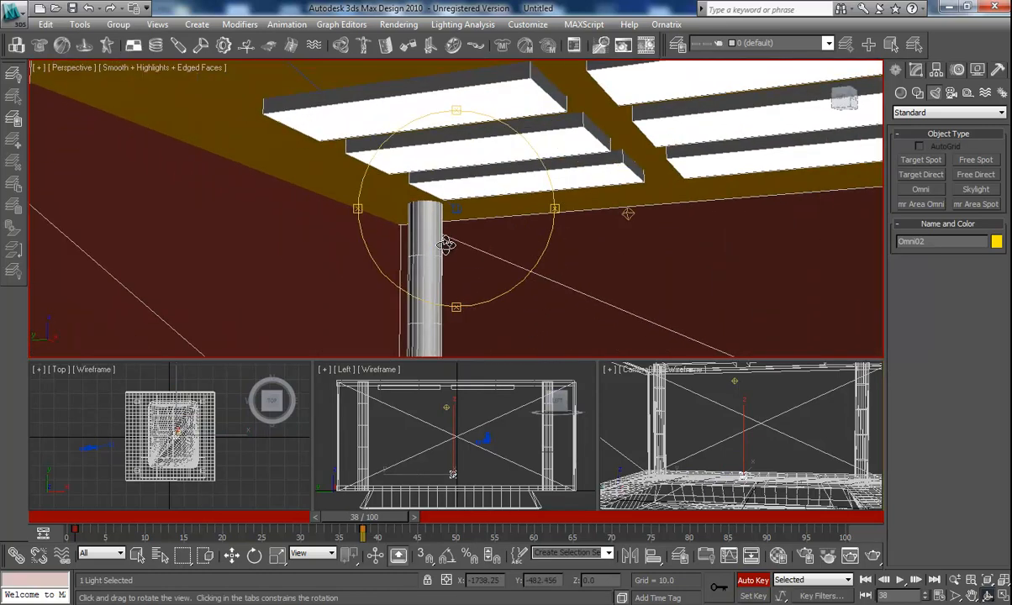
drag(446, 244, 470, 256)
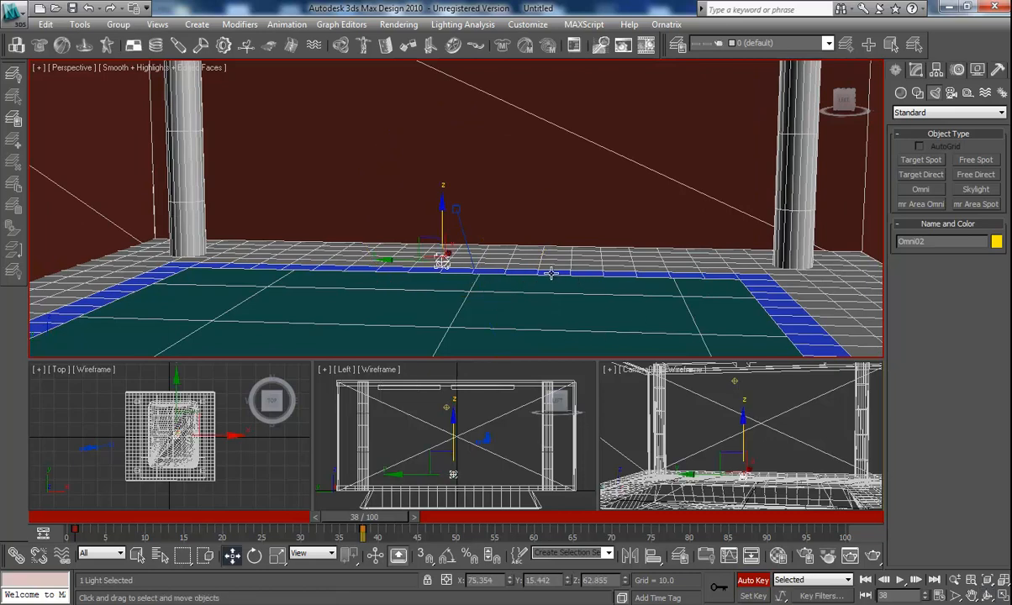
mouse_move(925, 144)
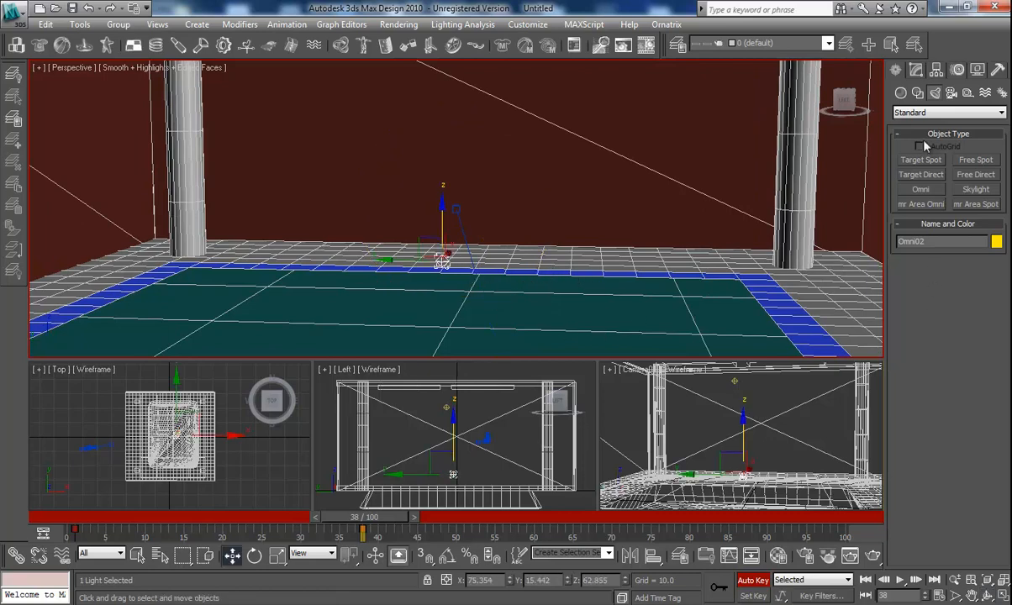
Assign Map #1 as the omni light's Projector Map, shared as an Instance
click(915, 71)
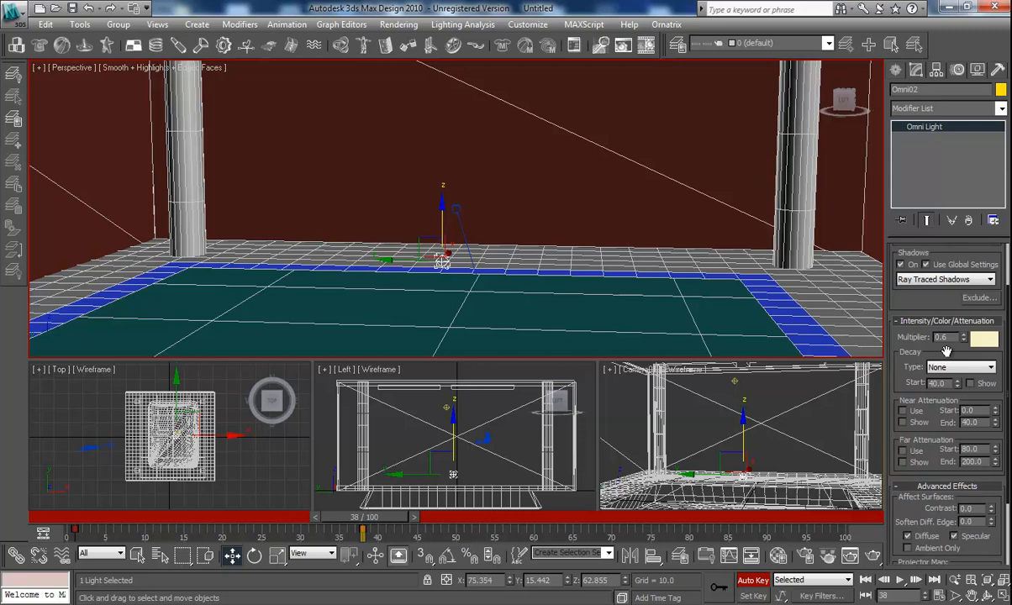
mouse_move(962, 366)
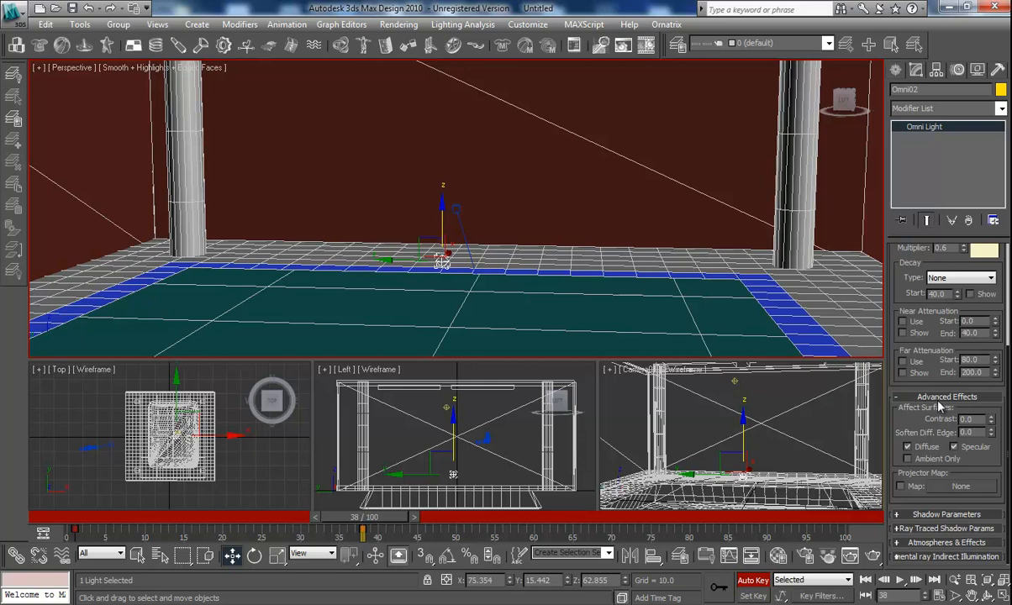
mouse_move(938, 432)
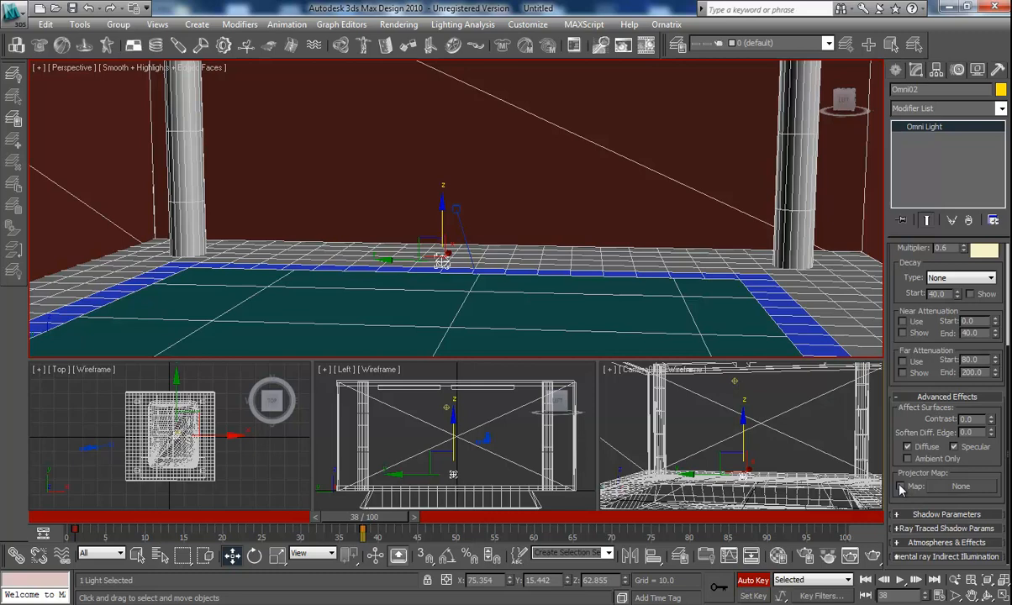
mouse_move(952, 493)
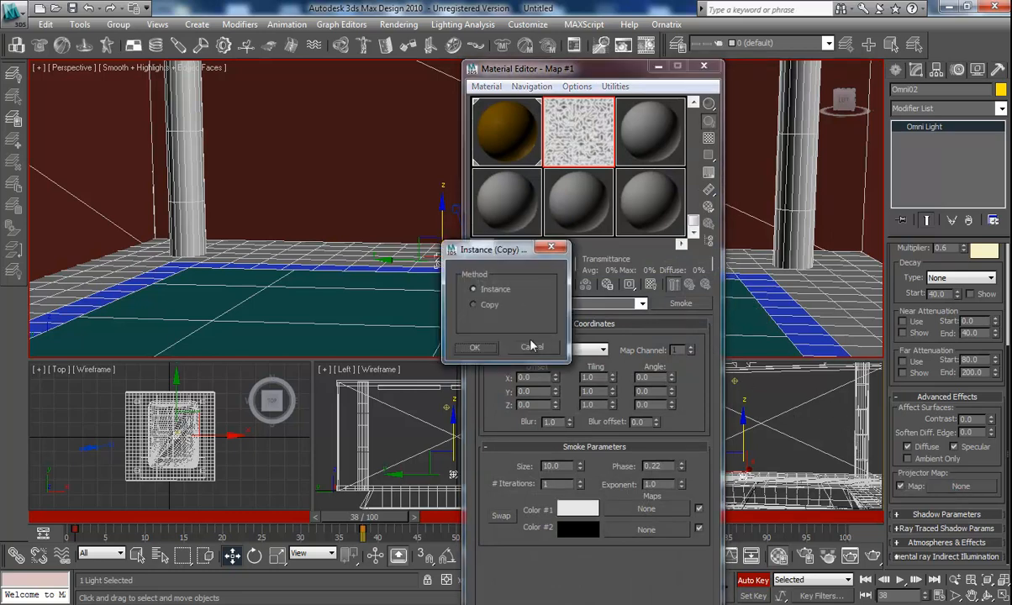
click(474, 346)
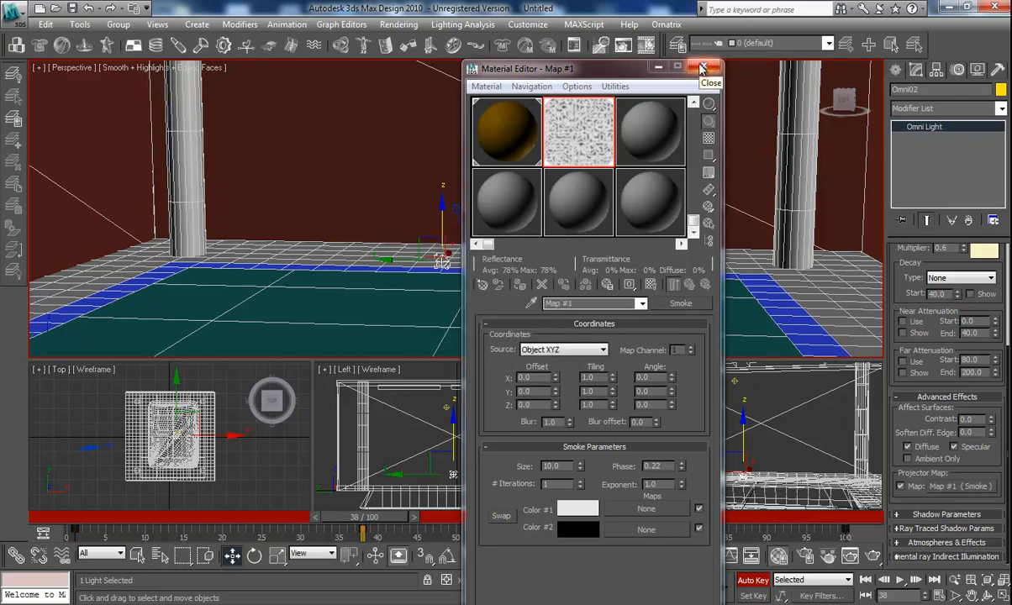
Close the Material Editor before rendering the Perspective viewport
click(703, 67)
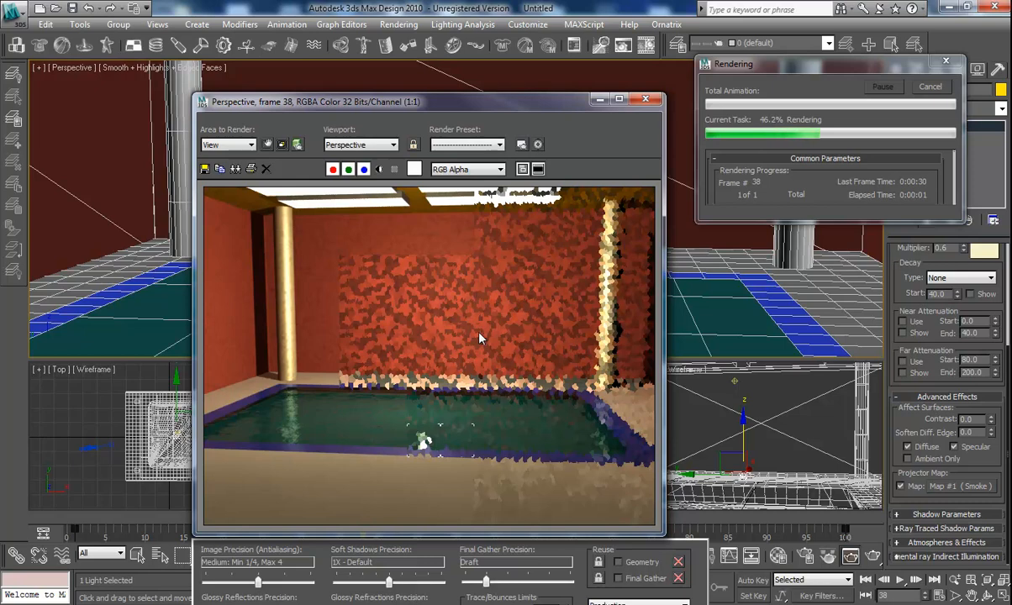
mouse_move(491, 333)
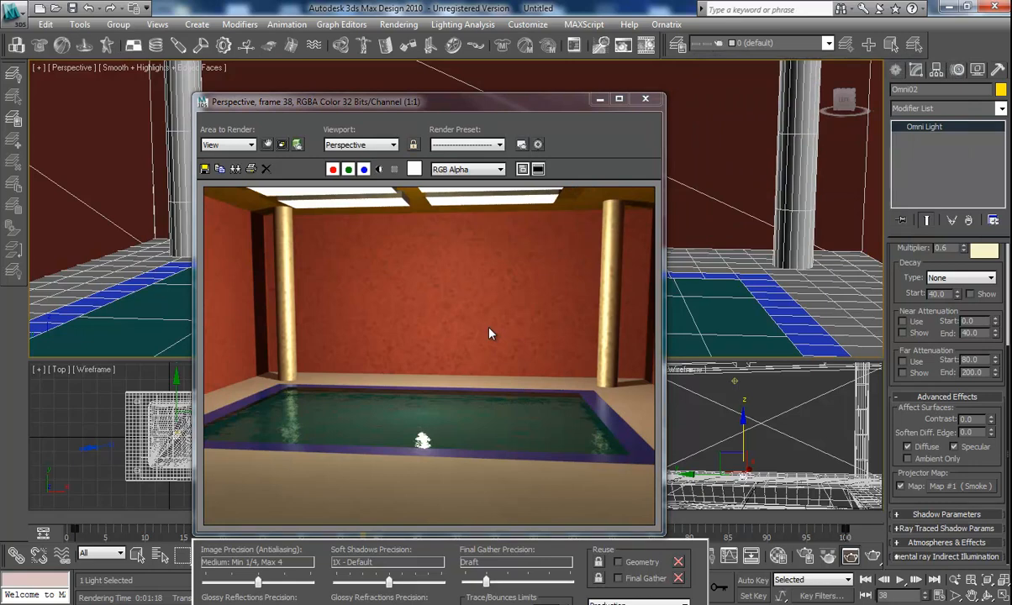
mouse_move(486, 333)
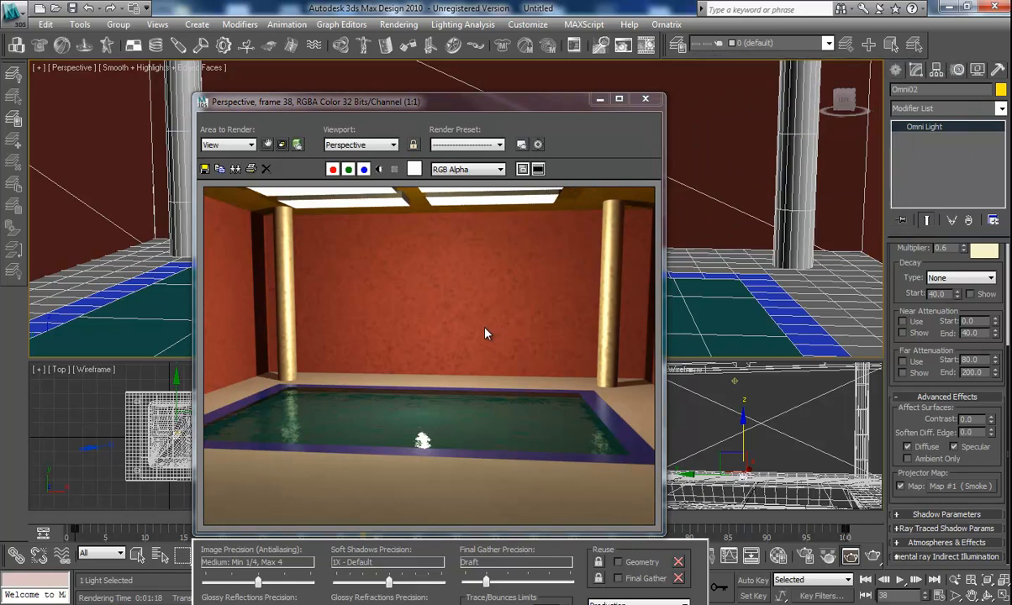
mouse_move(474, 351)
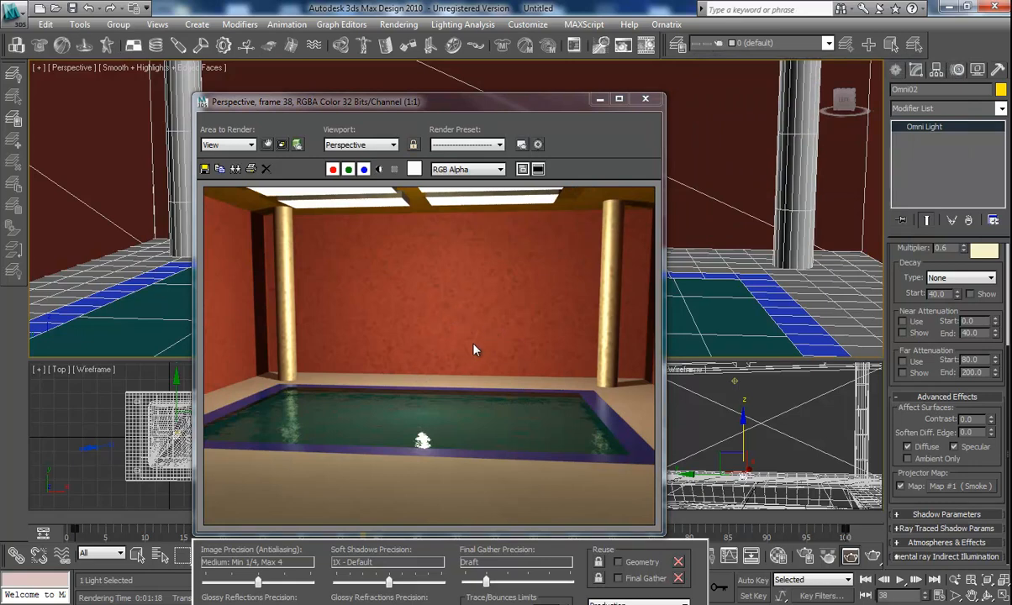
mouse_move(491, 317)
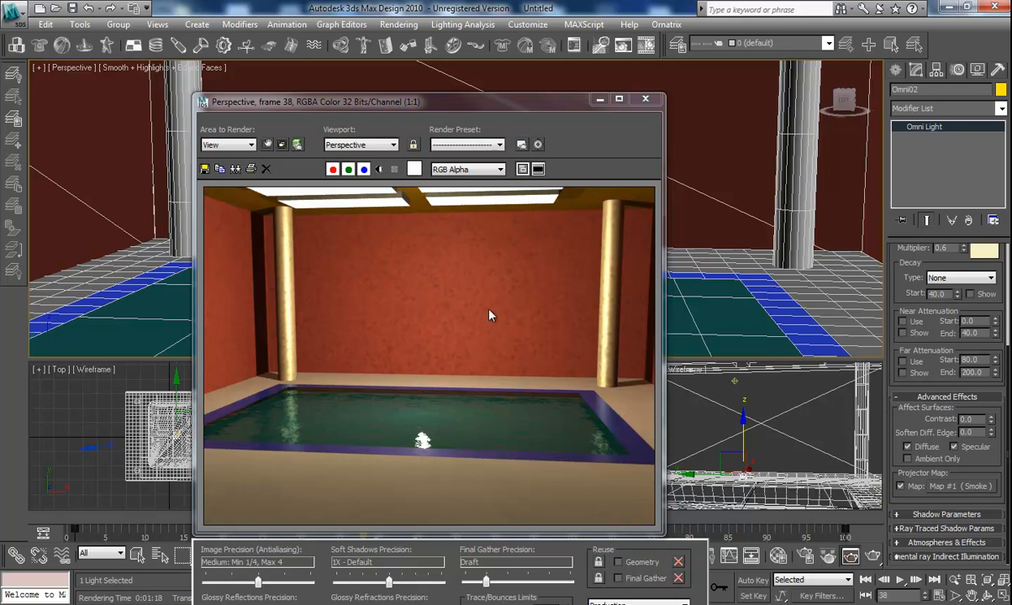
mouse_move(479, 309)
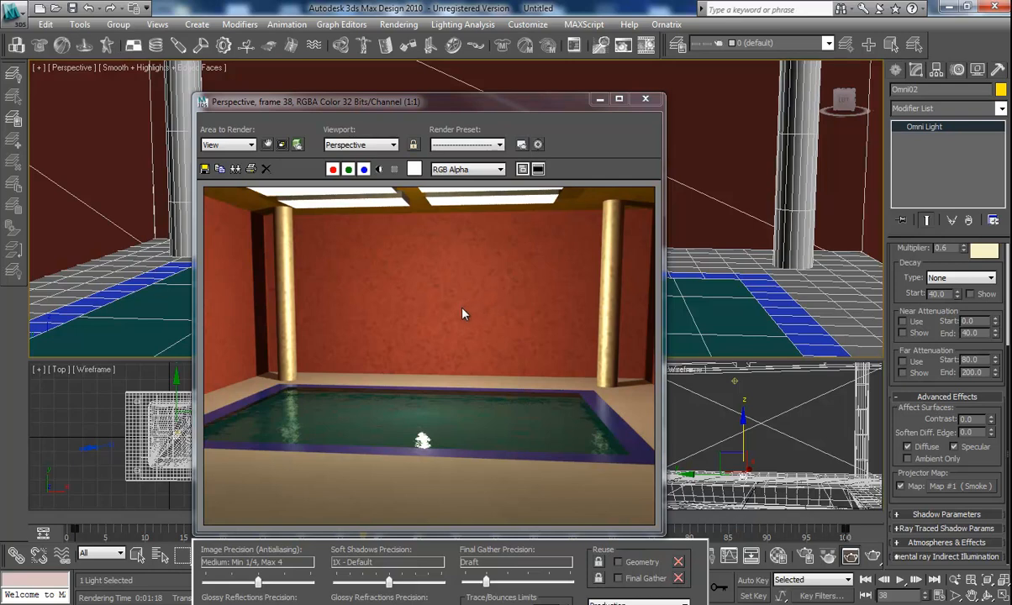
mouse_move(429, 417)
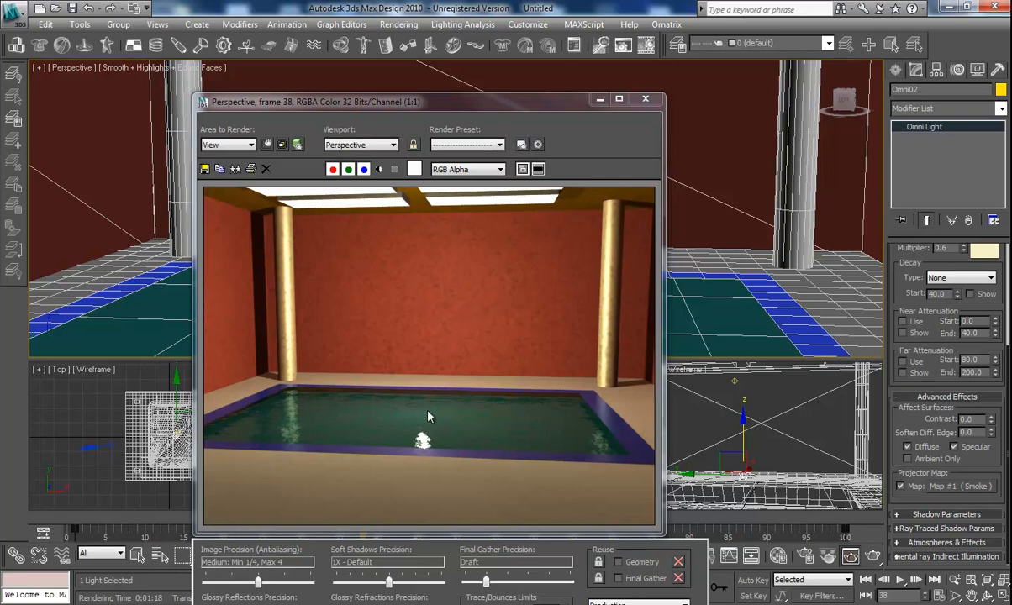
mouse_move(464, 269)
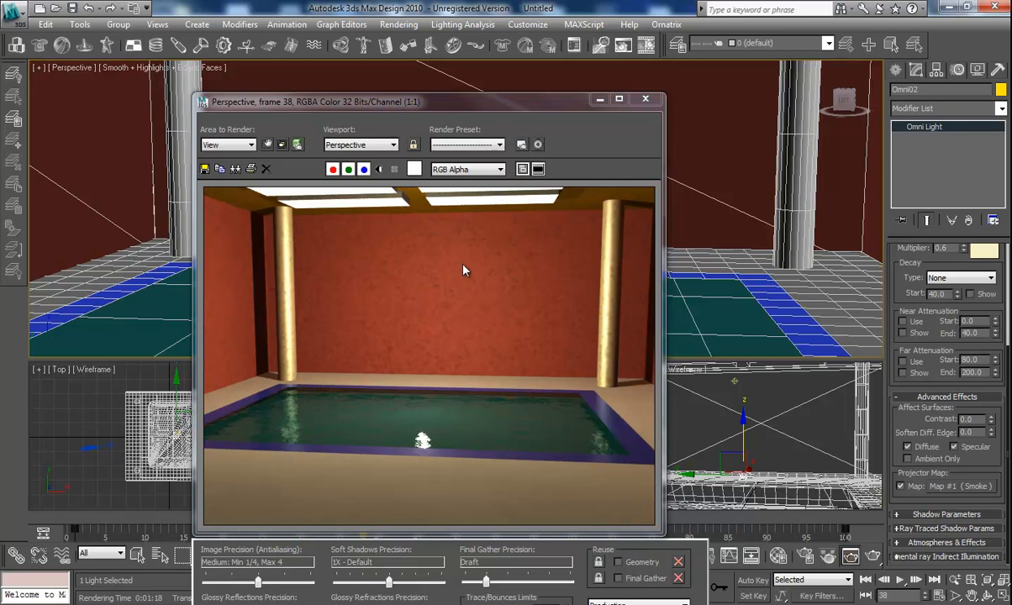
mouse_move(444, 345)
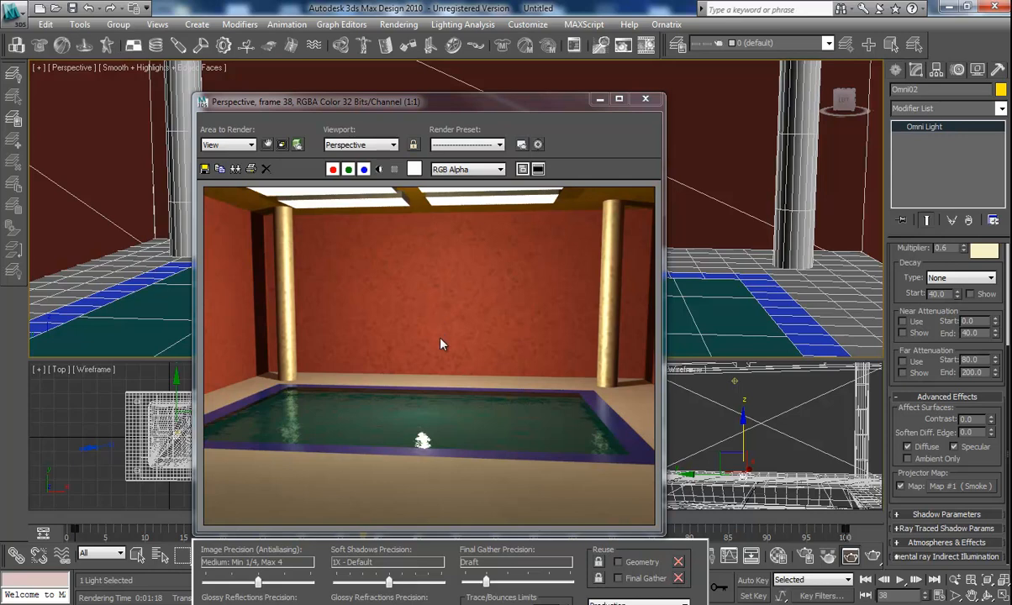
mouse_move(424, 252)
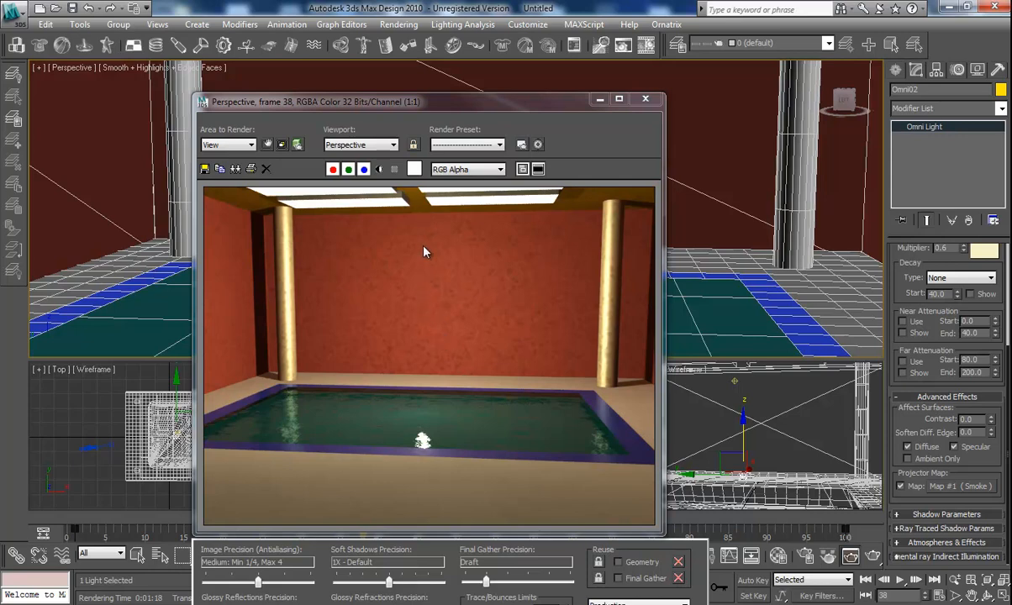
mouse_move(353, 493)
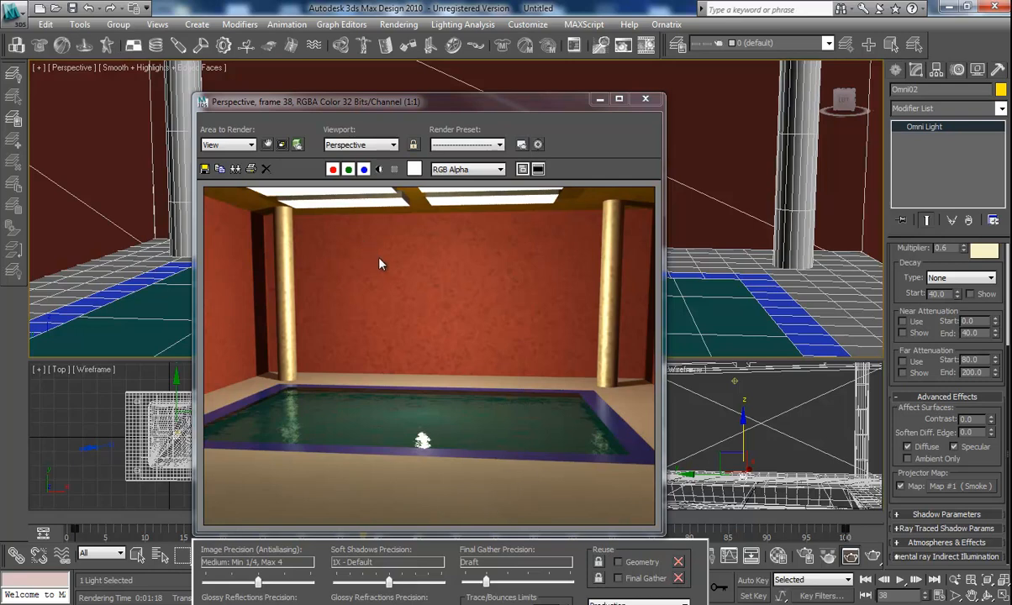
mouse_move(424, 286)
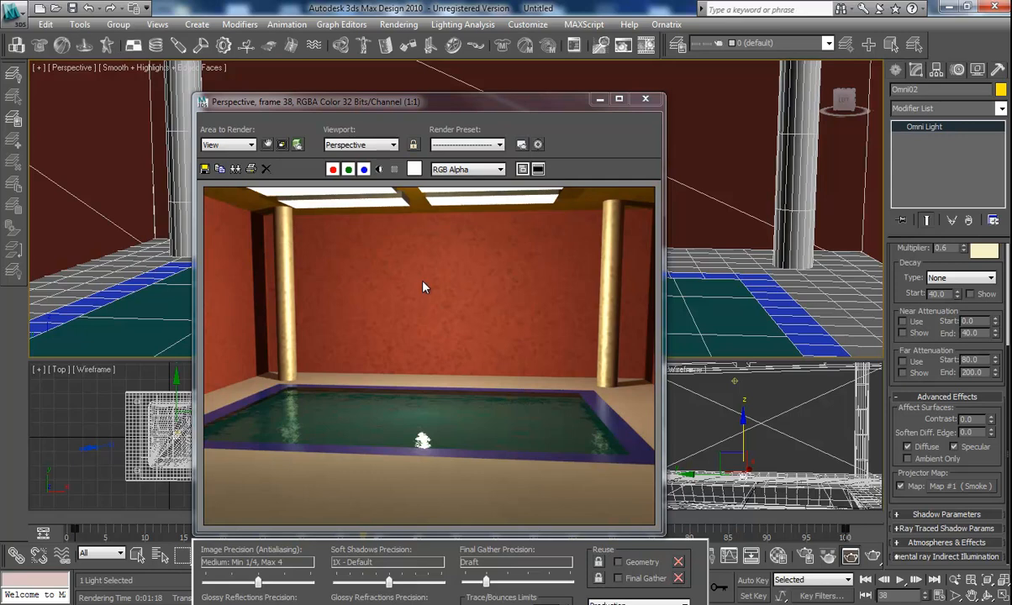
mouse_move(511, 419)
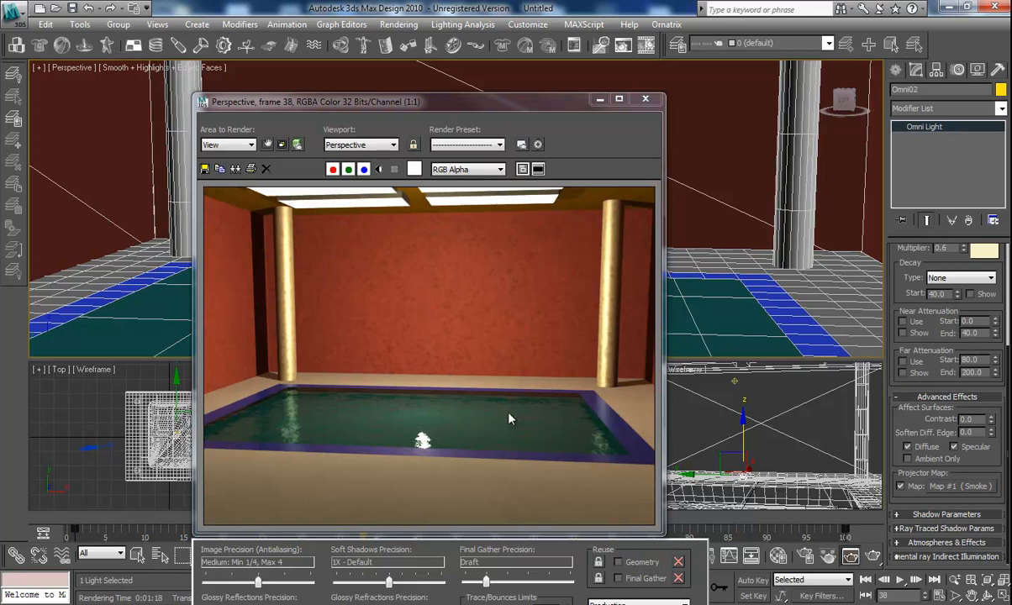
mouse_move(542, 424)
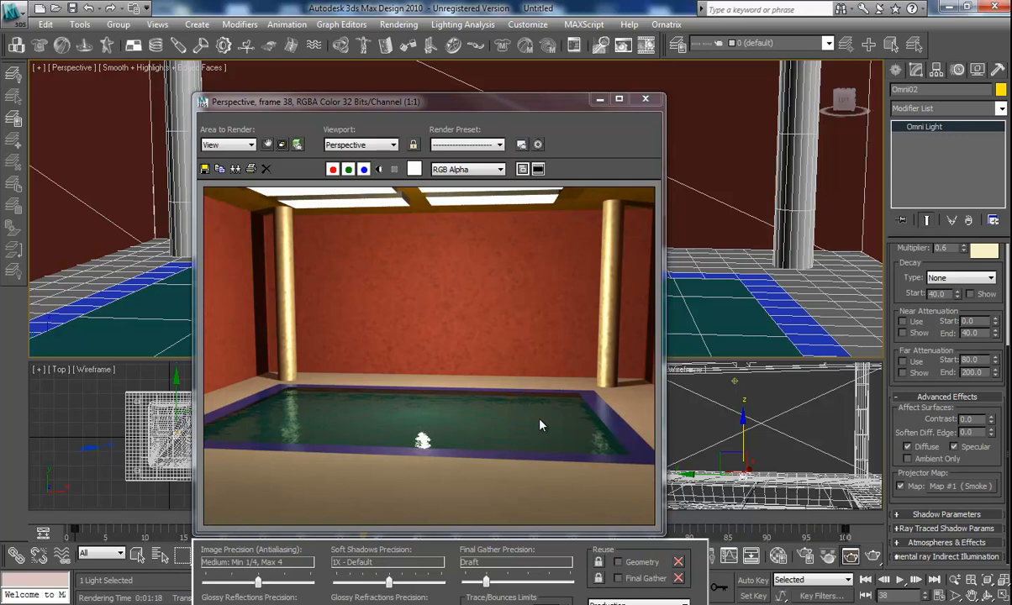
mouse_move(515, 235)
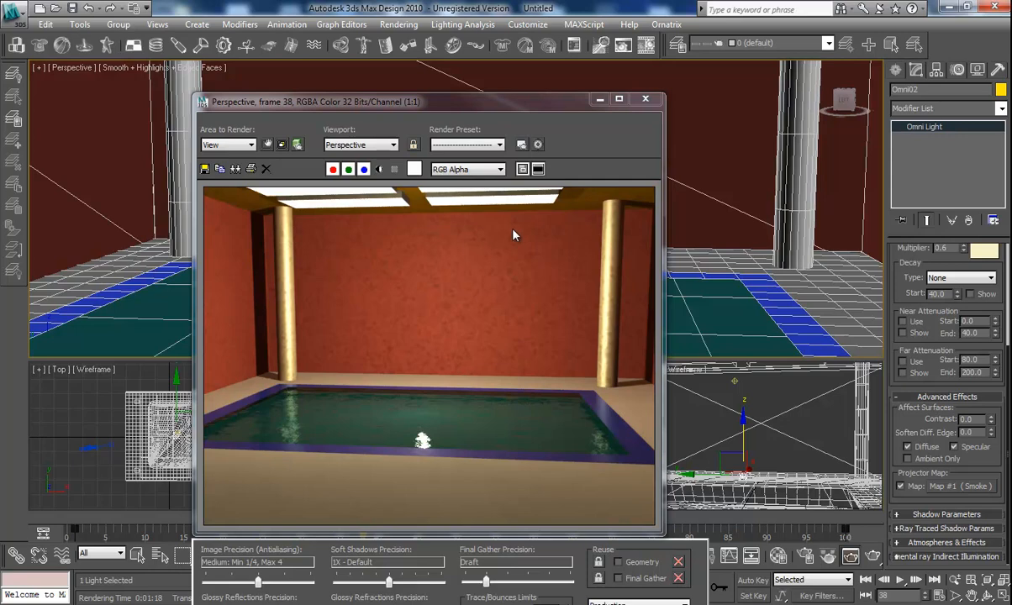
mouse_move(520, 232)
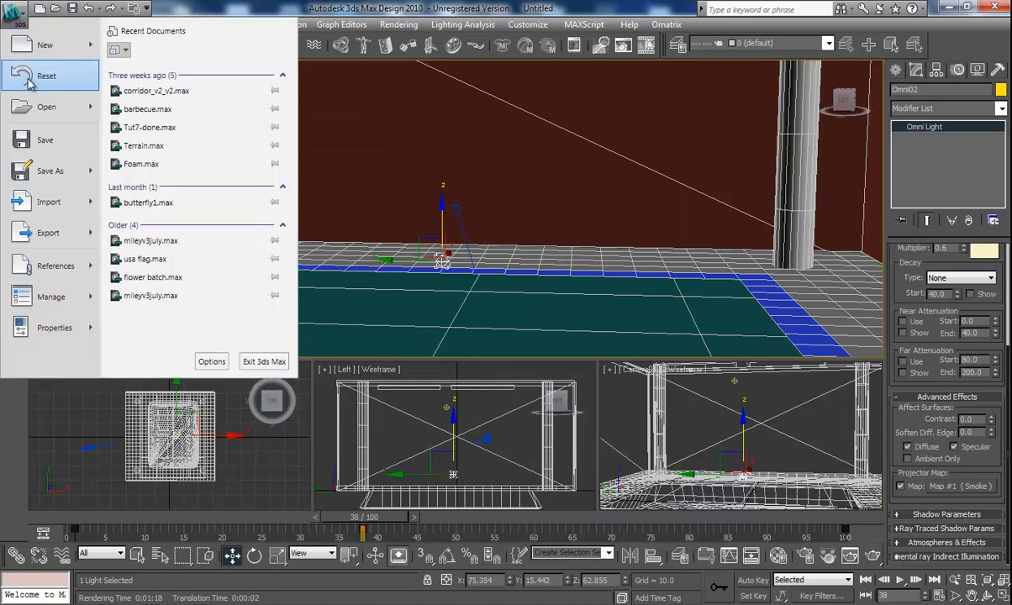
mouse_move(71, 76)
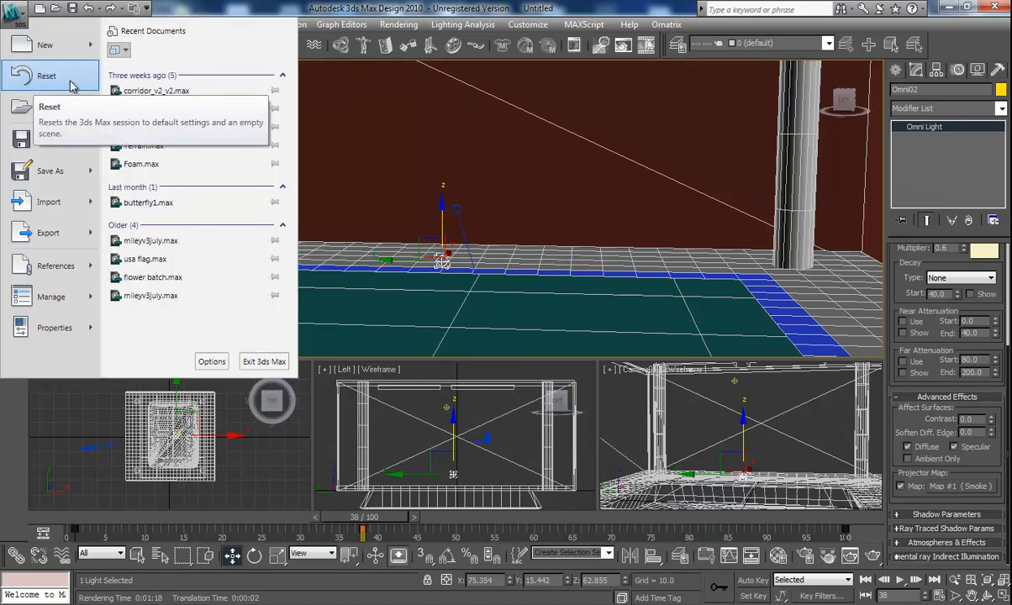
Reset 3ds Max to an empty default scene without saving the pool scene
click(47, 76)
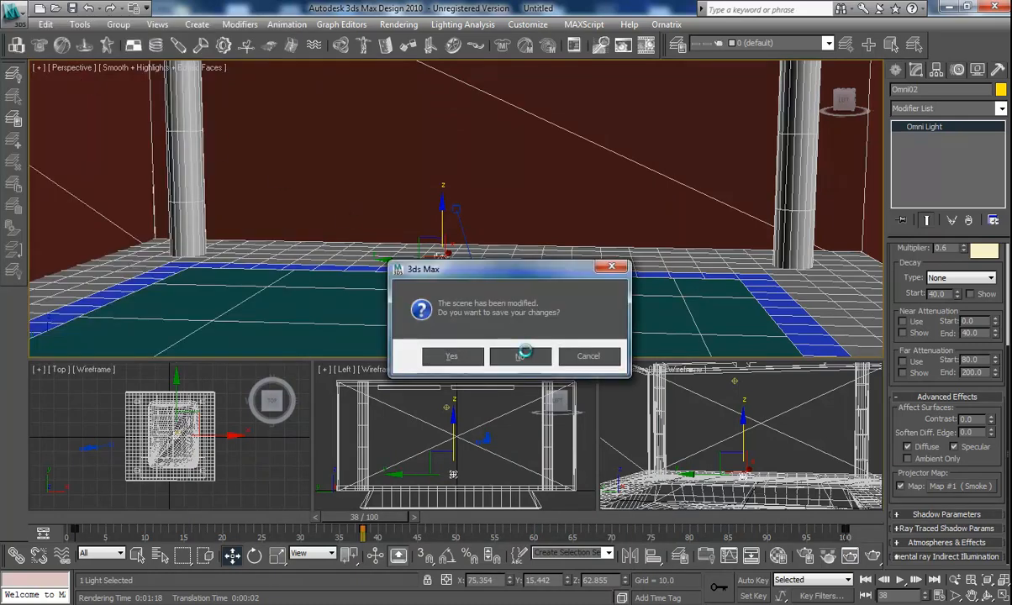
click(450, 356)
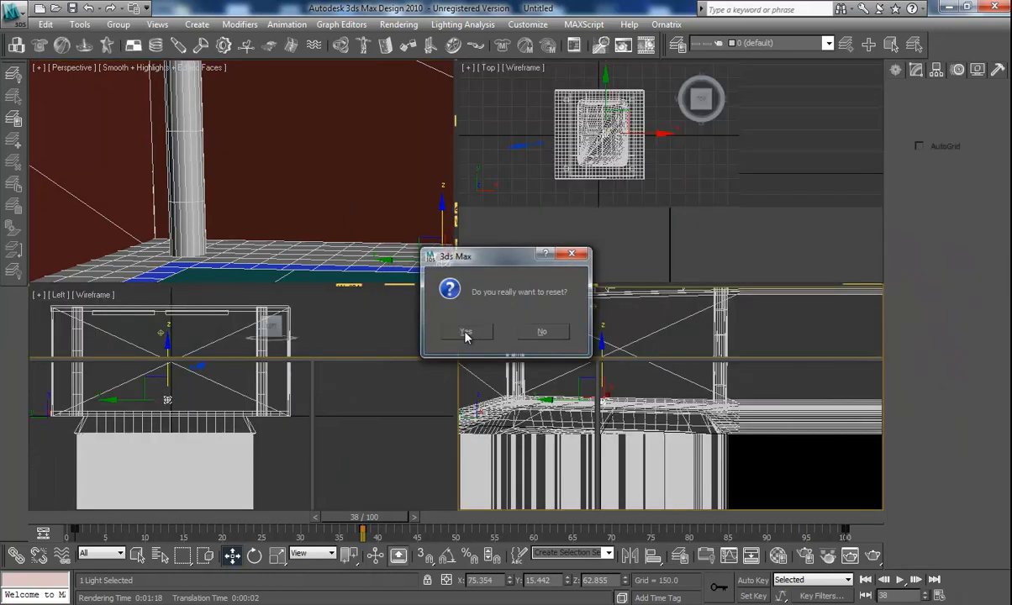
click(467, 331)
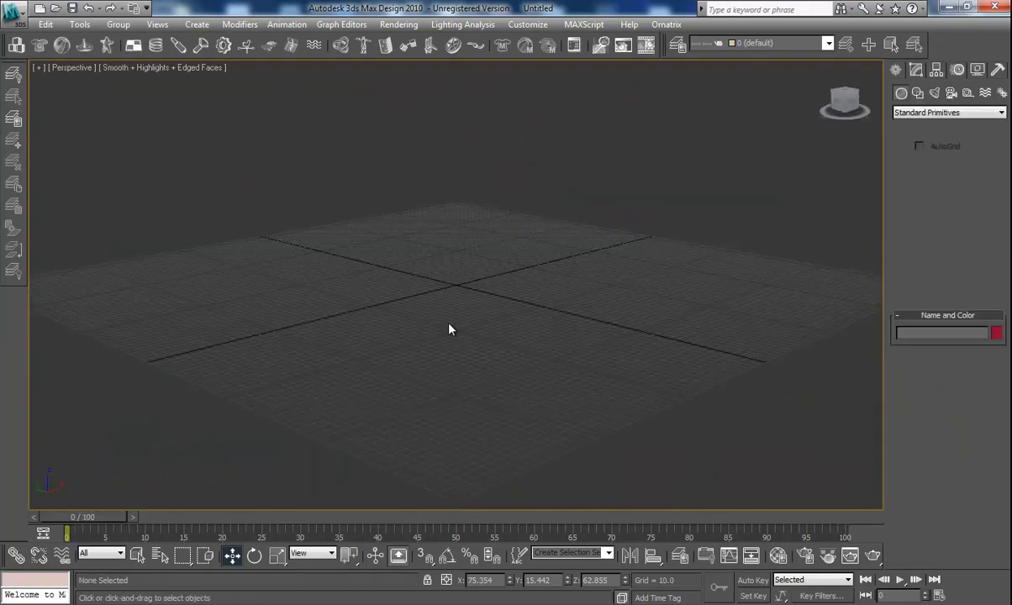
Draw a ChamferBox from Extended Primitives, raise its segment counts and edit its length
click(917, 70)
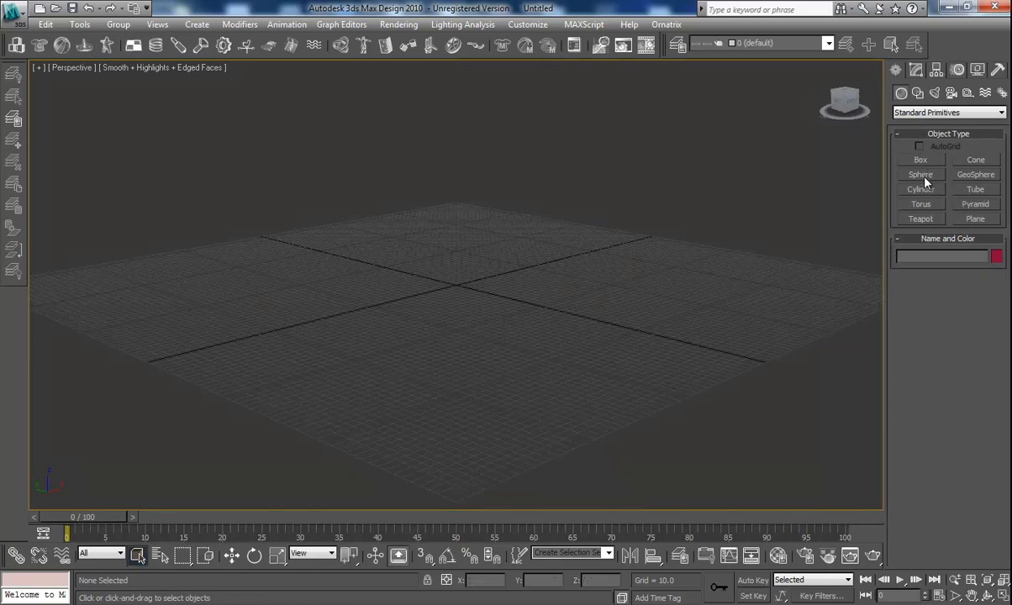
click(948, 111)
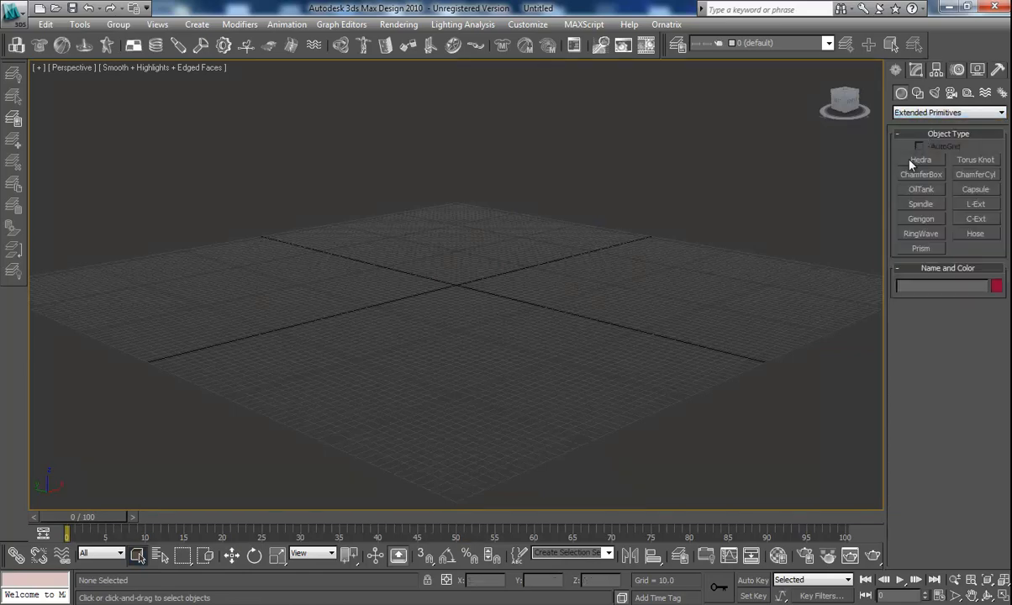
click(922, 173)
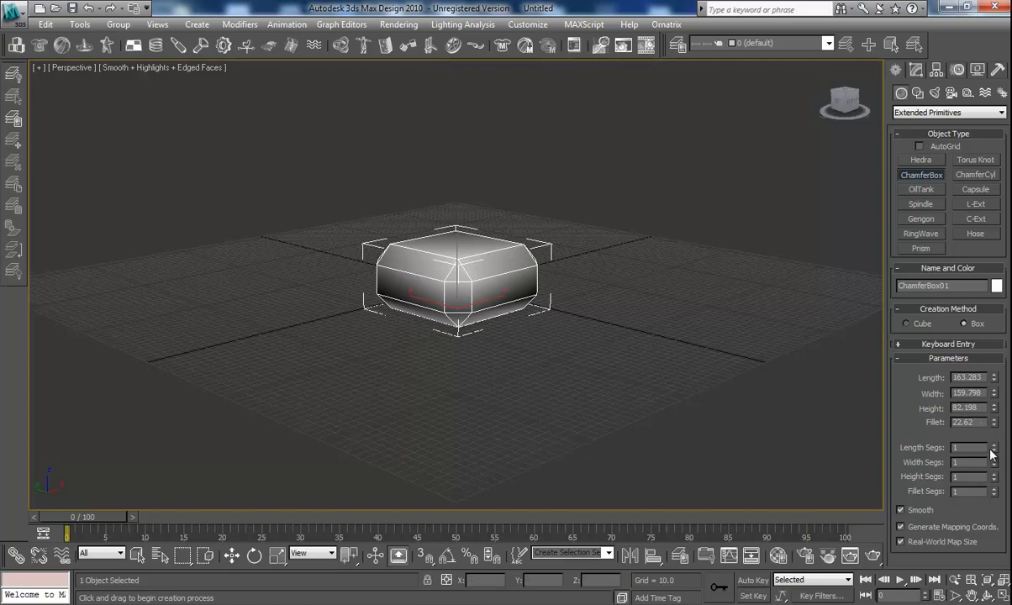
click(995, 444)
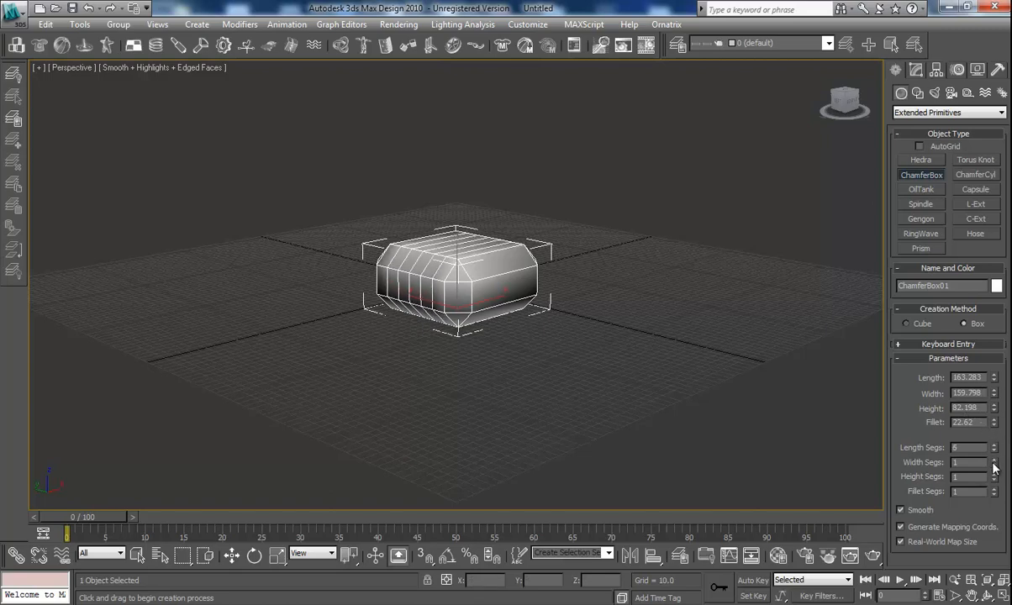
click(996, 461)
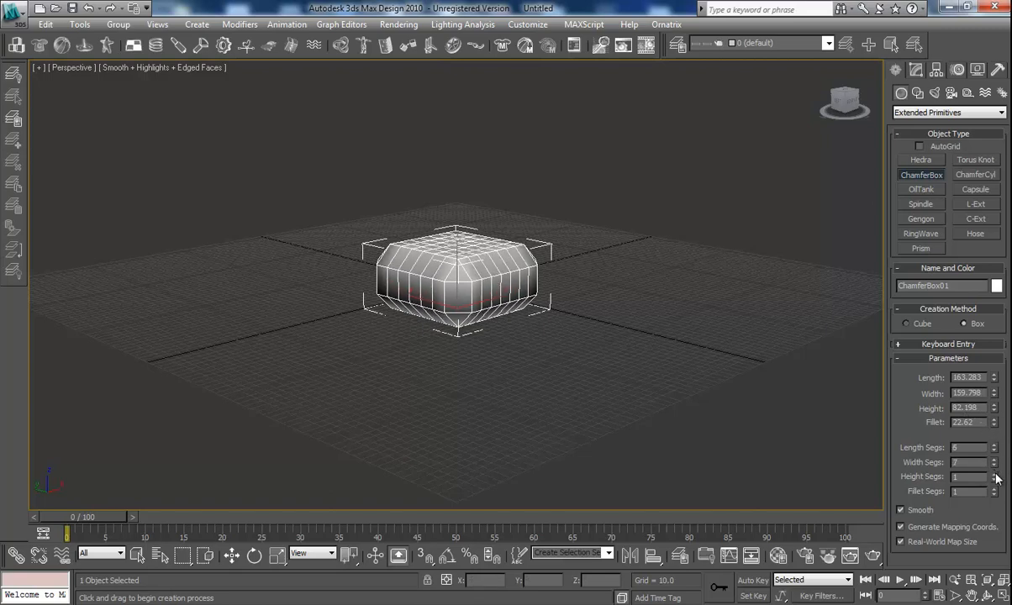
click(995, 474)
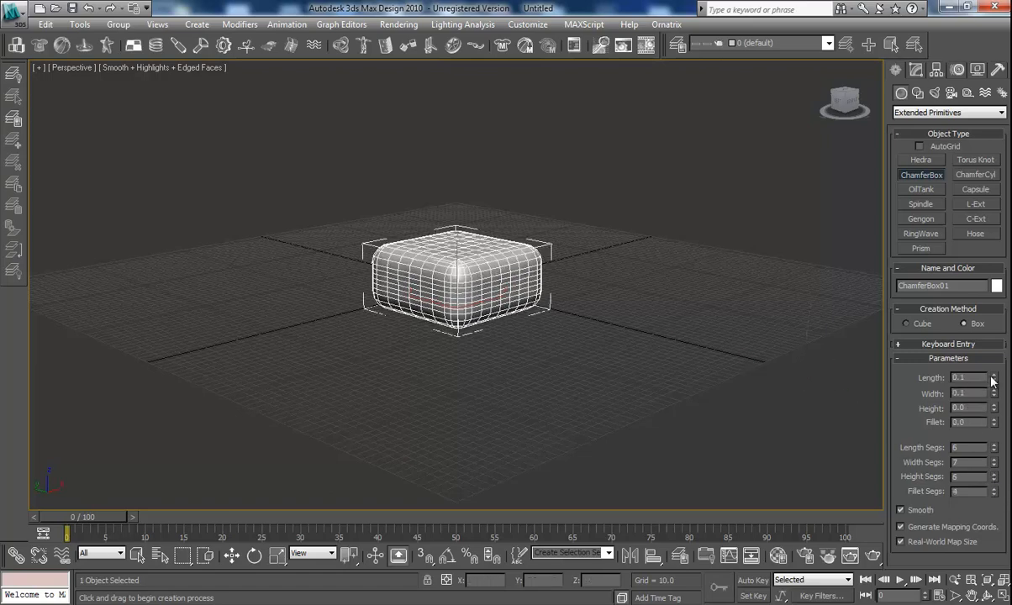
click(994, 373)
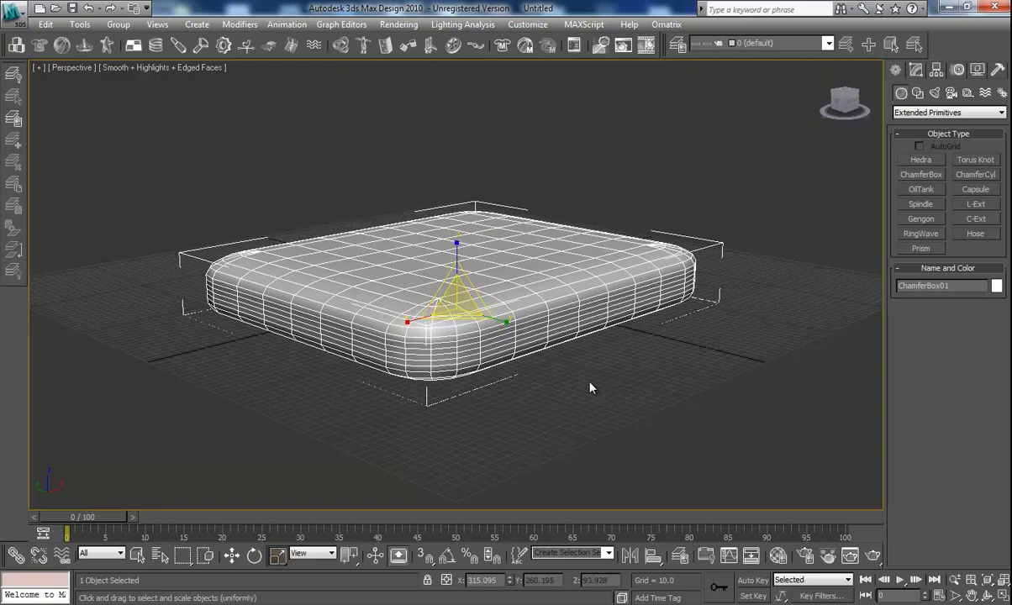
Switch from scaling to the Move tool to reposition the chamfer box
right_click(589, 386)
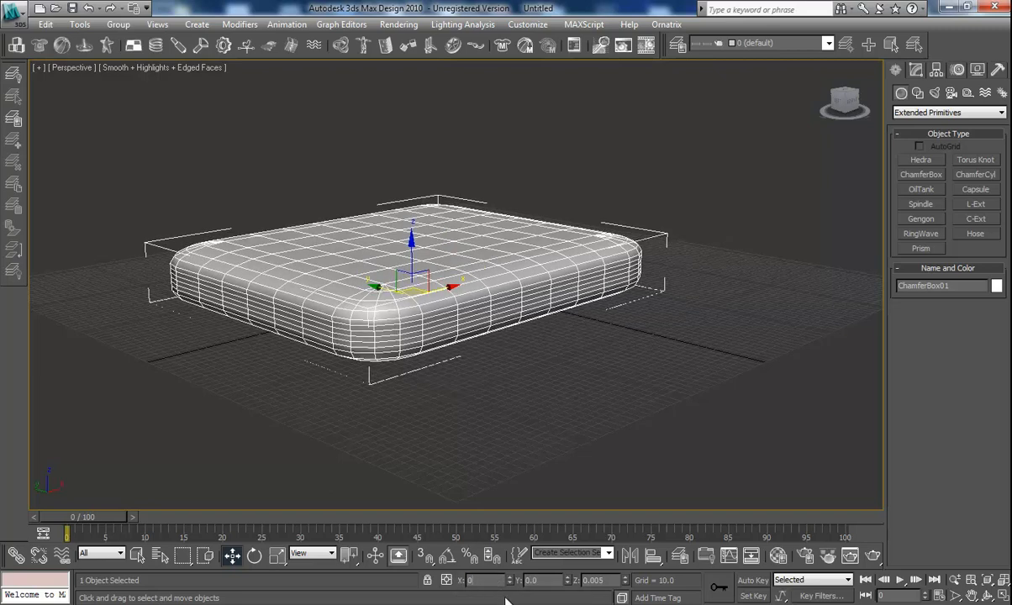
mouse_move(612, 328)
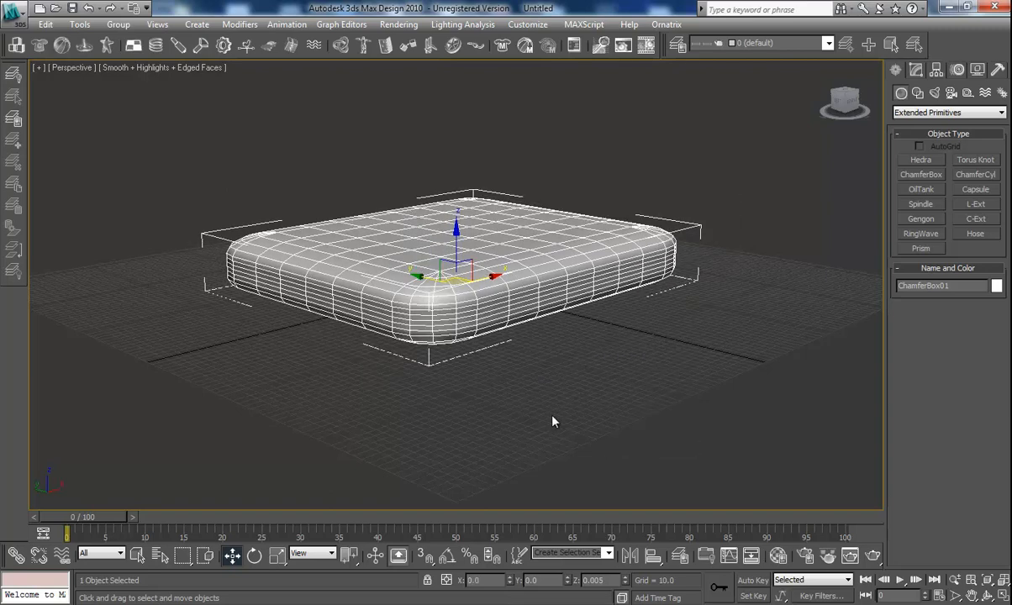
mouse_move(933, 104)
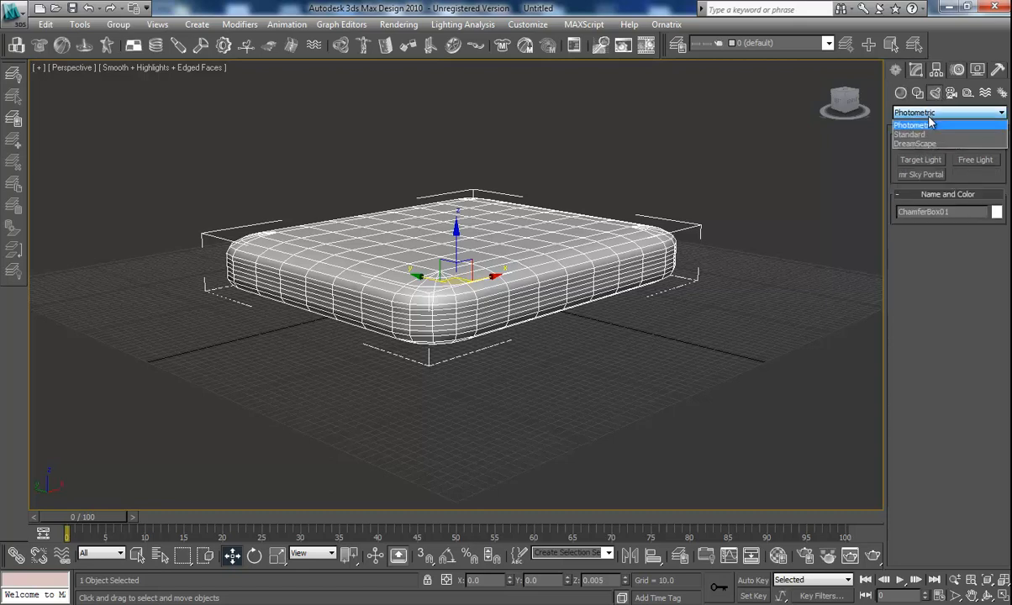
Create a Standard Free Spot light and raise it above the ChamferBox
click(909, 134)
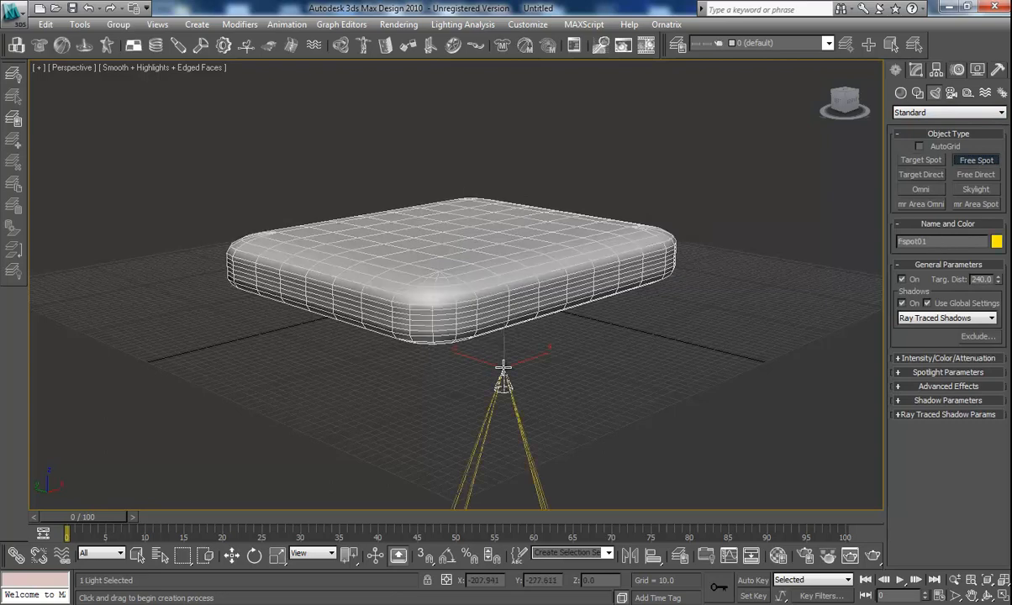
mouse_move(545, 379)
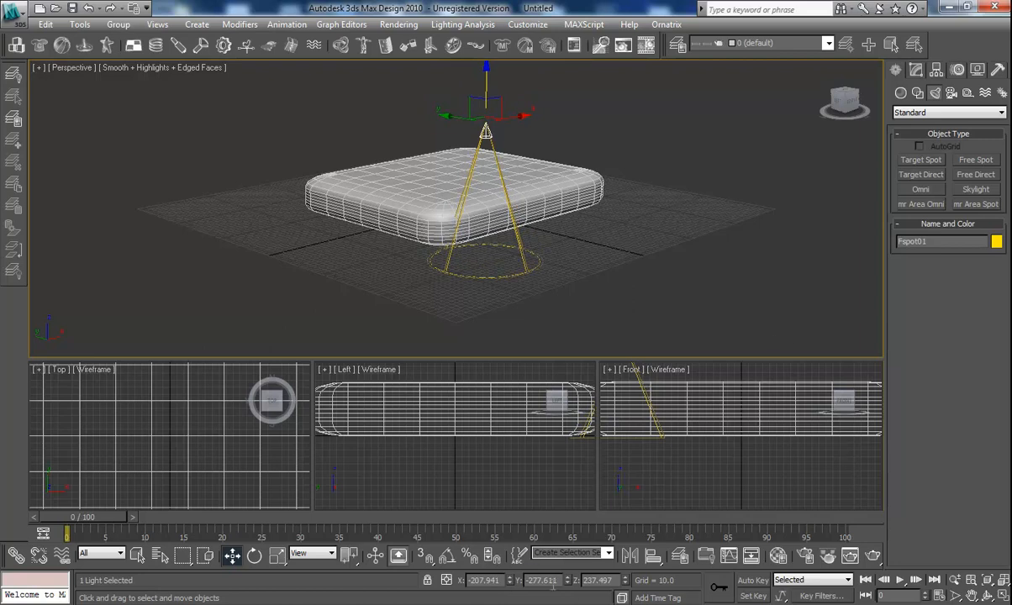
triple_click(541, 580)
text(0)
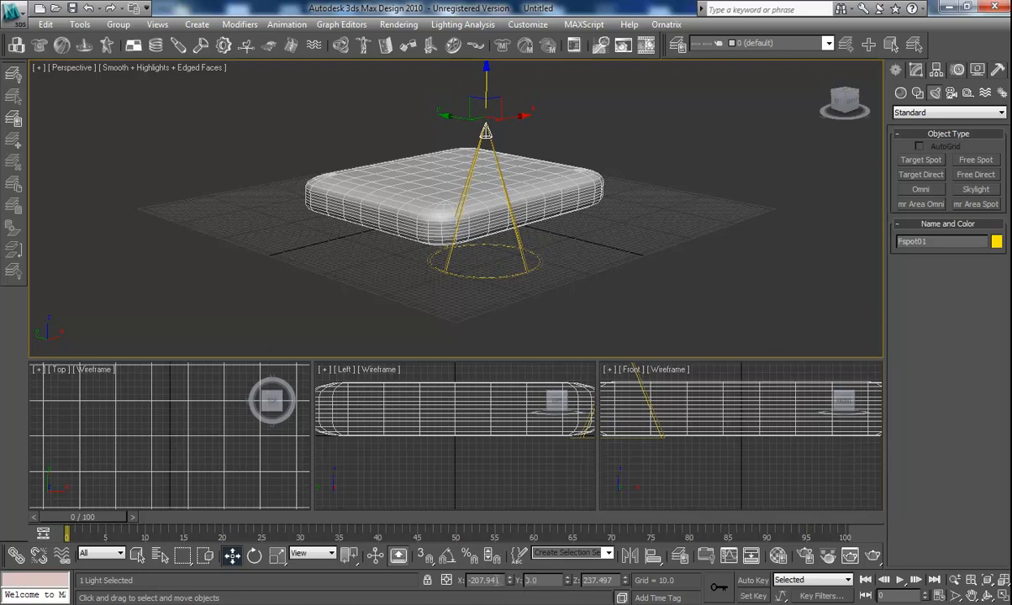
drag(486, 131, 376, 111)
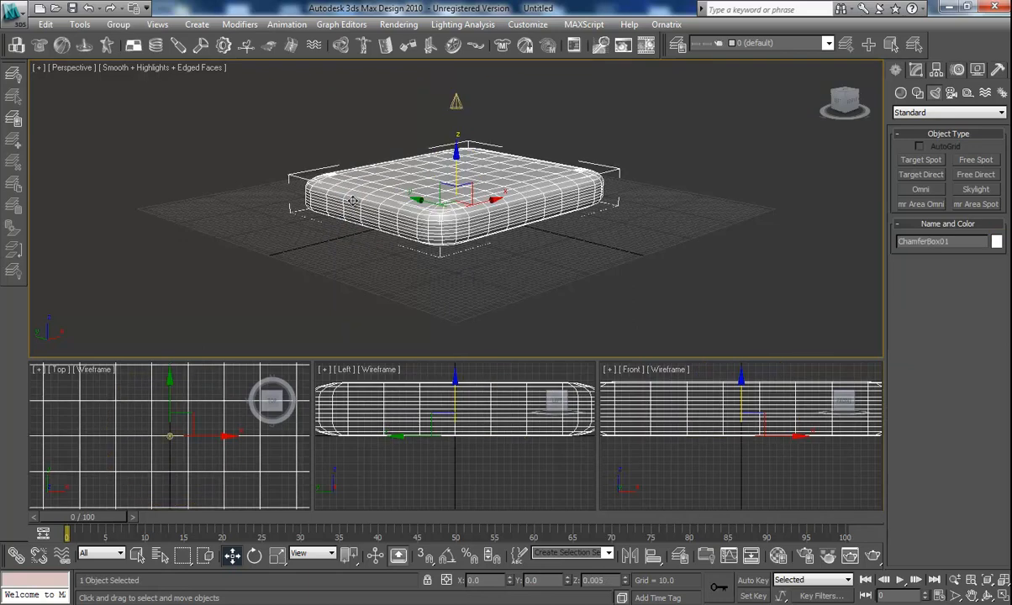
mouse_move(276, 559)
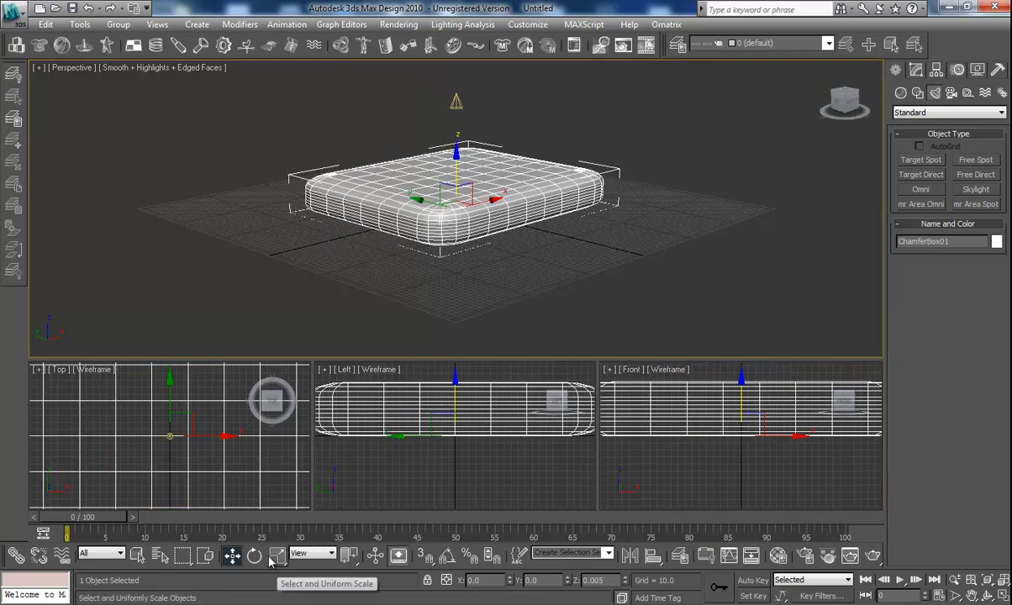
Maximize the Top view and move the spotlight so its cone covers the box
click(254, 555)
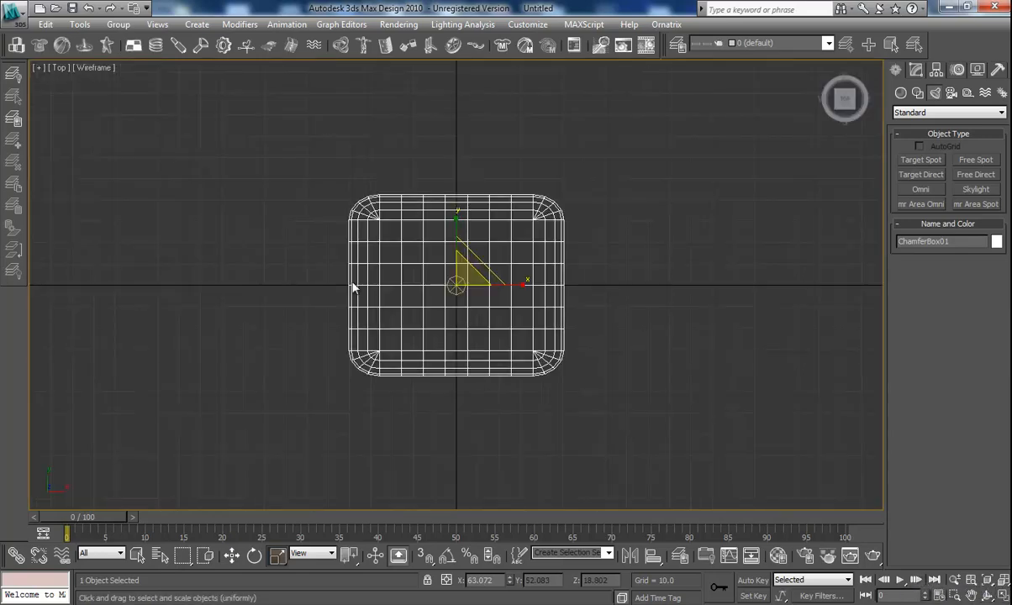
mouse_move(454, 282)
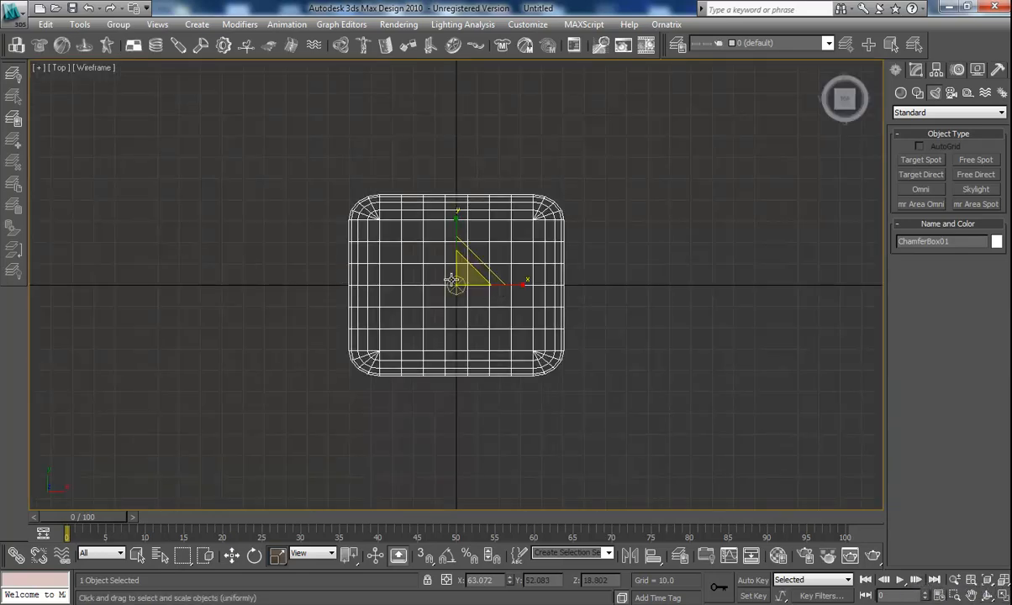
mouse_move(679, 316)
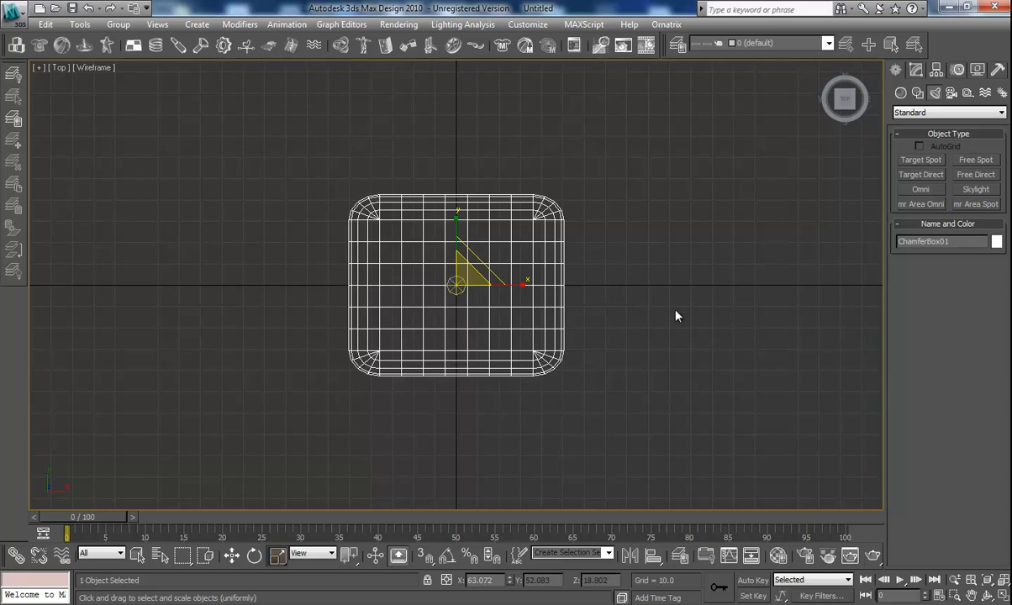
mouse_move(454, 293)
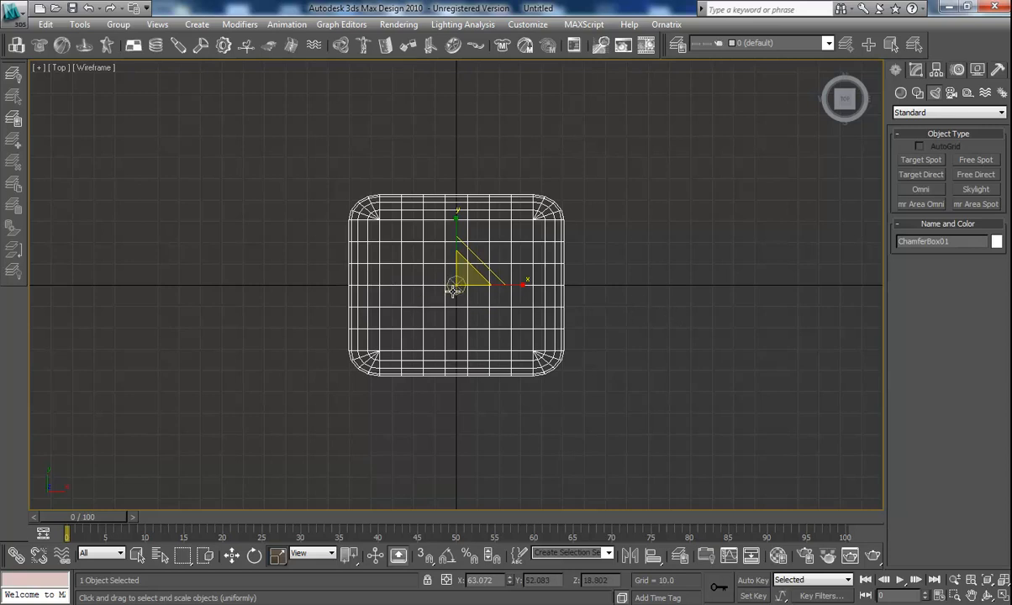
mouse_move(249, 328)
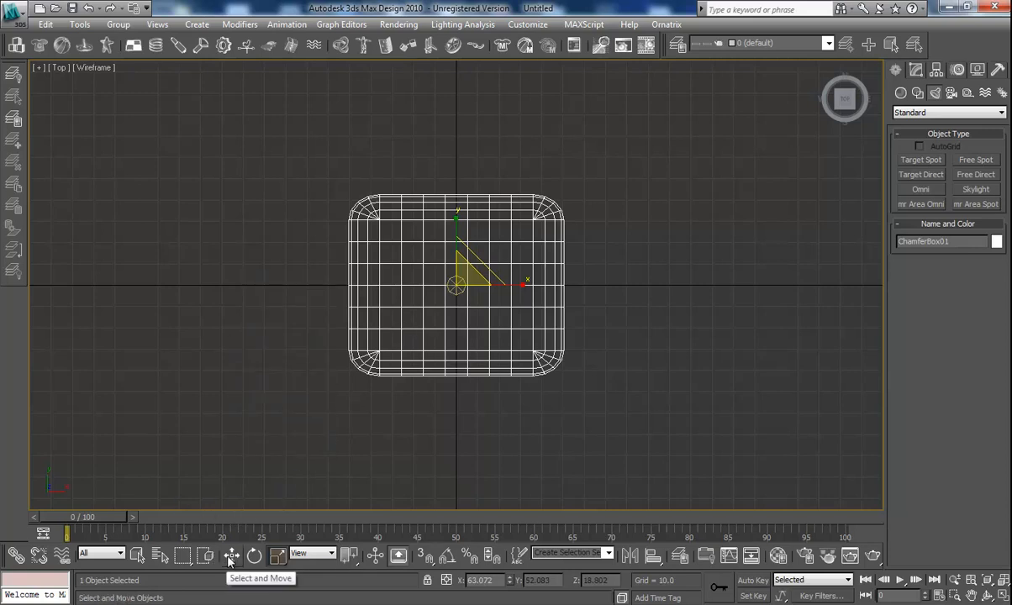
click(434, 283)
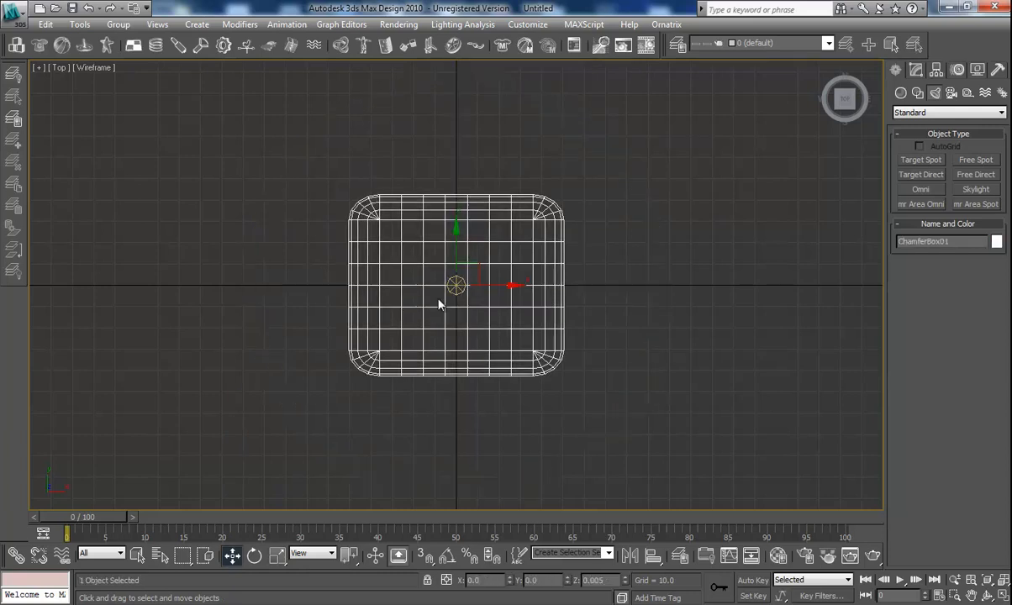
mouse_move(295, 377)
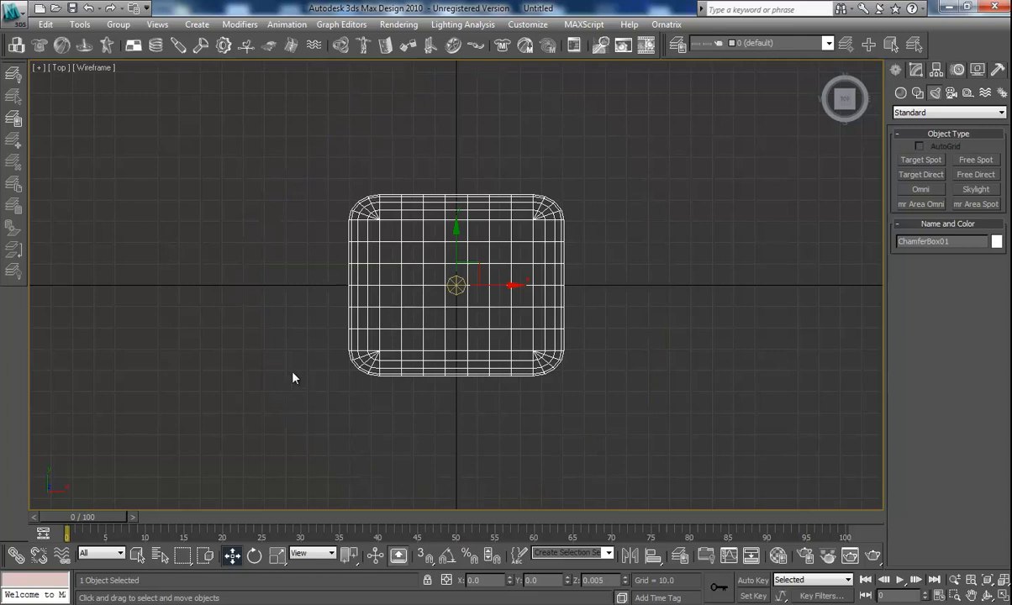
mouse_move(373, 326)
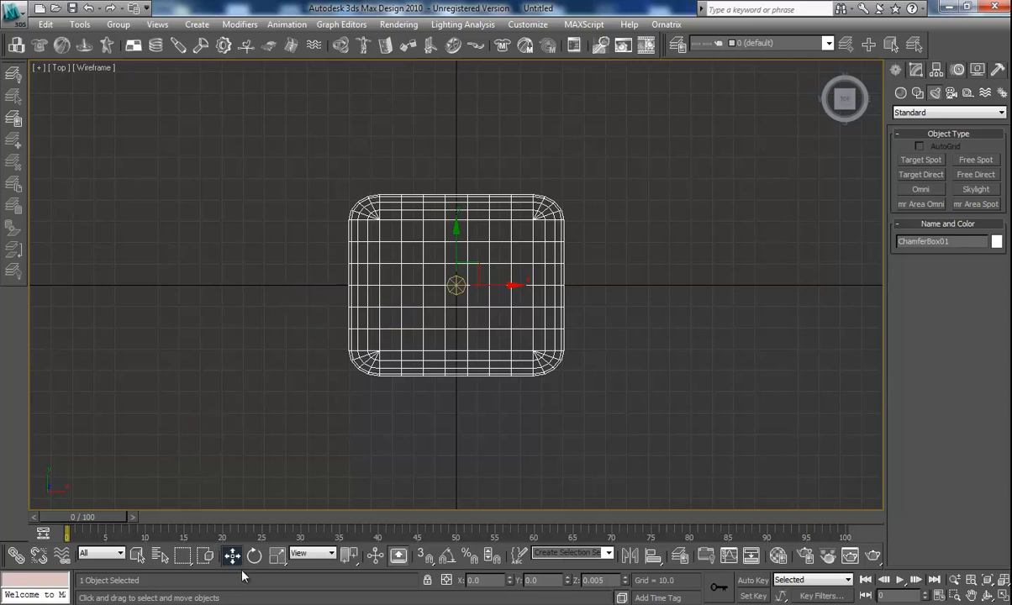
mouse_move(254, 555)
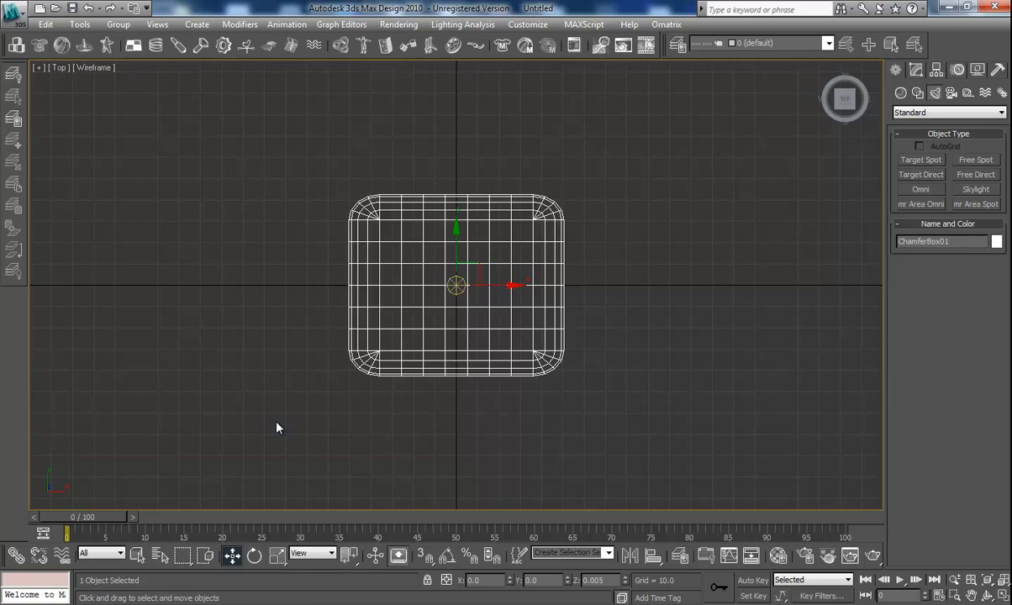
mouse_move(279, 557)
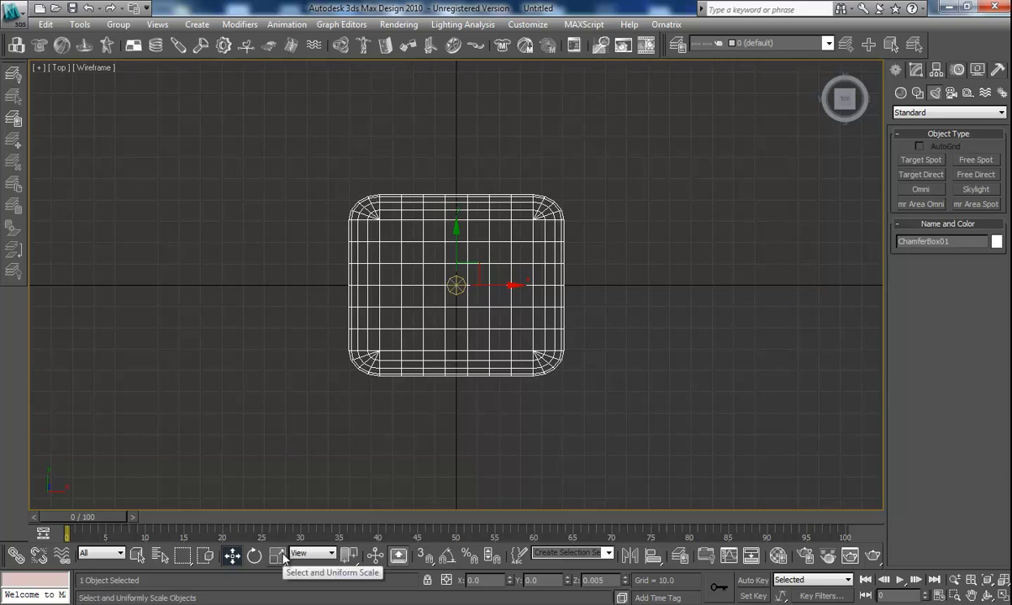
mouse_move(277, 563)
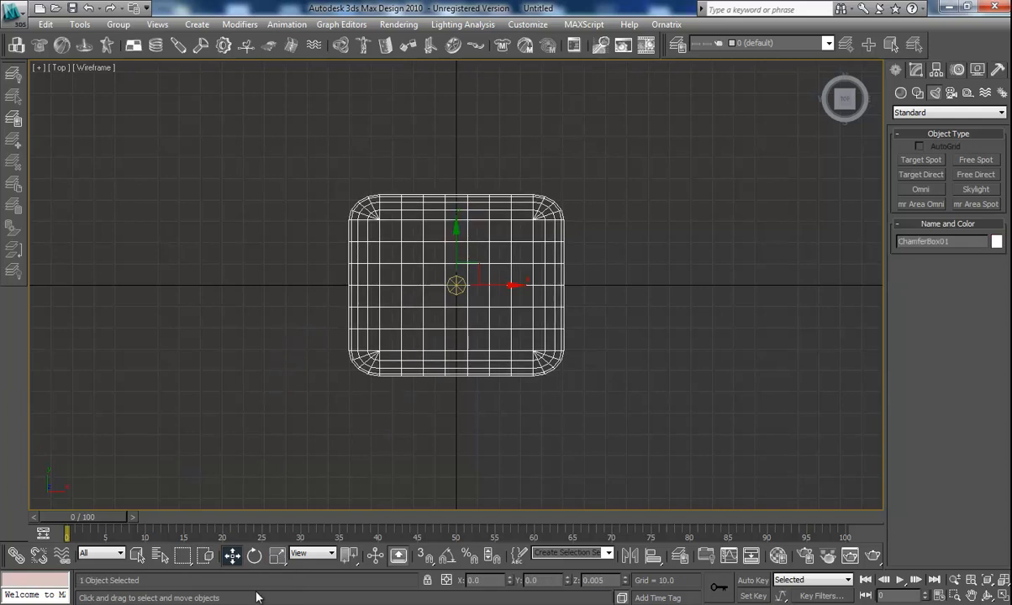
click(276, 555)
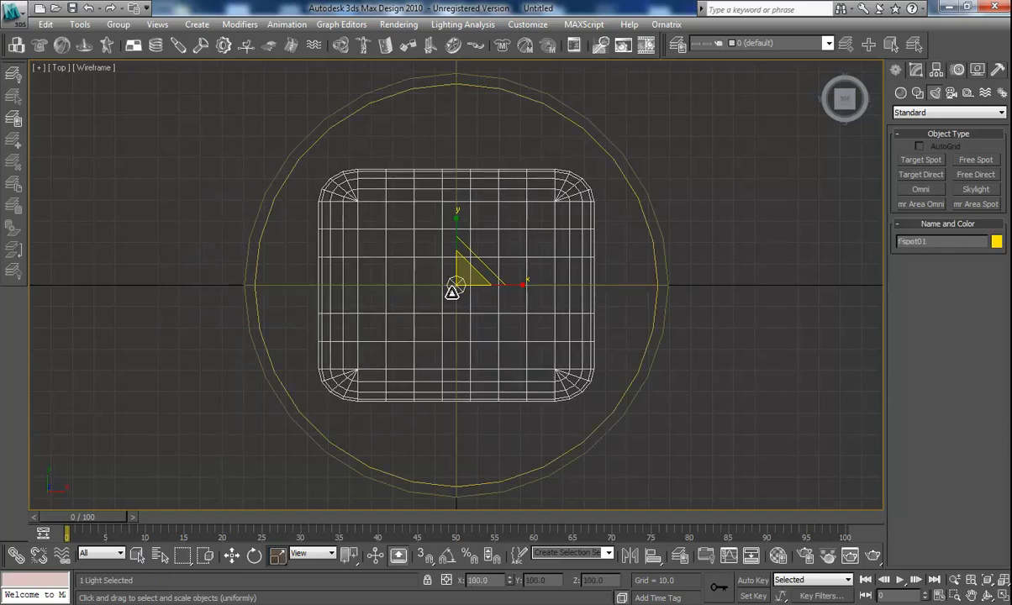
click(202, 353)
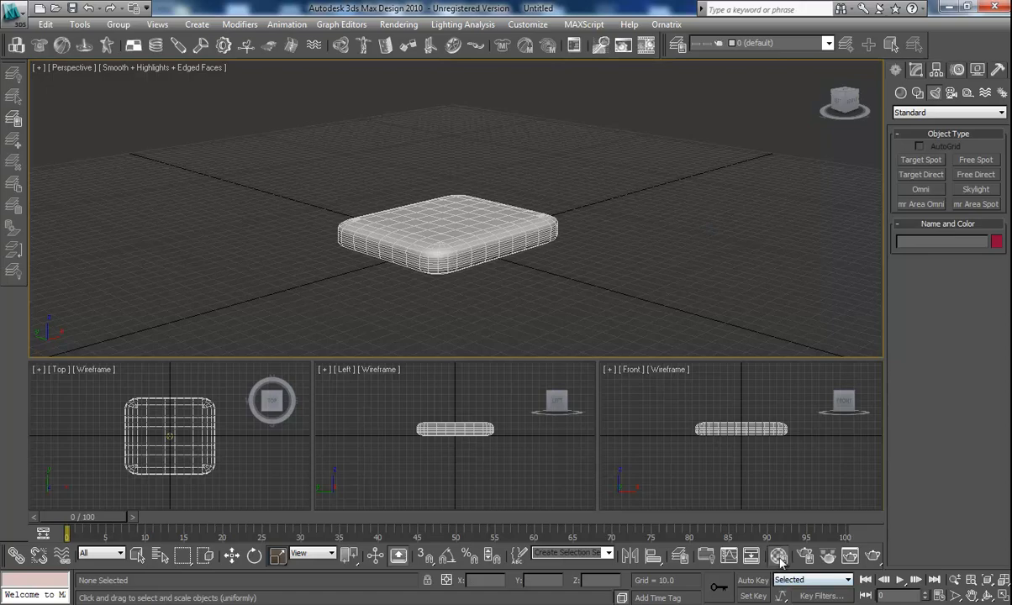
Load a Noise map in the Material Editor, preview it, and reduce its Size
click(777, 555)
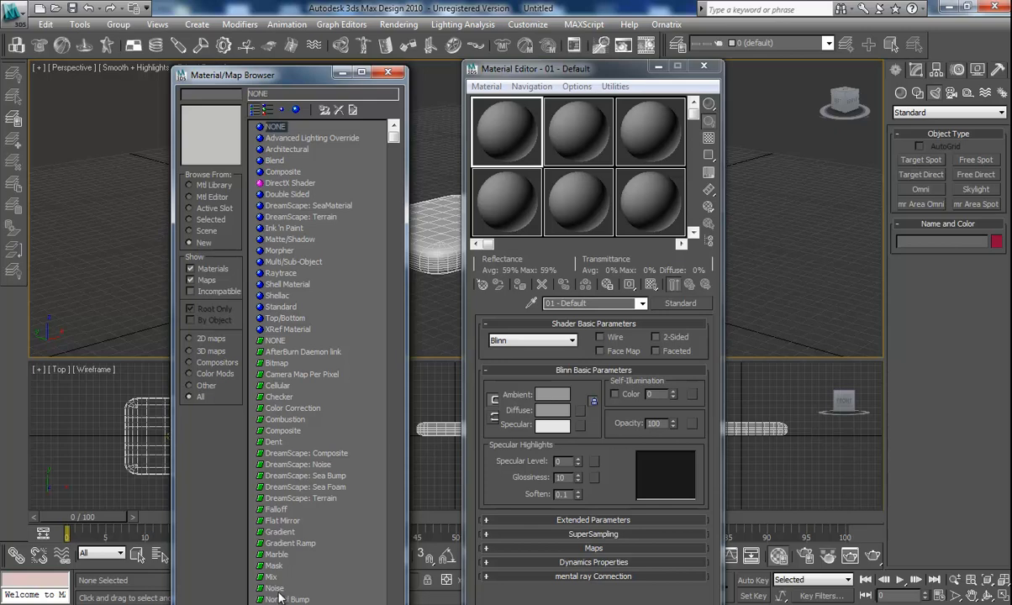
double_click(276, 588)
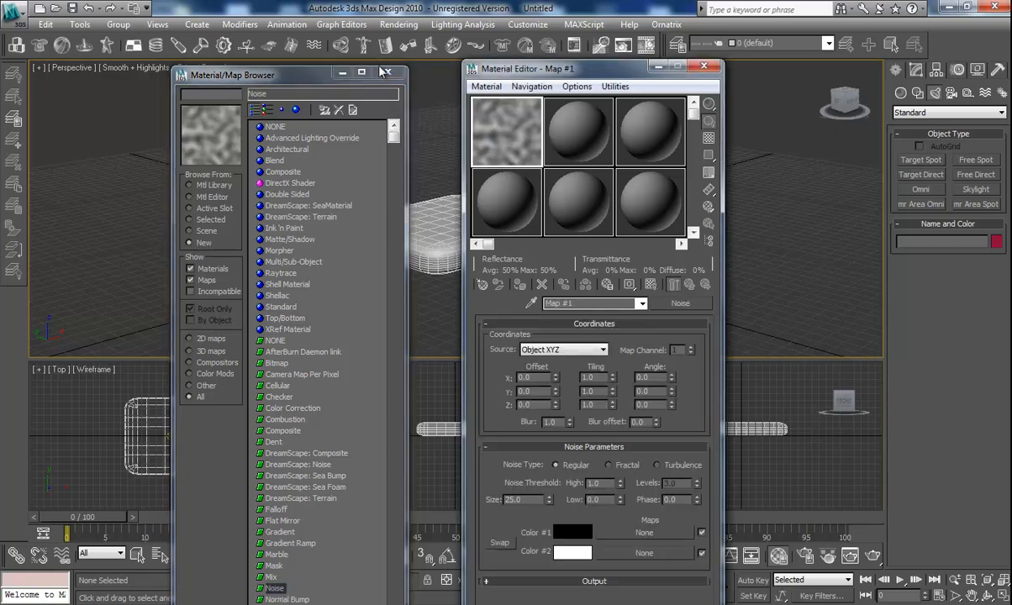
click(387, 70)
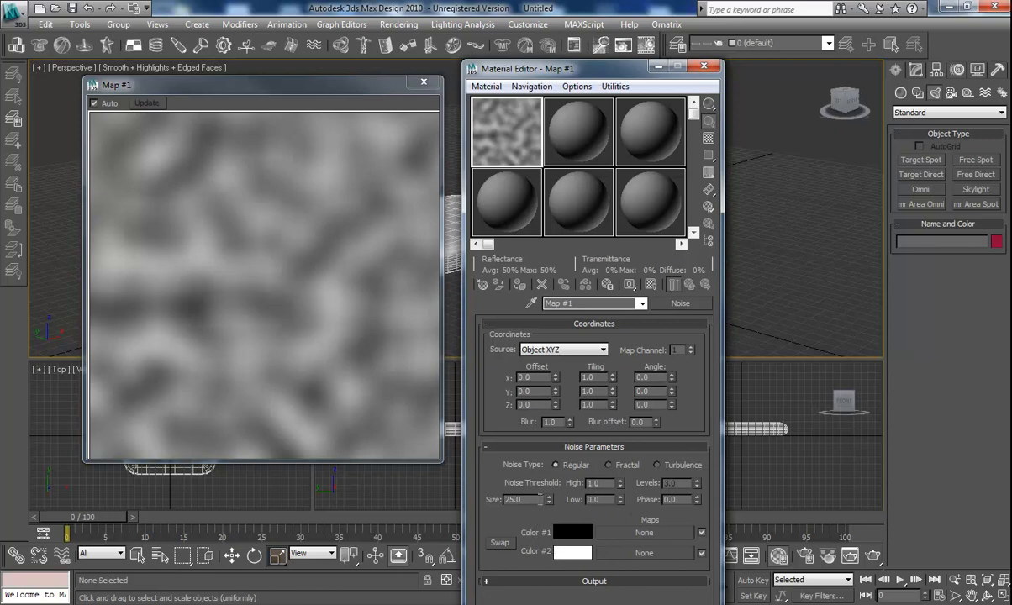
triple_click(514, 499)
text(10)
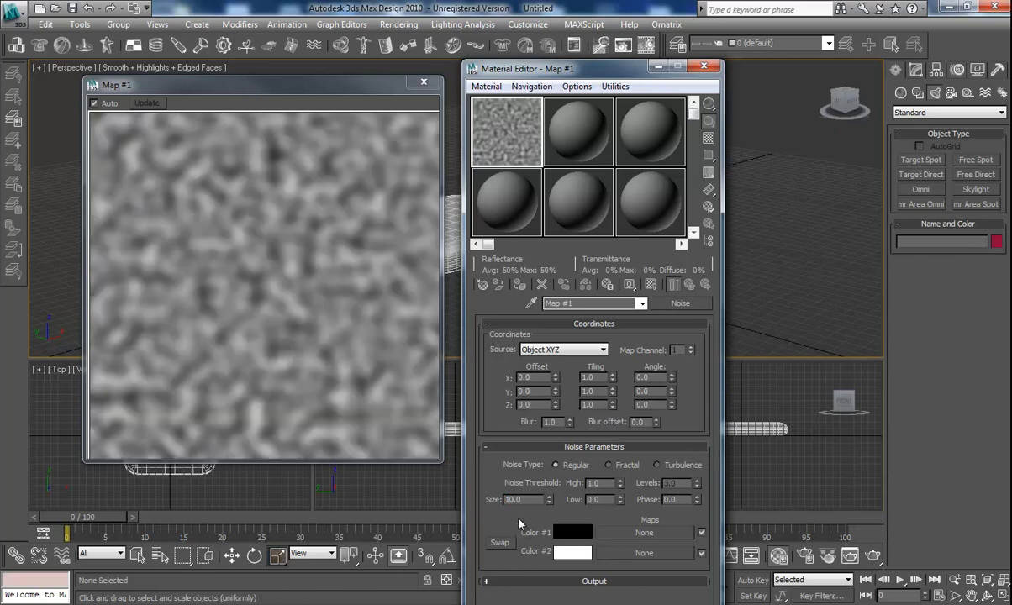
mouse_move(619, 502)
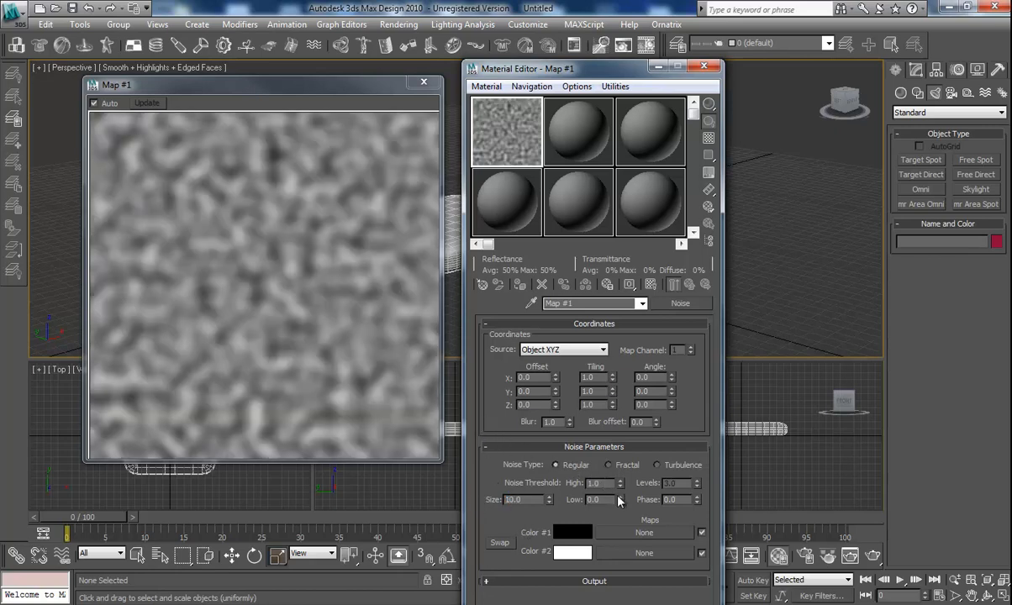
Set the Noise thresholds to Low 0.39 and High 0.71 for more contrast
click(618, 500)
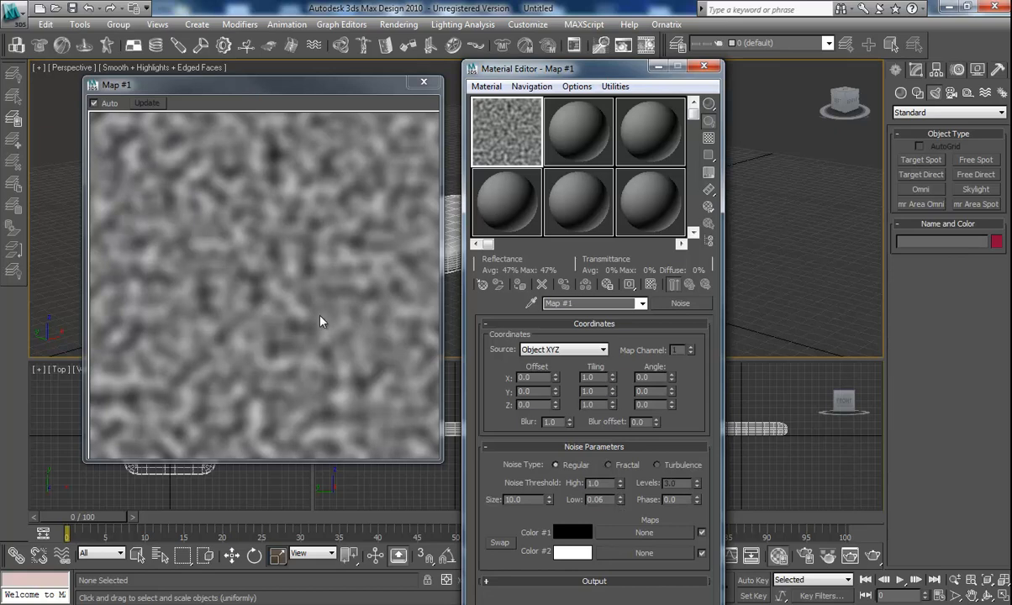
mouse_move(590, 528)
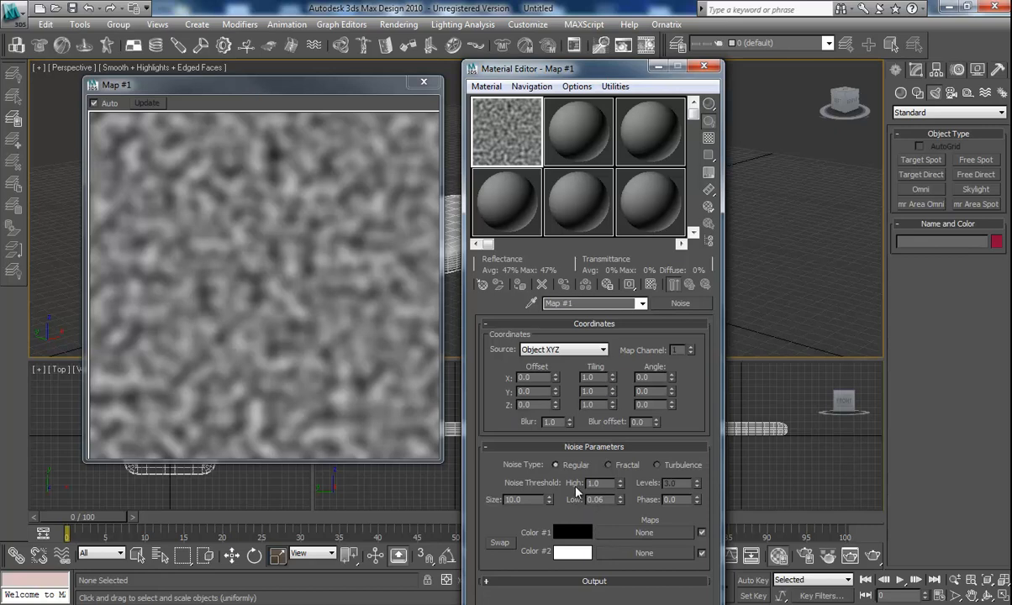
mouse_move(601, 520)
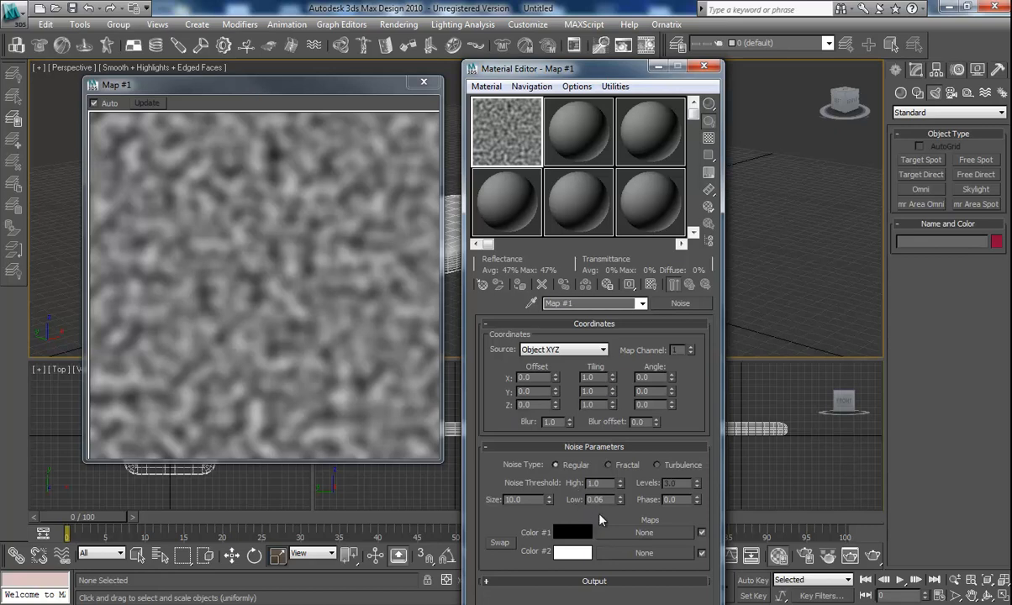
mouse_move(622, 501)
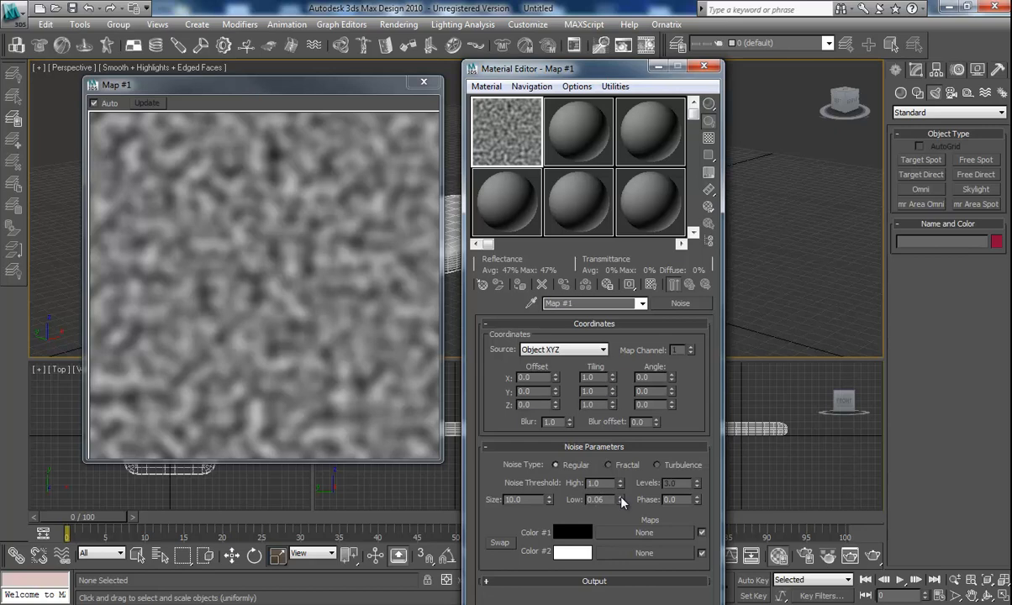
click(618, 498)
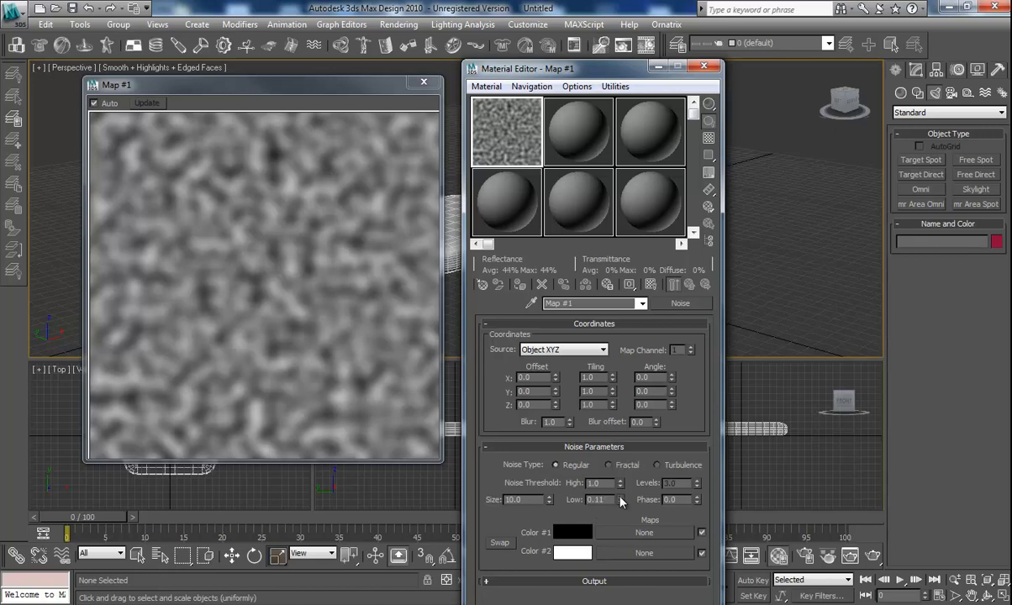
drag(604, 499, 604, 491)
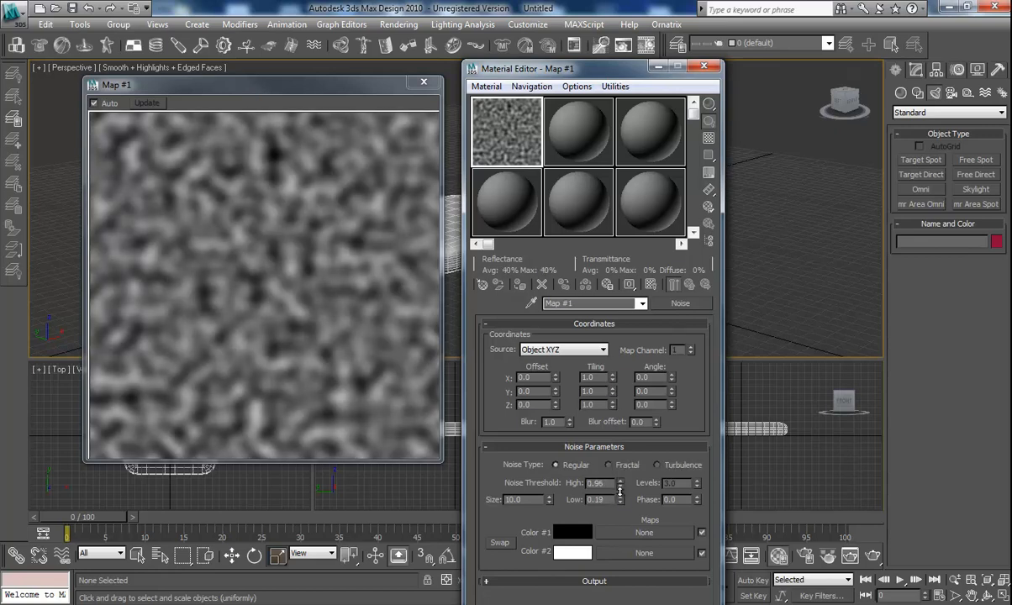
drag(621, 479, 620, 486)
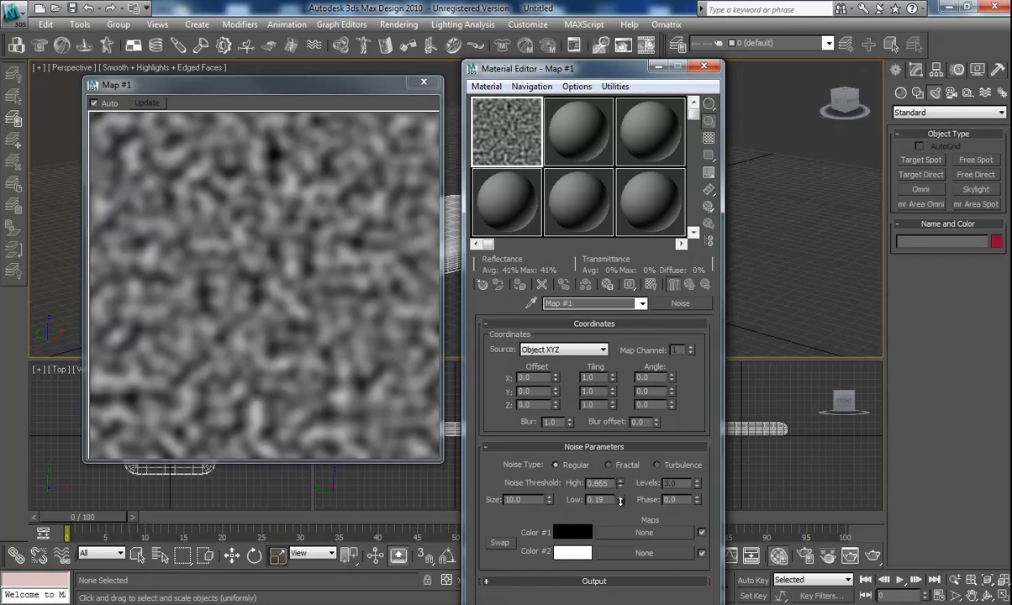
click(620, 486)
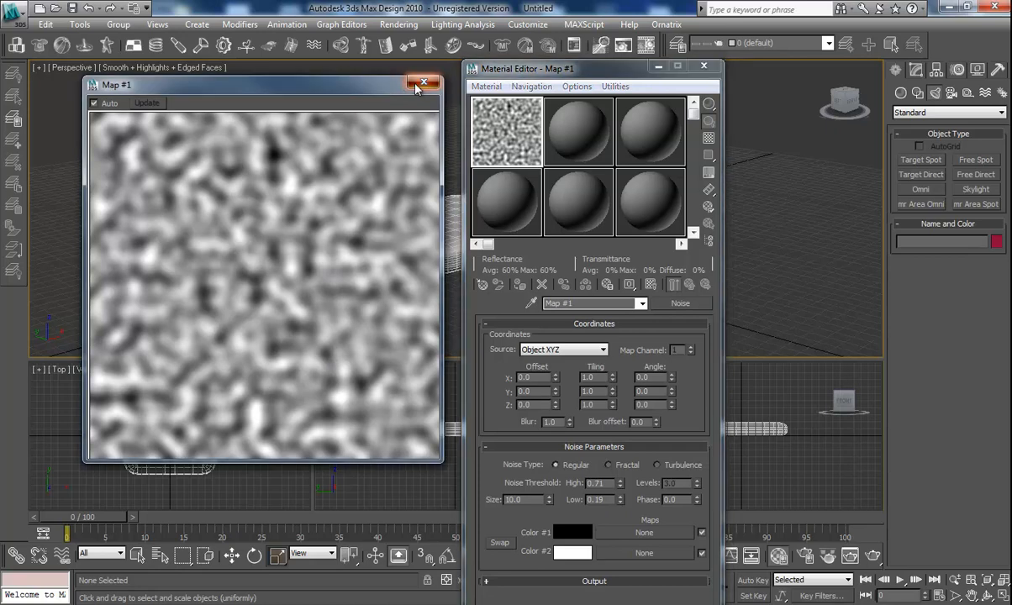
Assign the Noise map as the spotlight's Projector Map and close the Material Editor
click(424, 84)
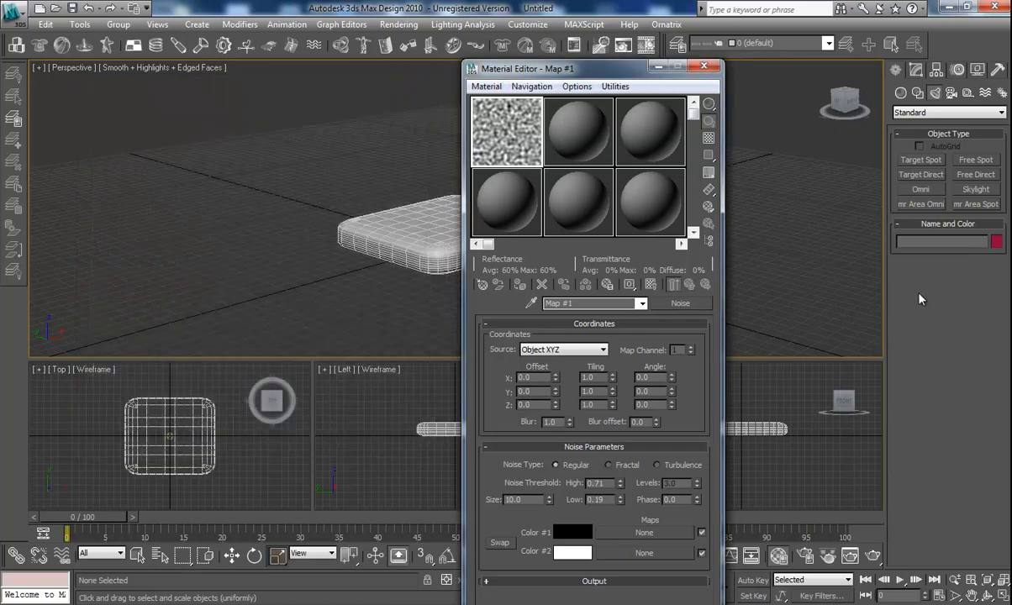
mouse_move(461, 185)
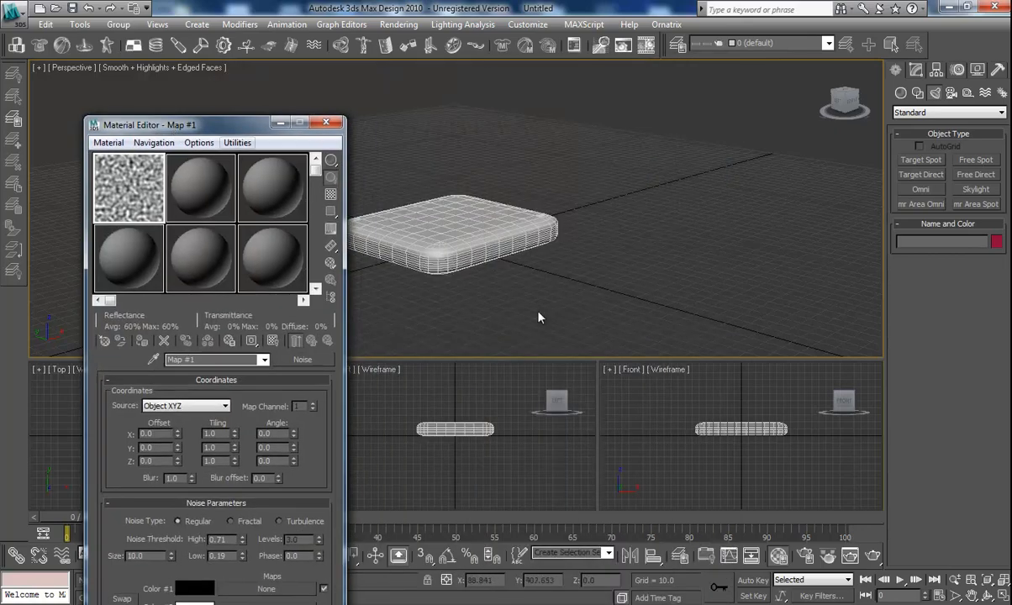
mouse_move(707, 199)
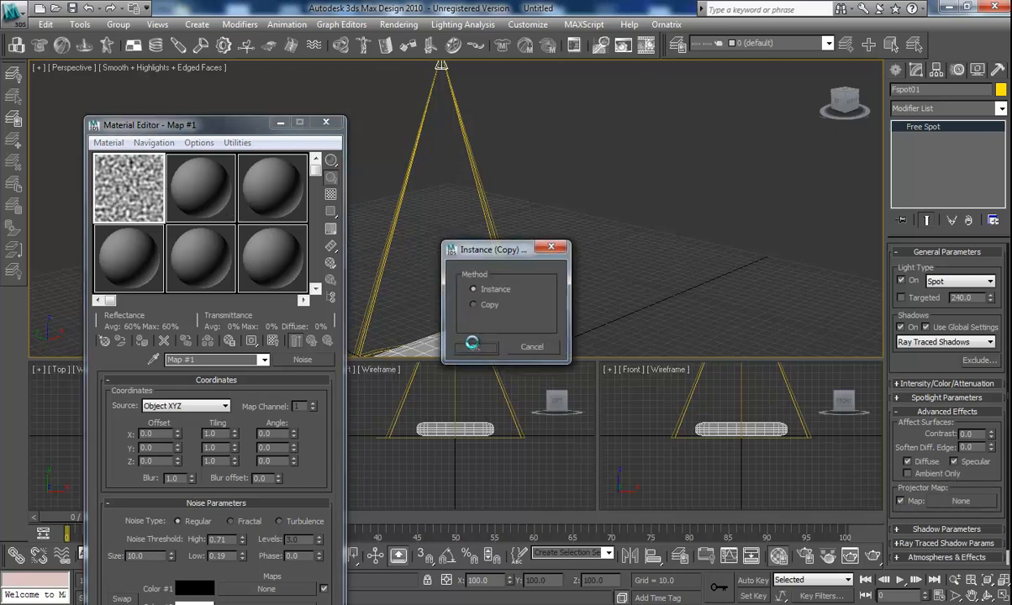
click(474, 347)
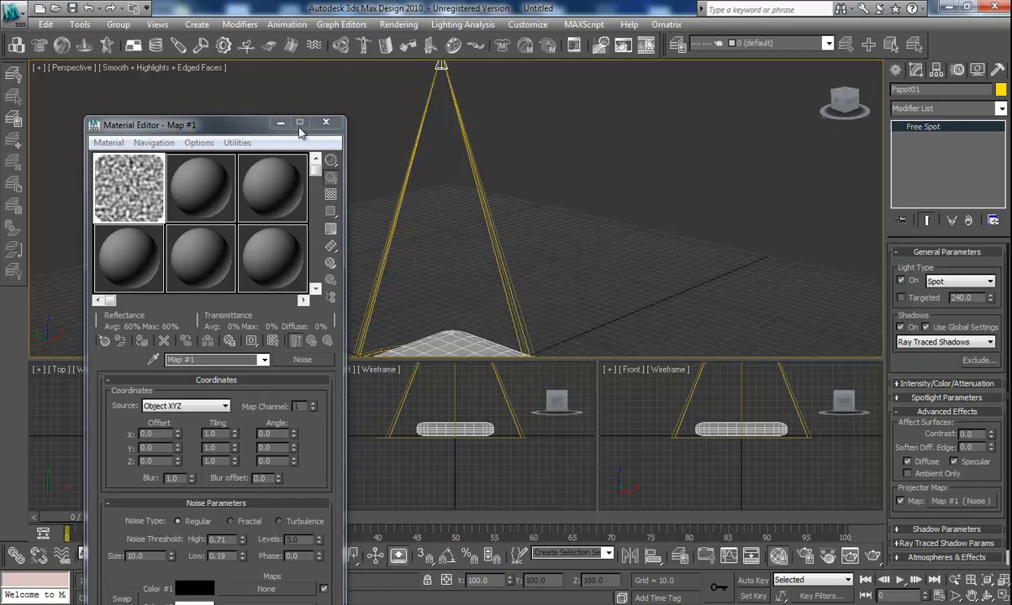
click(326, 125)
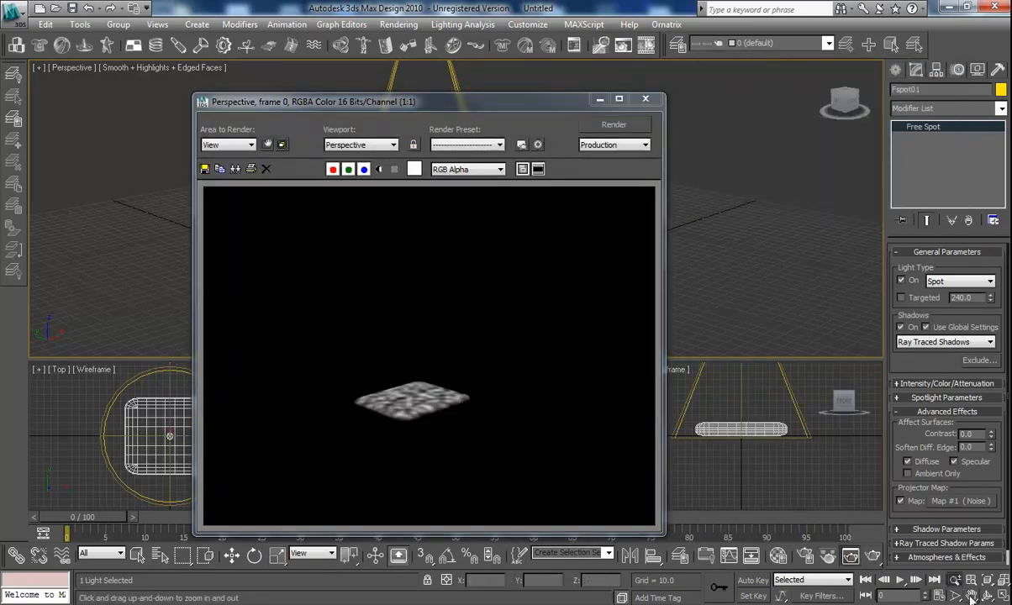
mouse_move(554, 437)
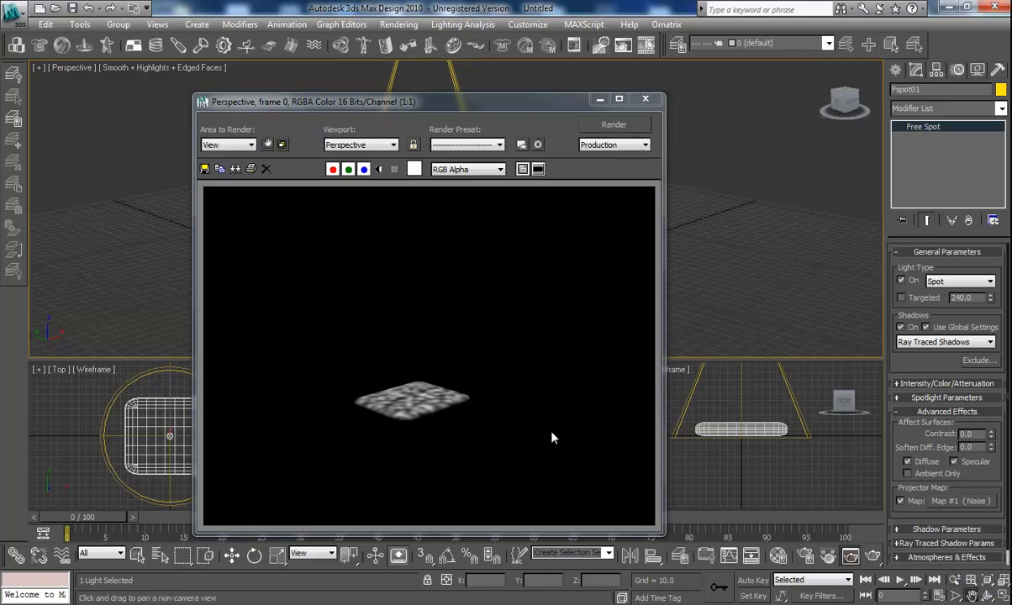
Render a close-up of the box showing the projected noise pattern, then close the render
click(646, 97)
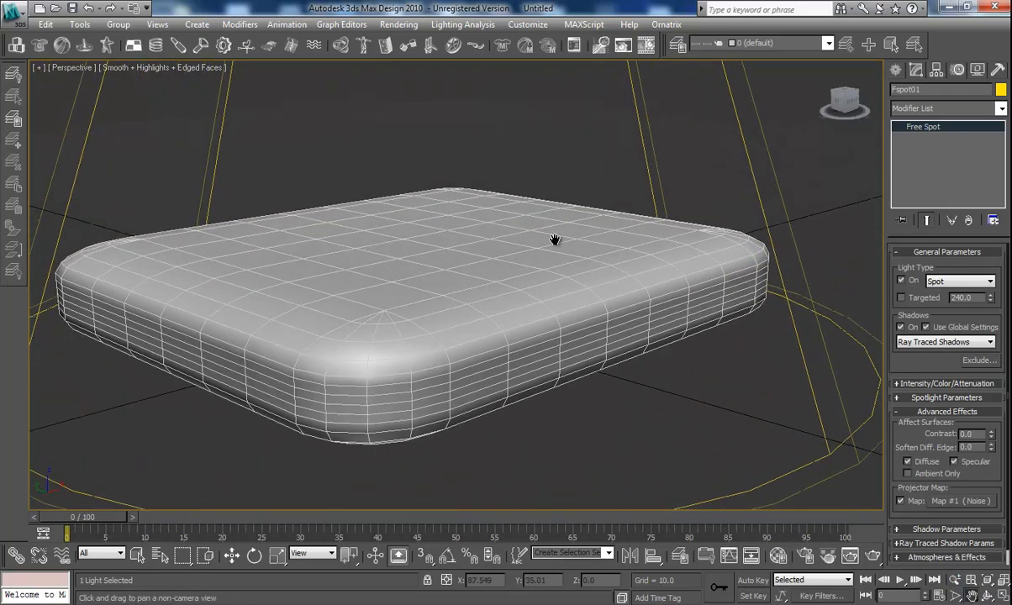
click(871, 553)
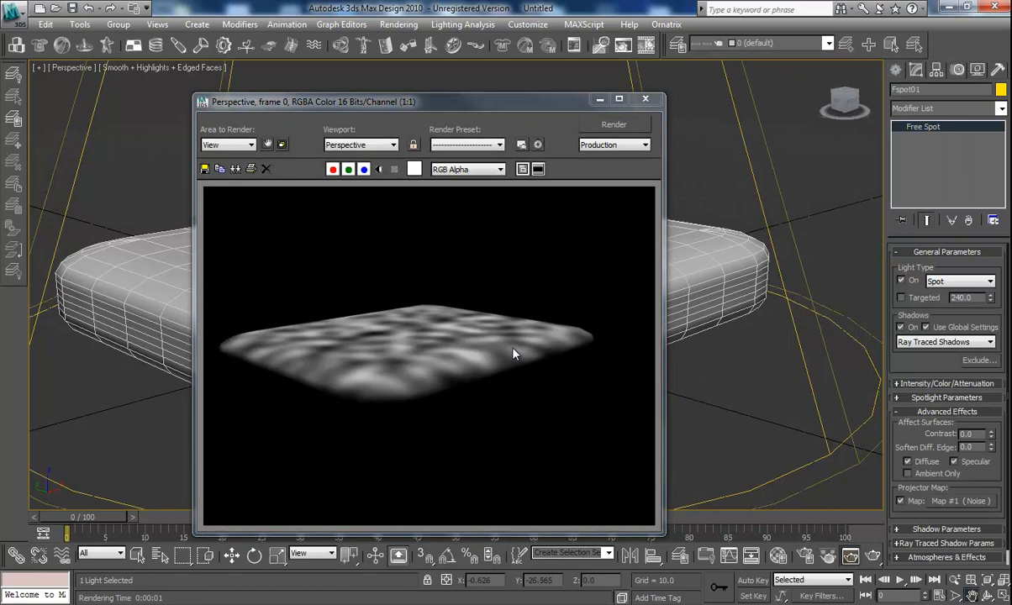
mouse_move(515, 353)
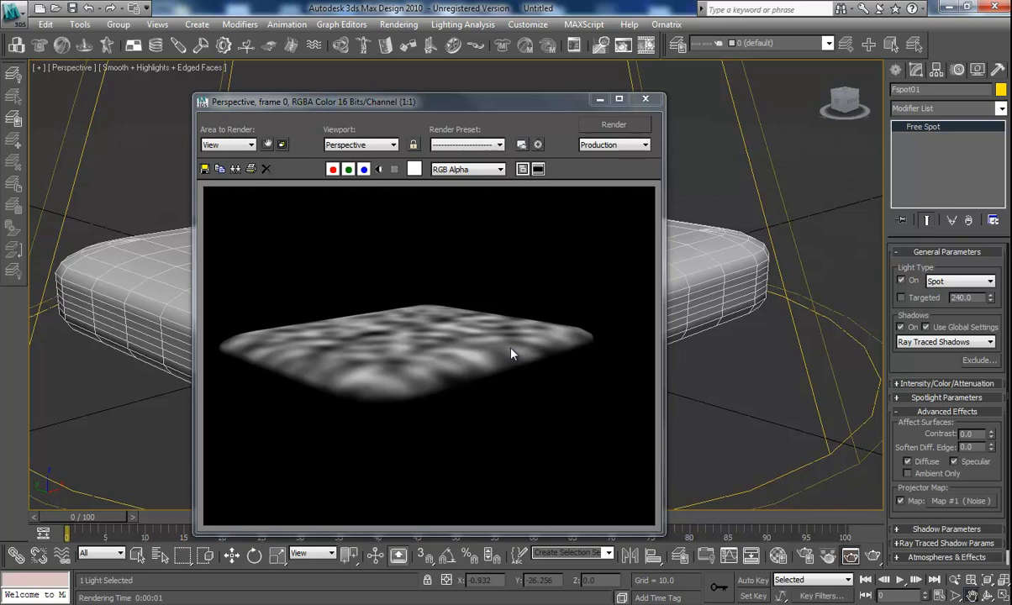
mouse_move(646, 101)
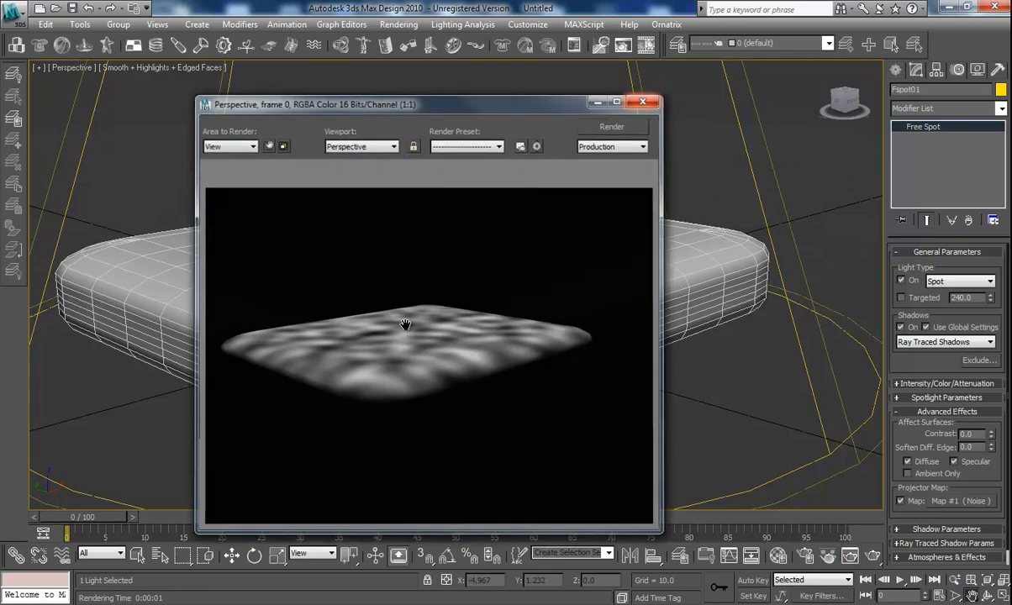
click(644, 103)
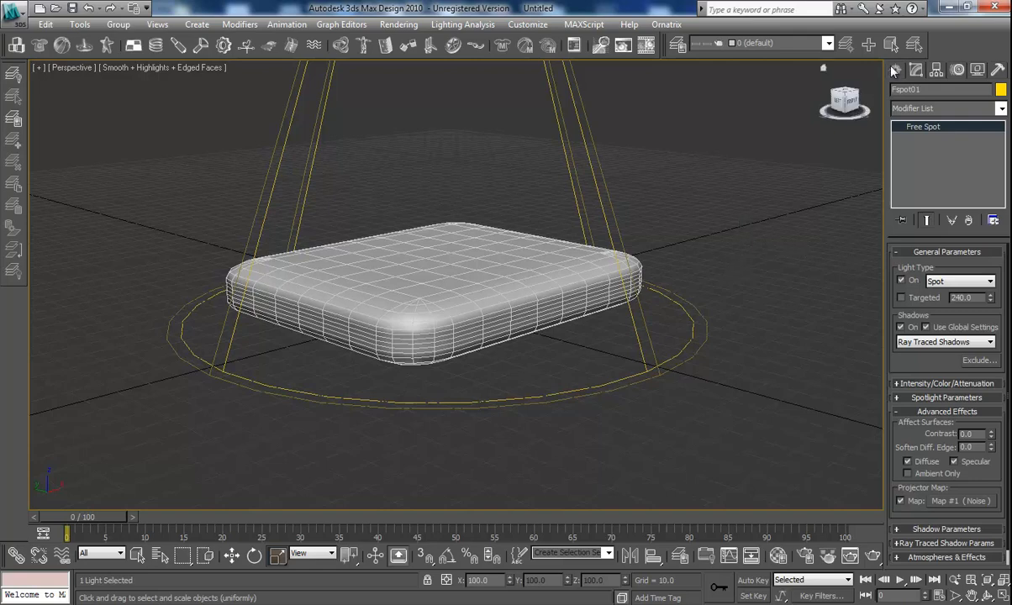
Add a Standard Skylight to the scene and render it with the spotlight
click(895, 71)
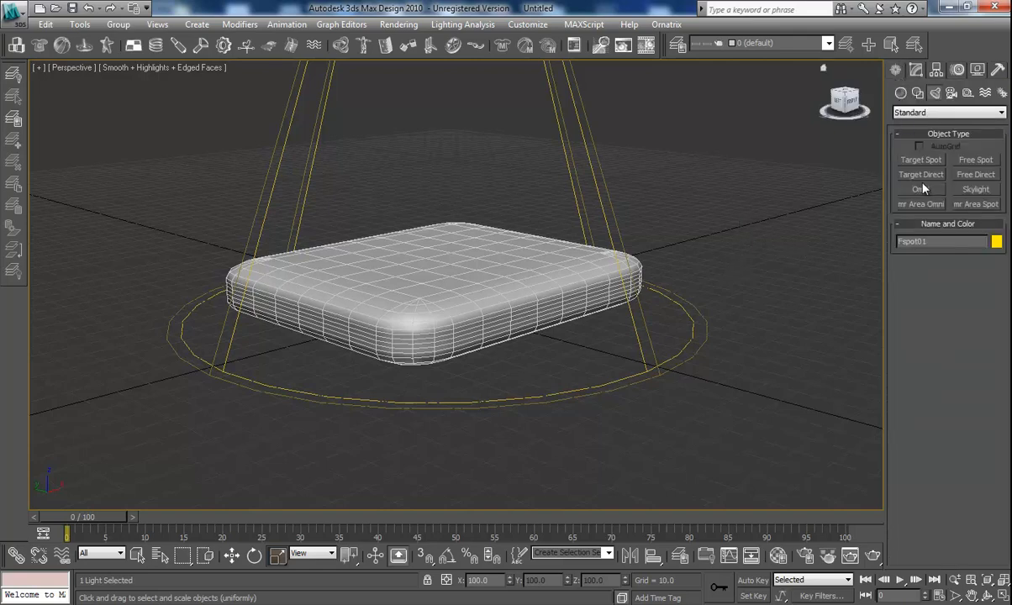
click(921, 188)
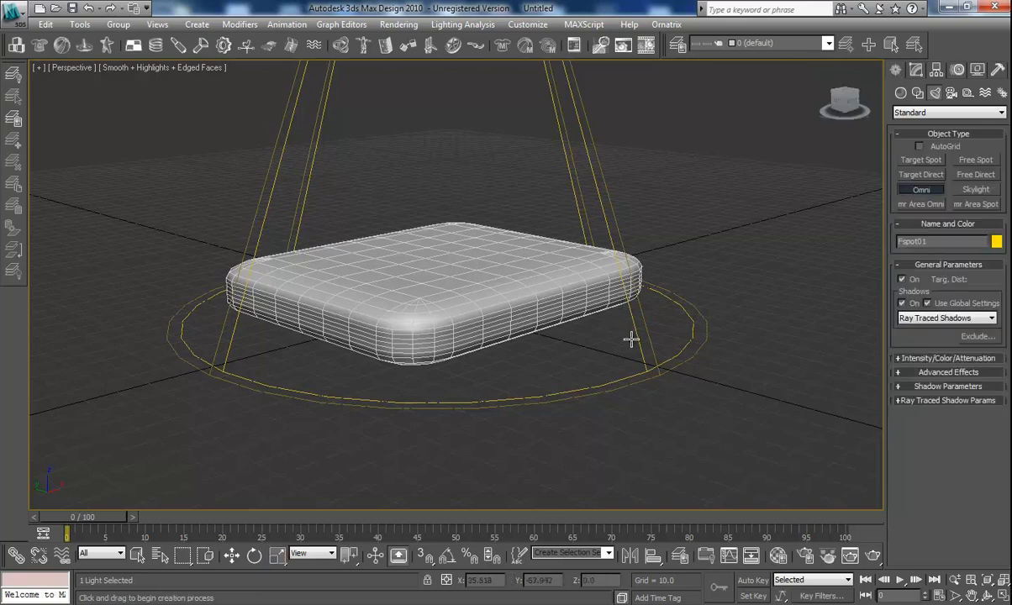
mouse_move(716, 376)
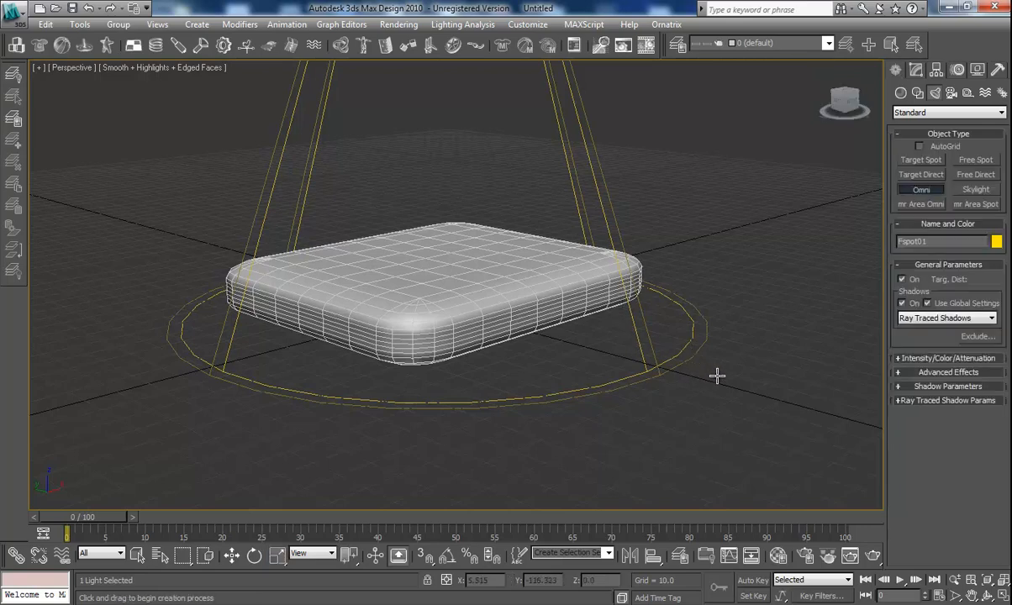
click(975, 189)
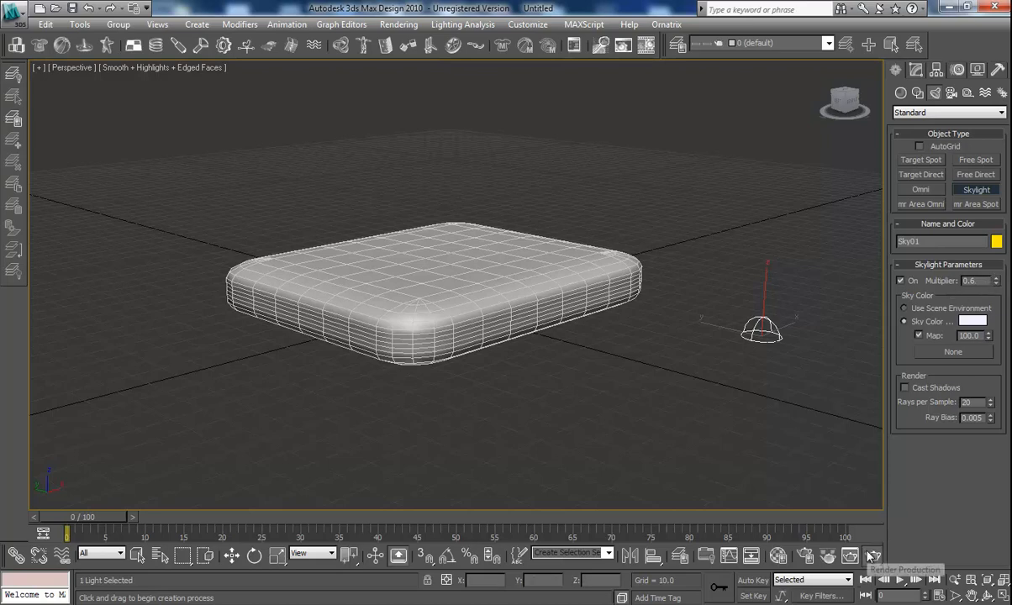
click(847, 555)
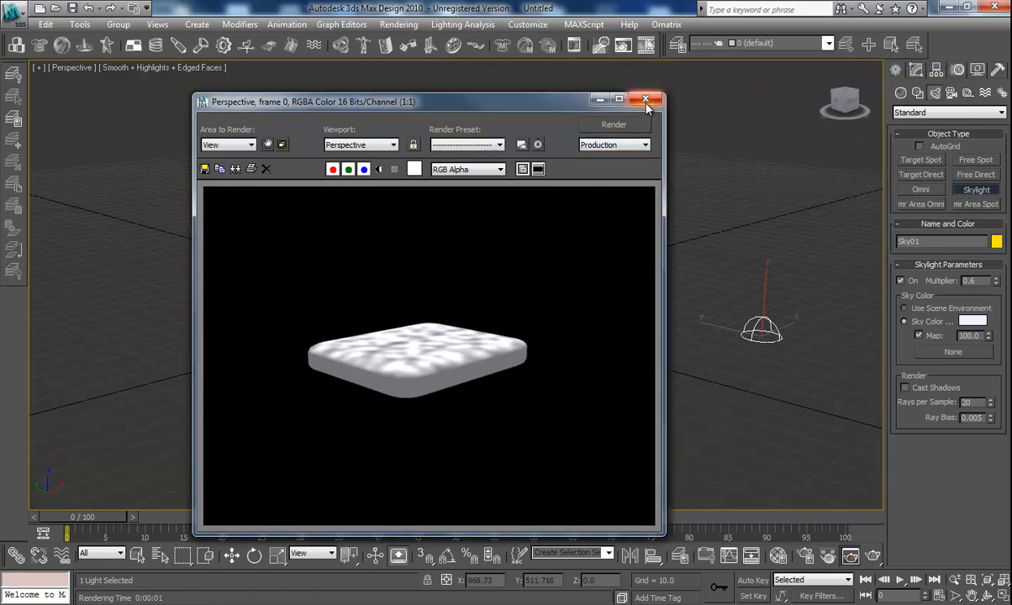
Lower the Skylight Multiplier to 0.25 and re-render the box
click(645, 101)
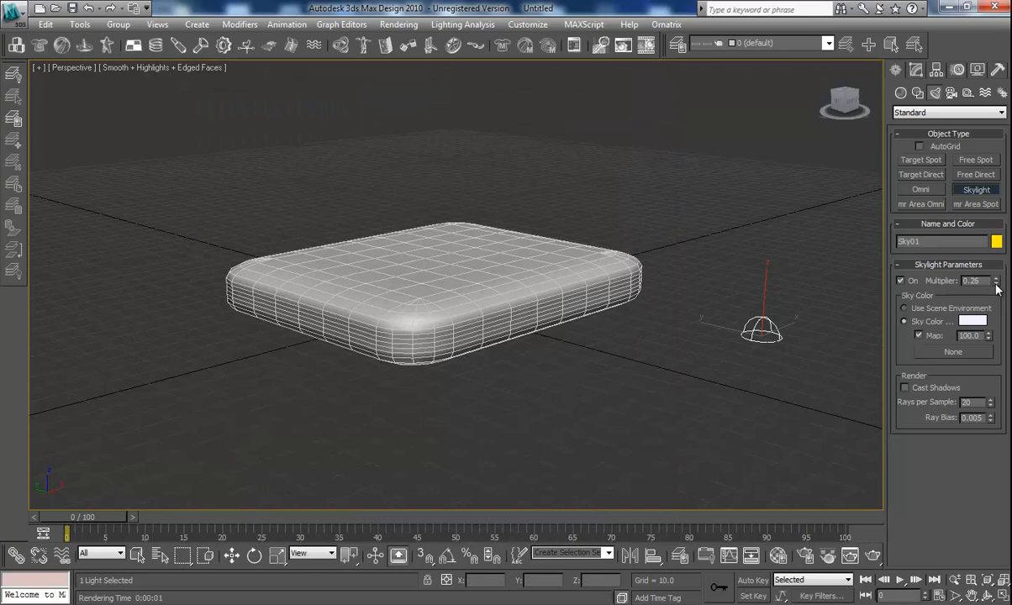
click(871, 555)
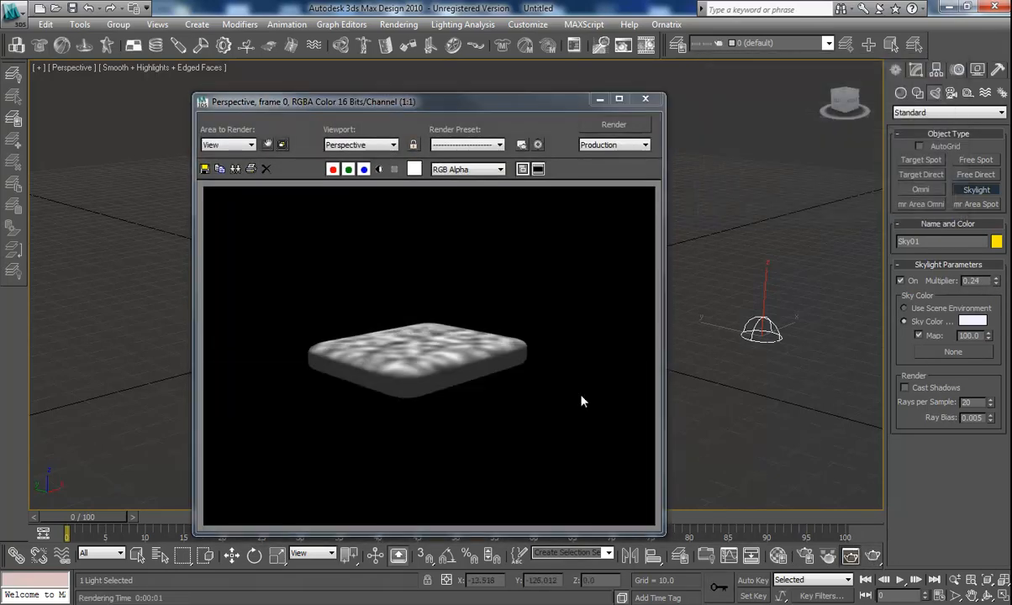
mouse_move(513, 434)
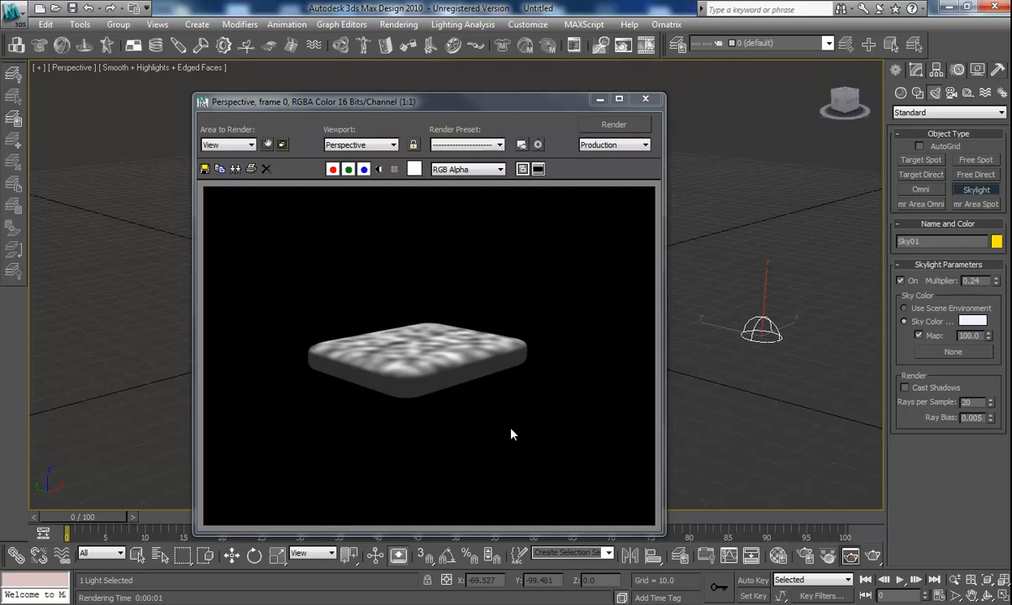
mouse_move(518, 417)
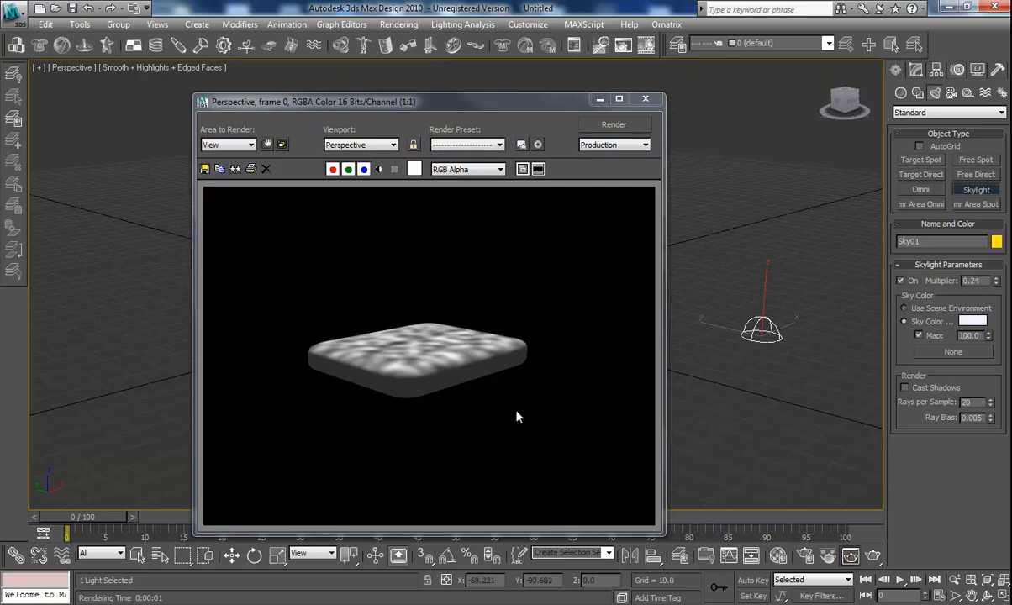
mouse_move(520, 417)
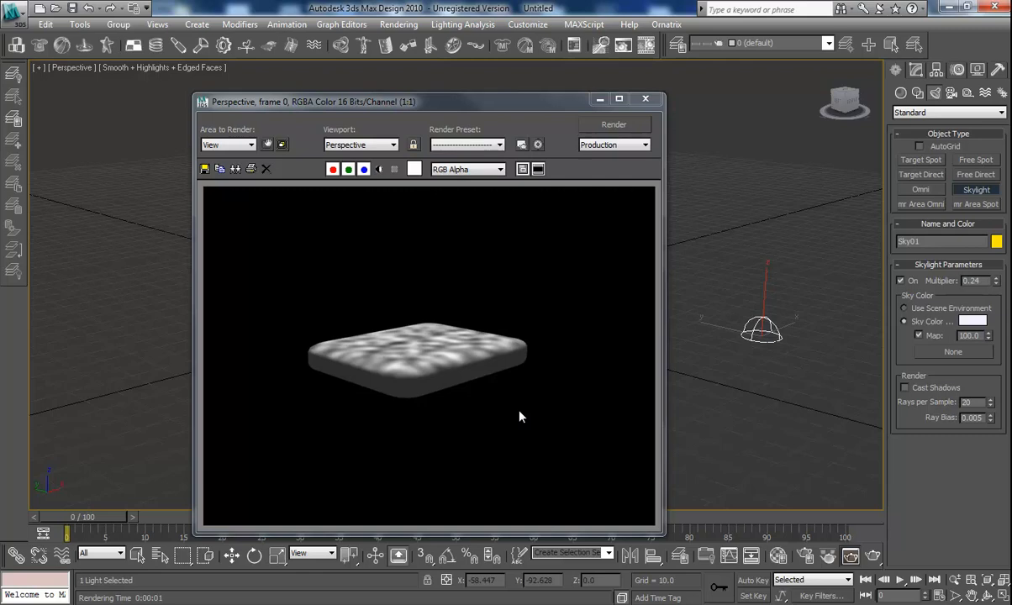
mouse_move(451, 377)
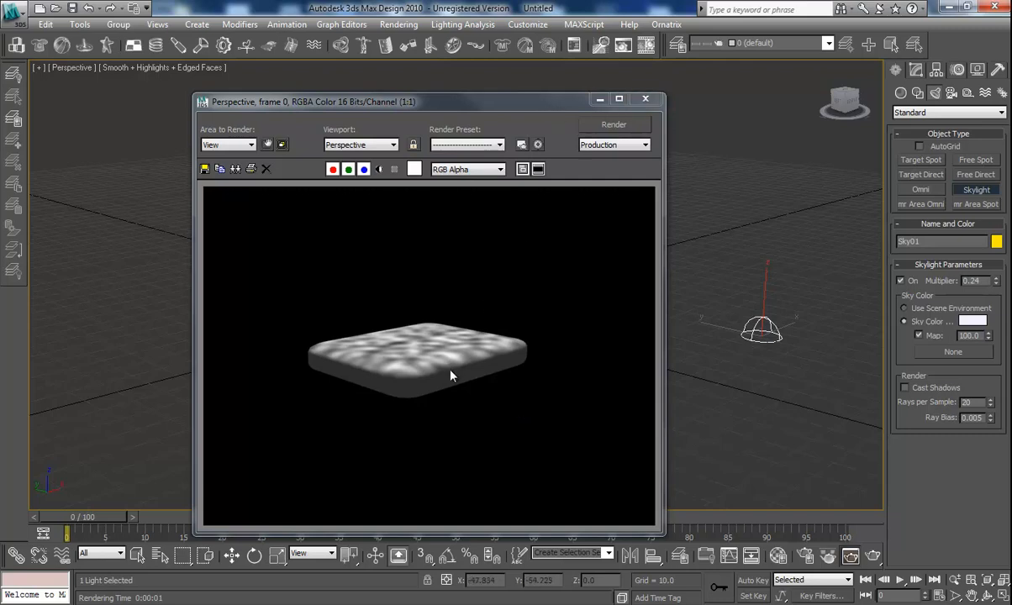
mouse_move(498, 369)
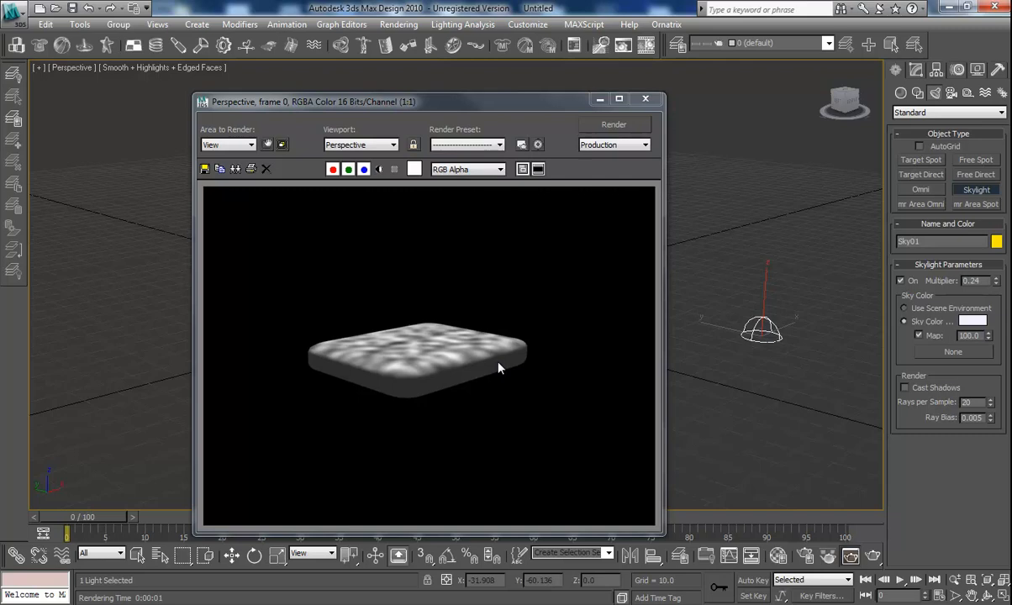
mouse_move(477, 111)
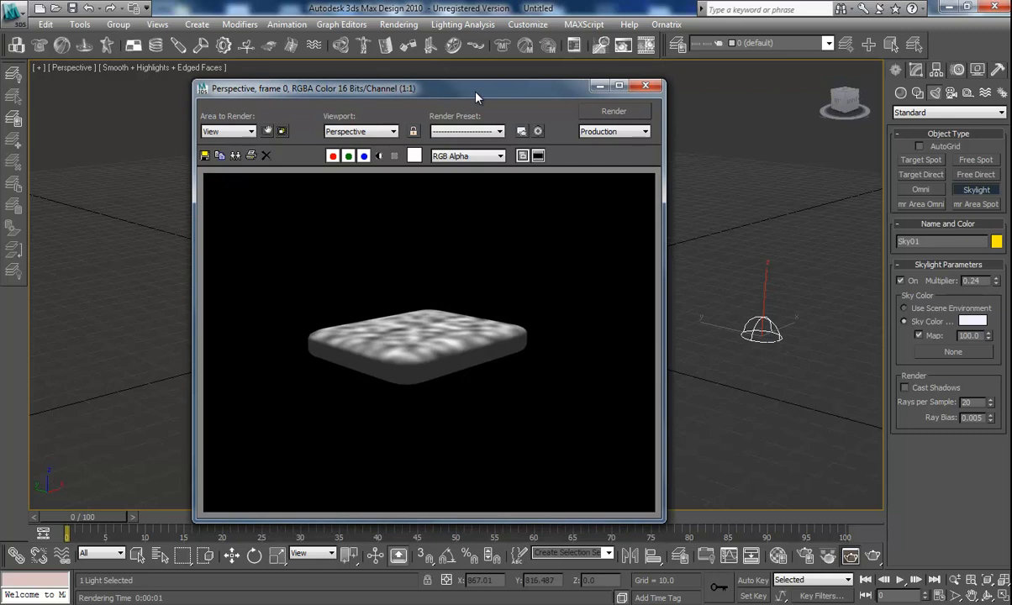
mouse_move(548, 117)
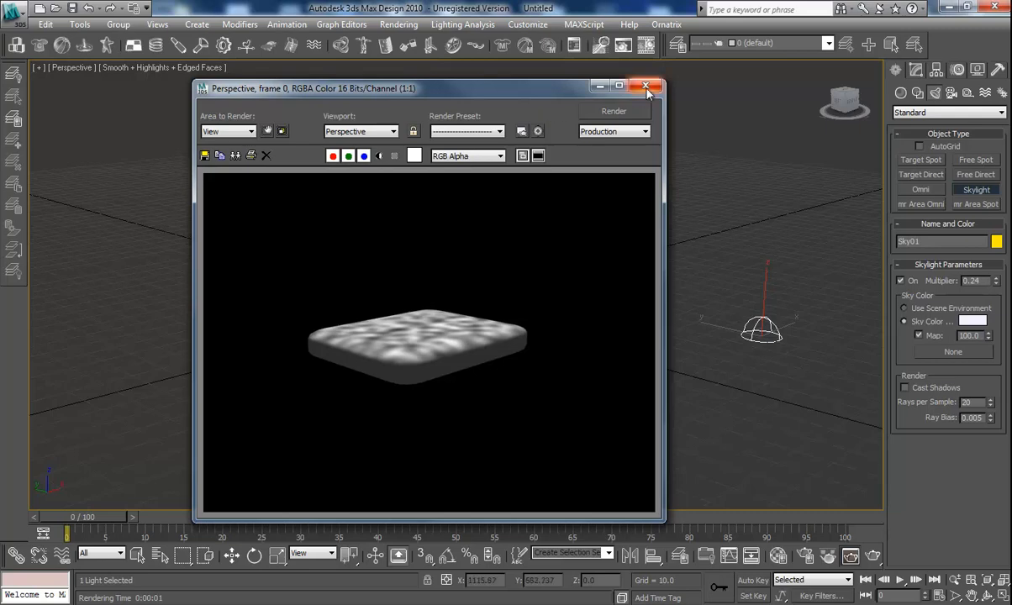
mouse_move(646, 88)
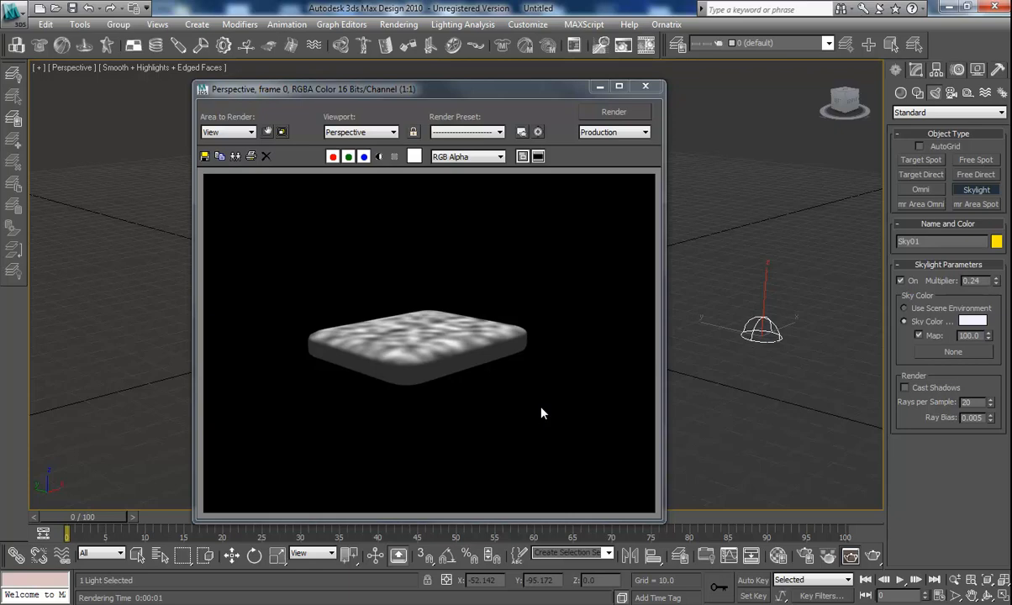
mouse_move(529, 96)
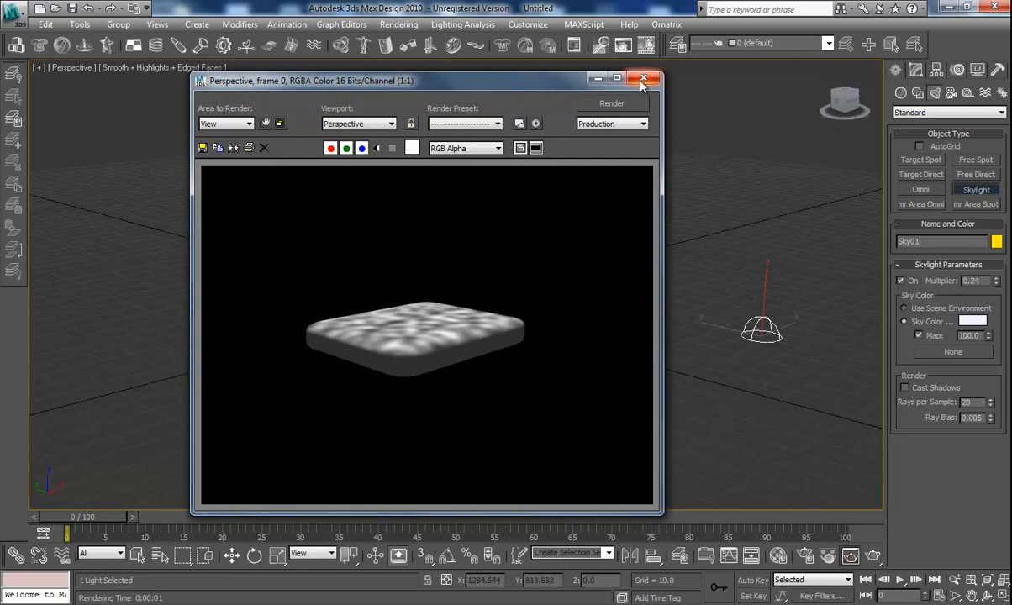
mouse_move(643, 79)
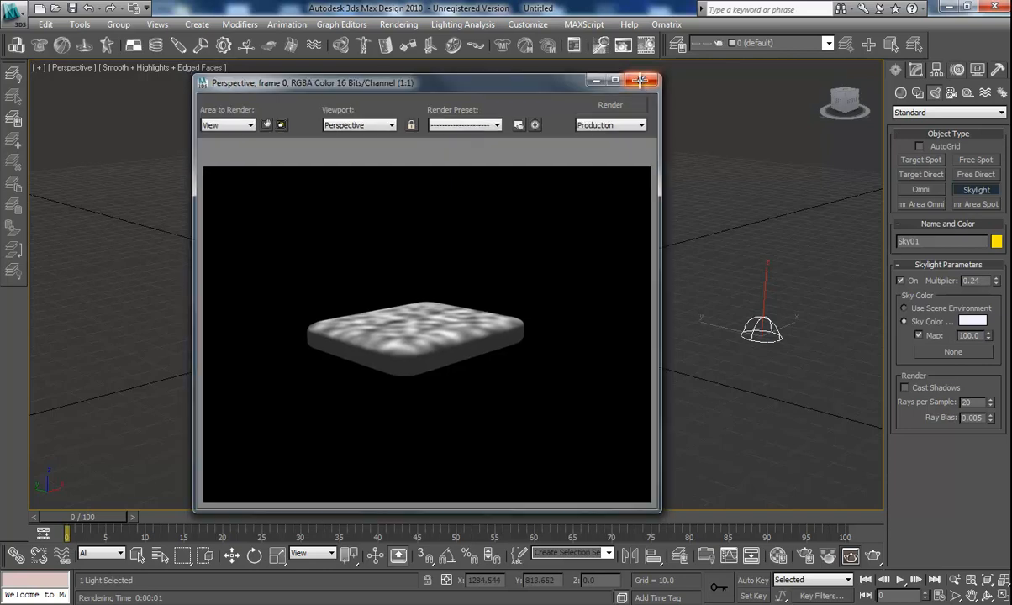
Close the final rendered frame window to return to the scene
click(641, 81)
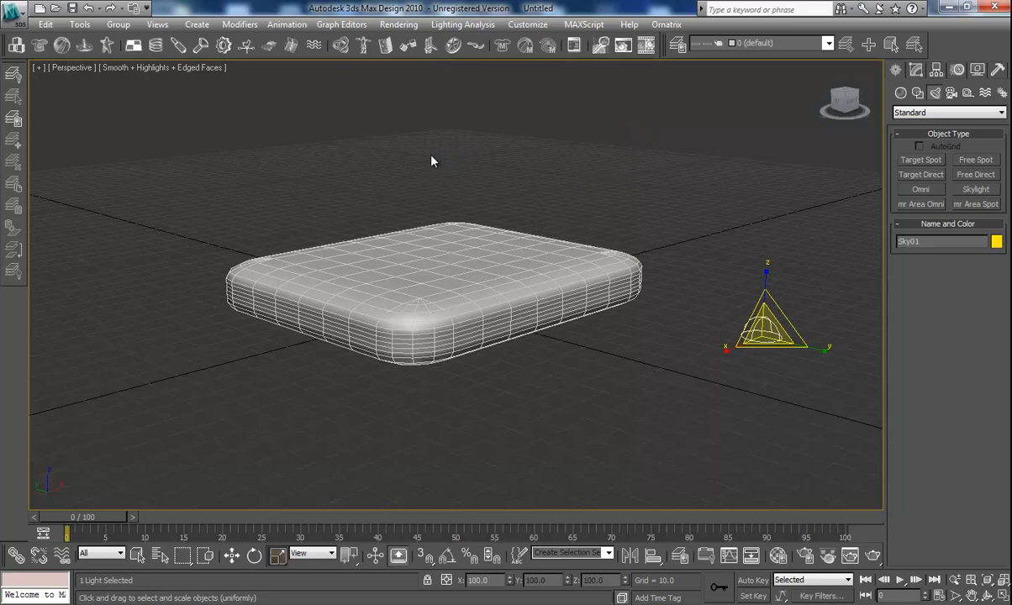
mouse_move(634, 168)
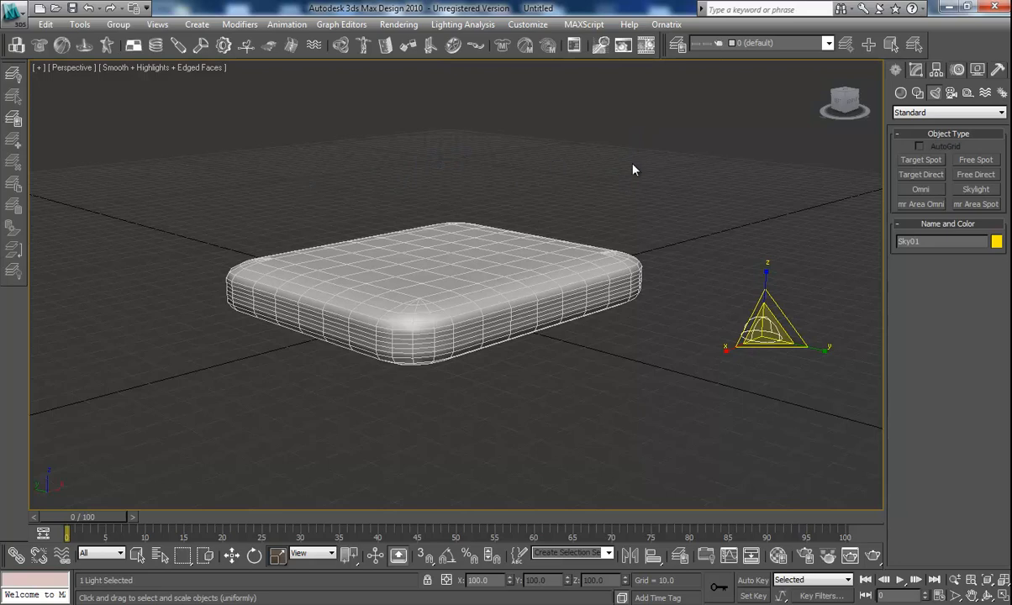
mouse_move(679, 198)
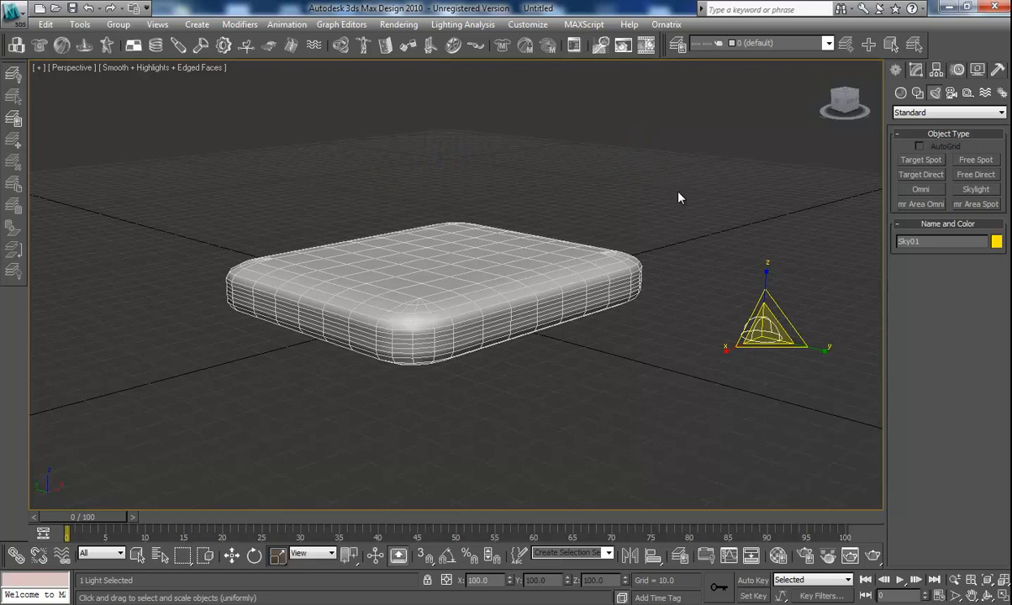